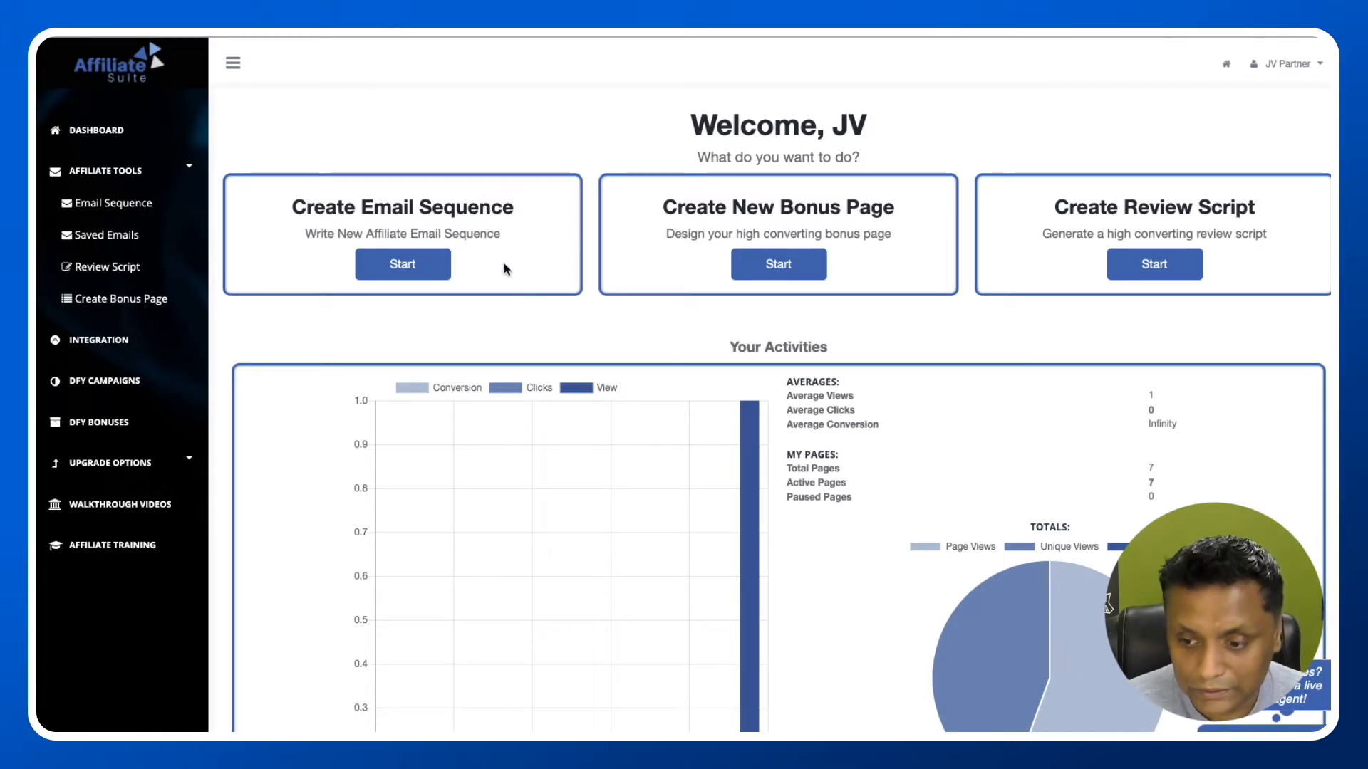
mouse_move(498, 312)
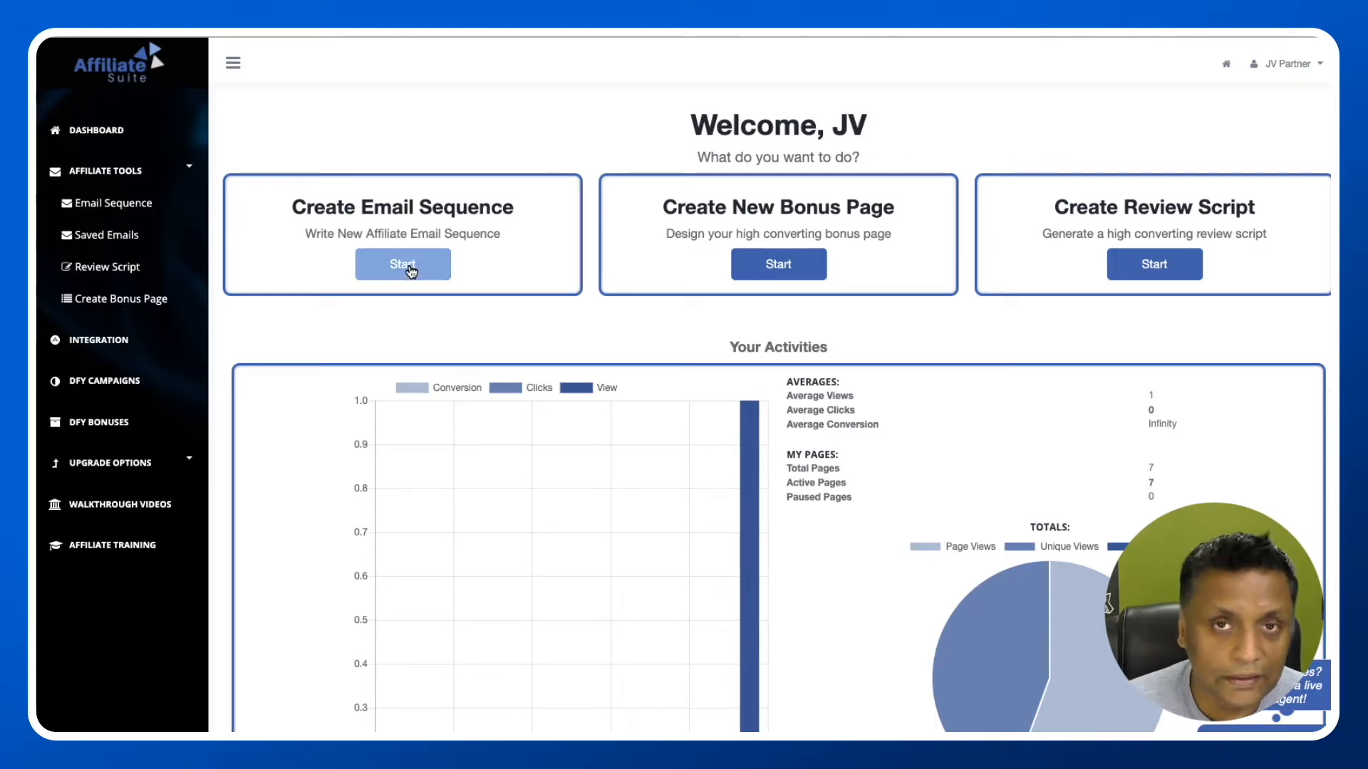
Step: Start a new email sequence and confirm Benefit-Oriented as the email type
click(401, 264)
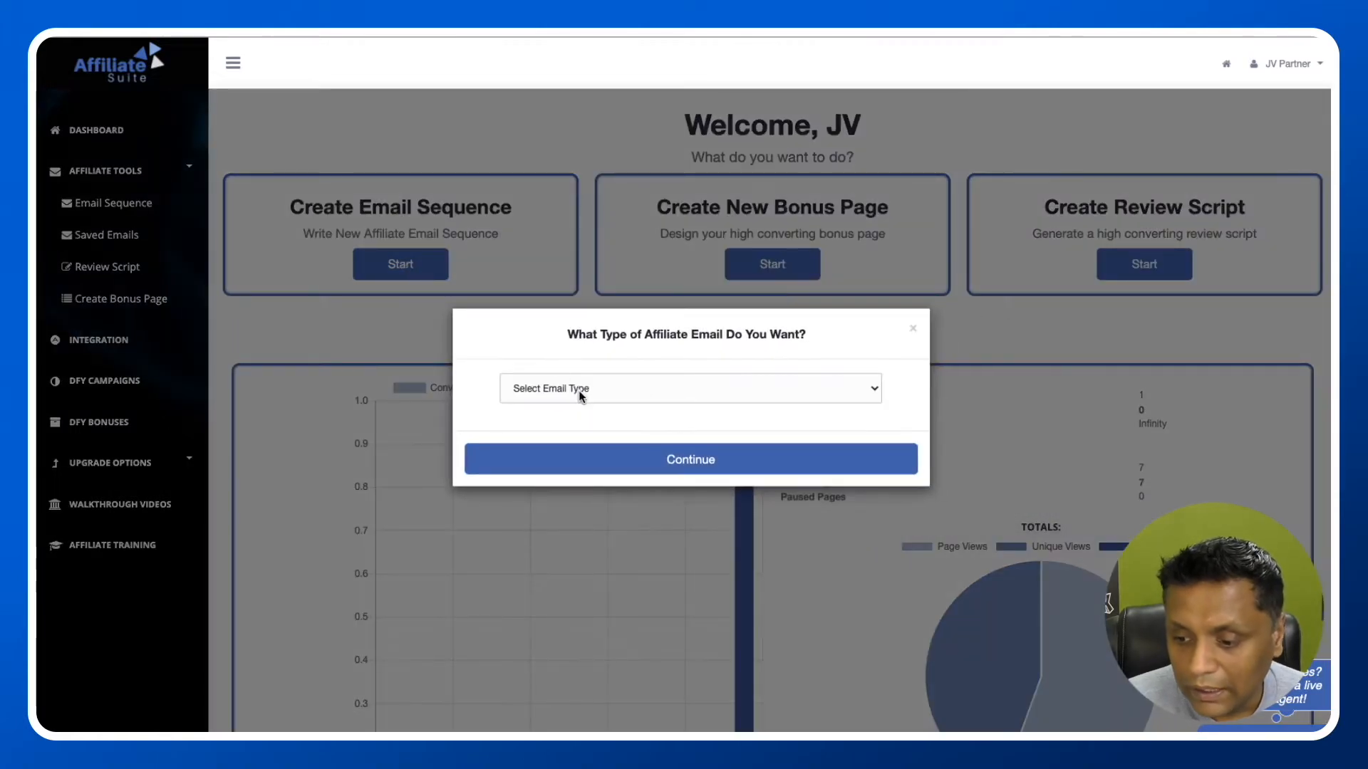
click(689, 387)
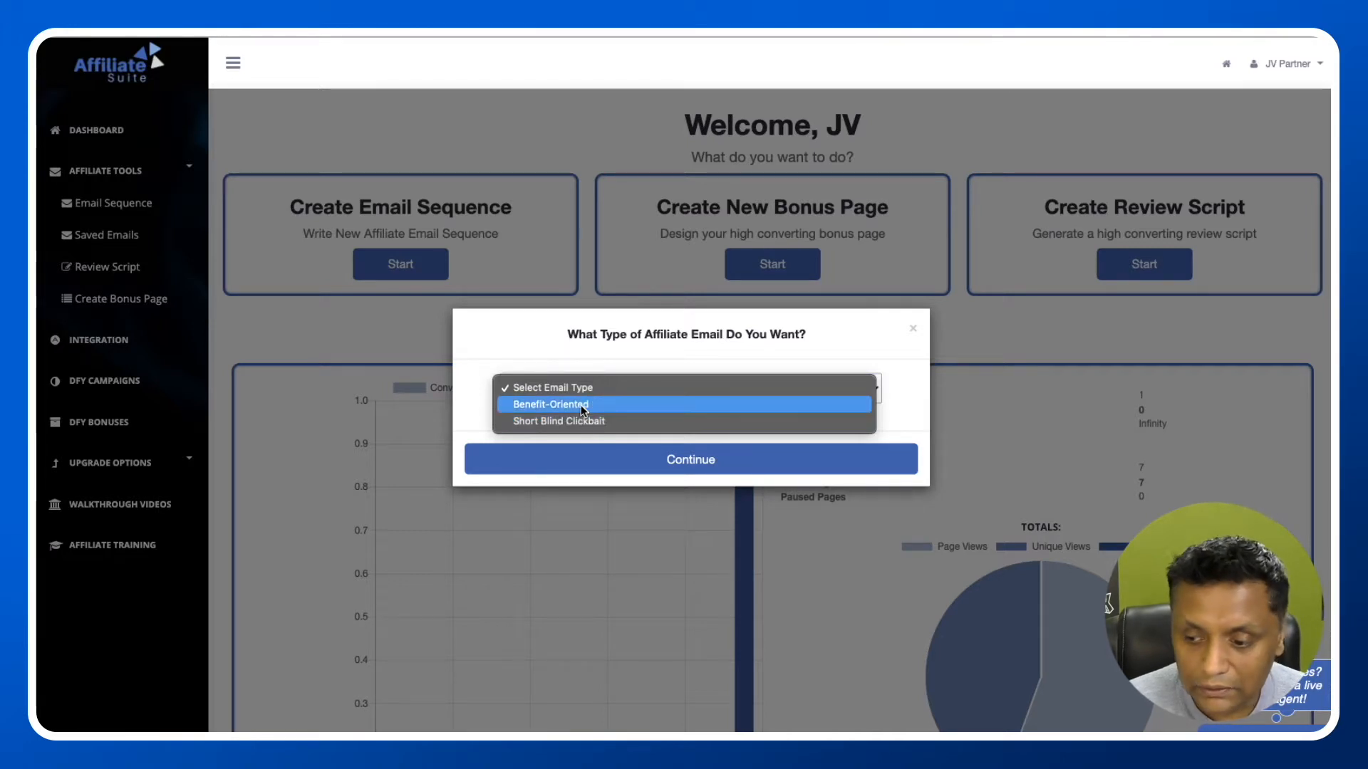
click(550, 403)
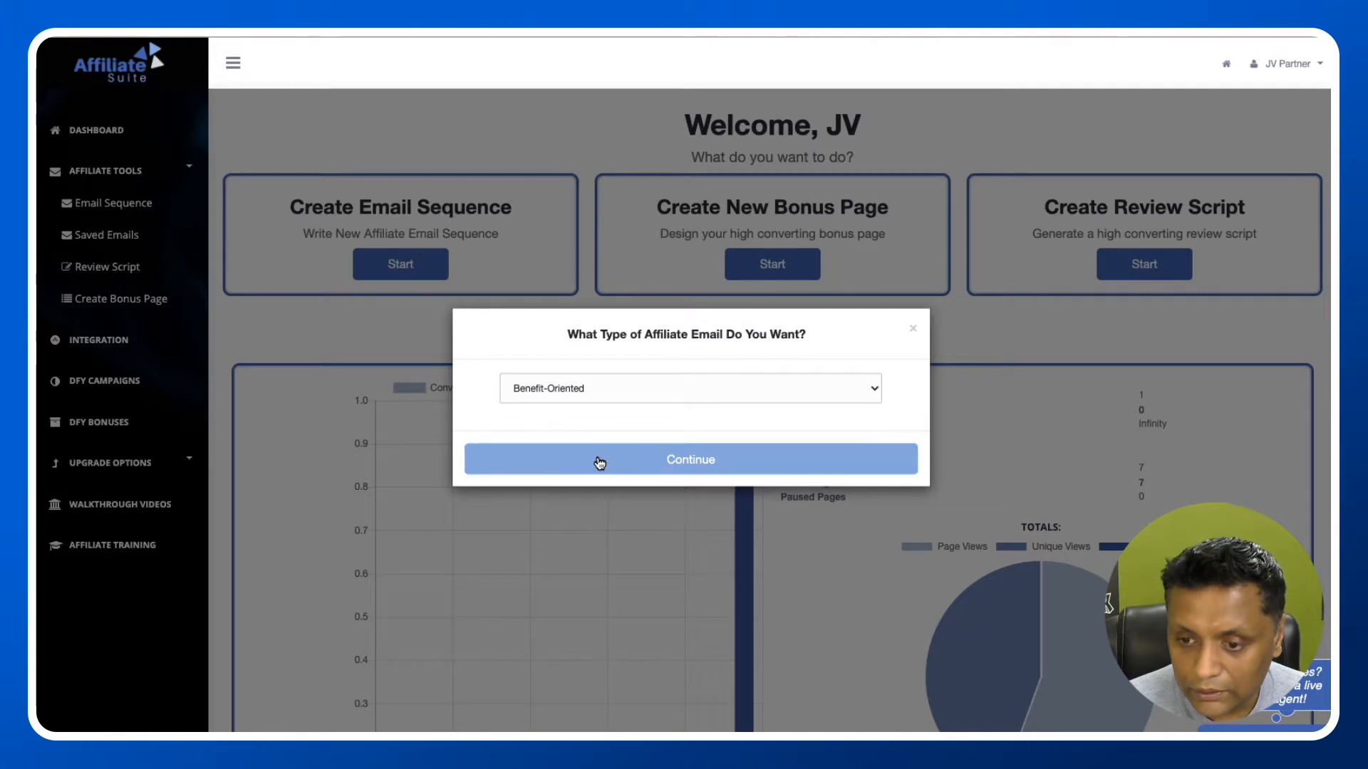
click(689, 460)
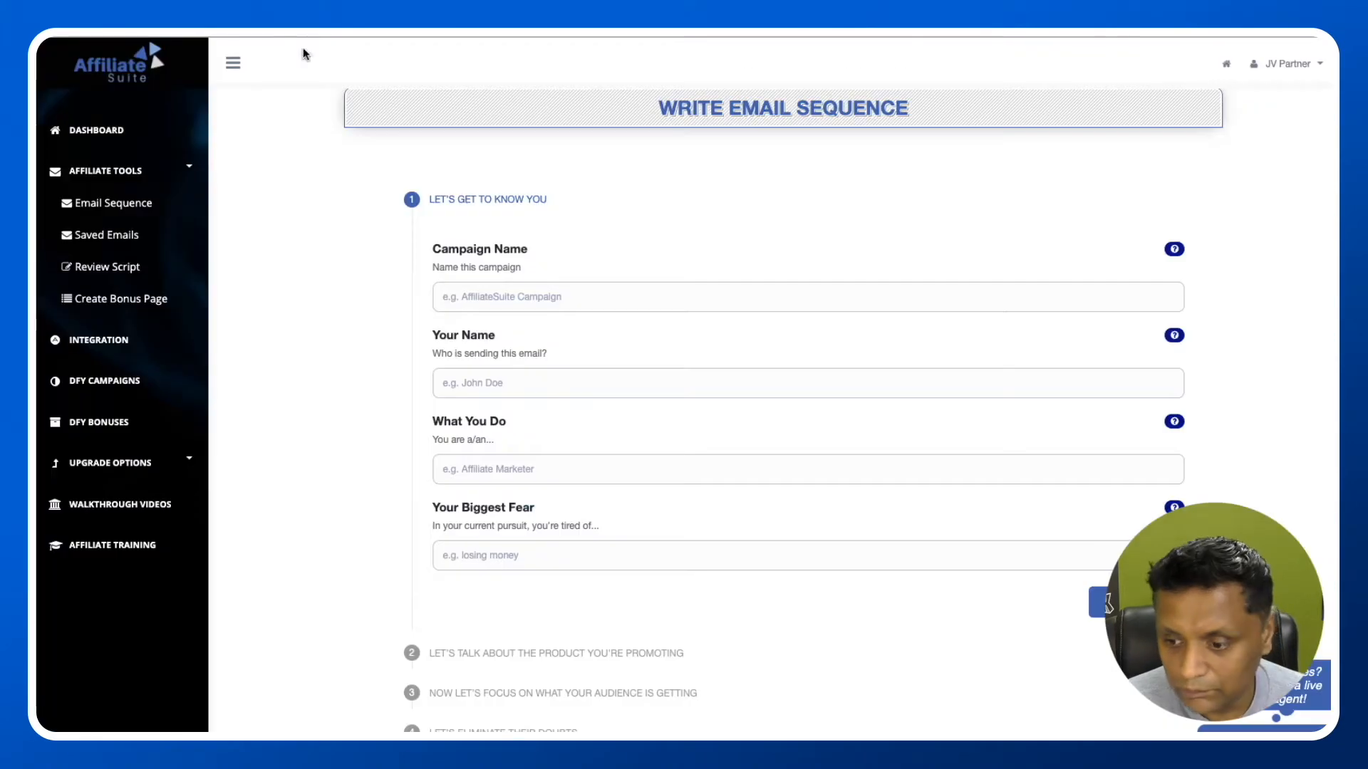
Step: Enter campaign name Profitsite and sender name Saurabh Gopal
text(p)
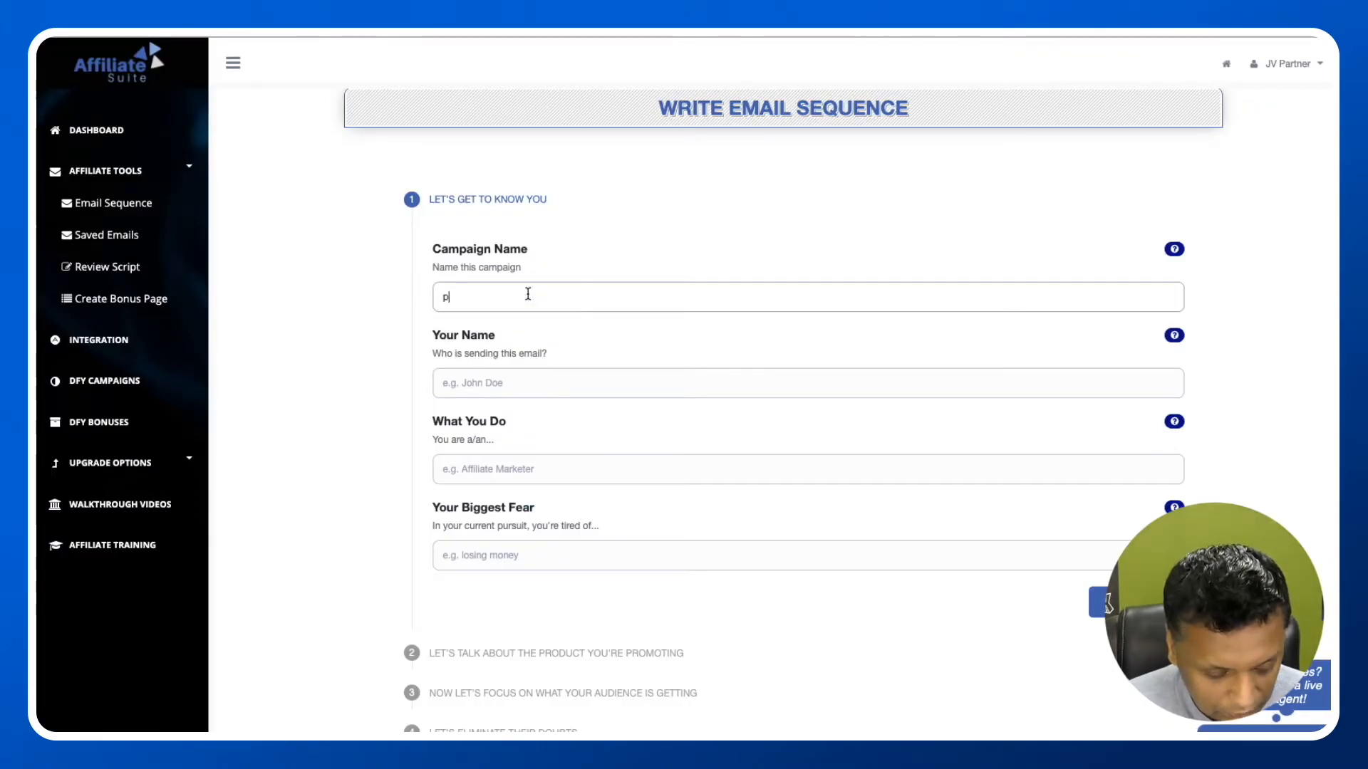
text(rofitsite)
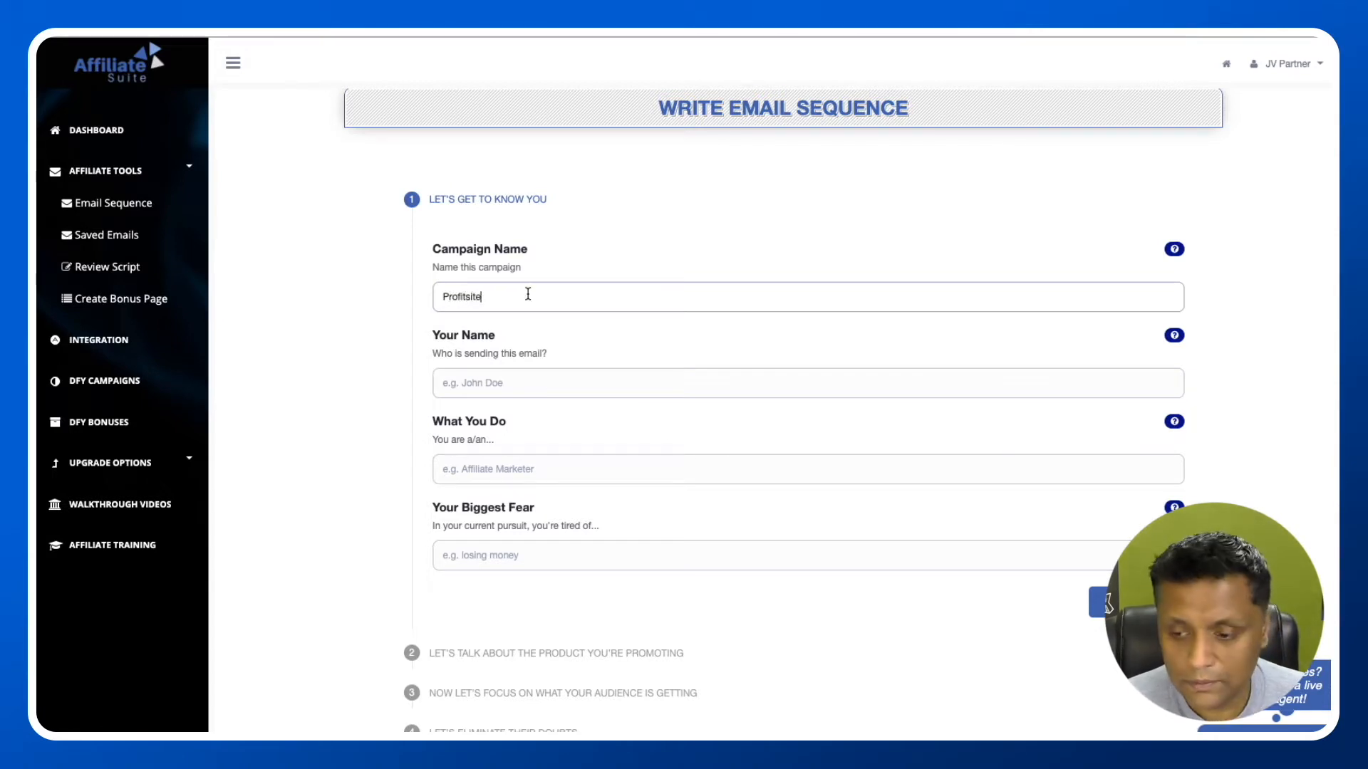
click(806, 383)
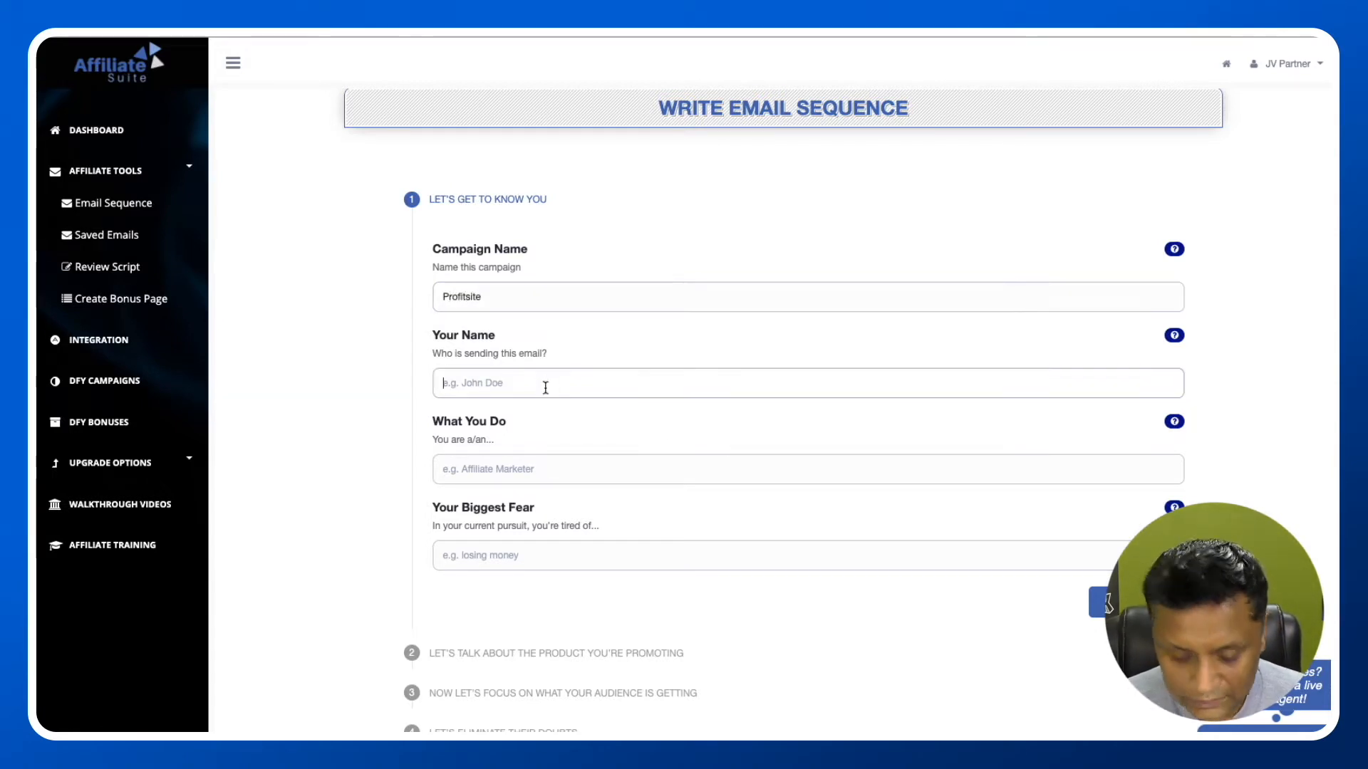
text(Saurabh)
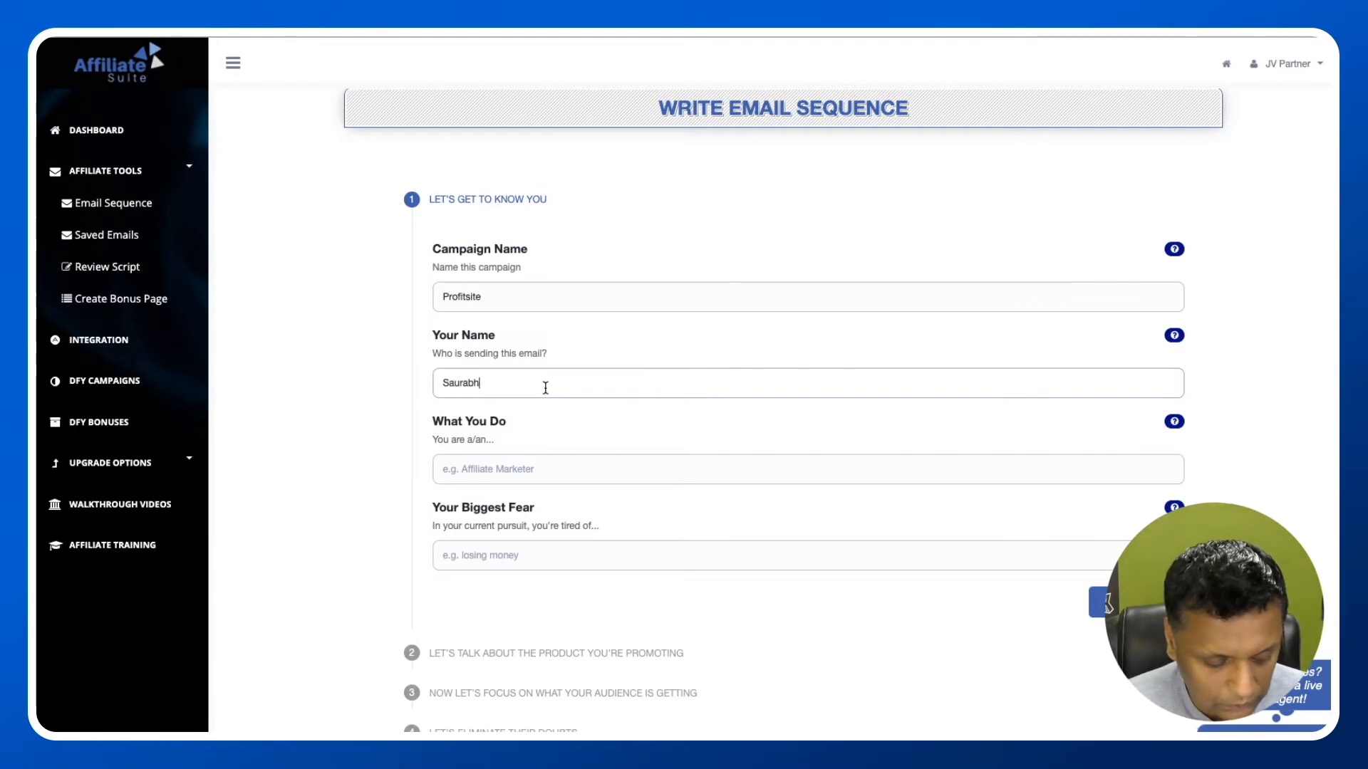
text(Gopal)
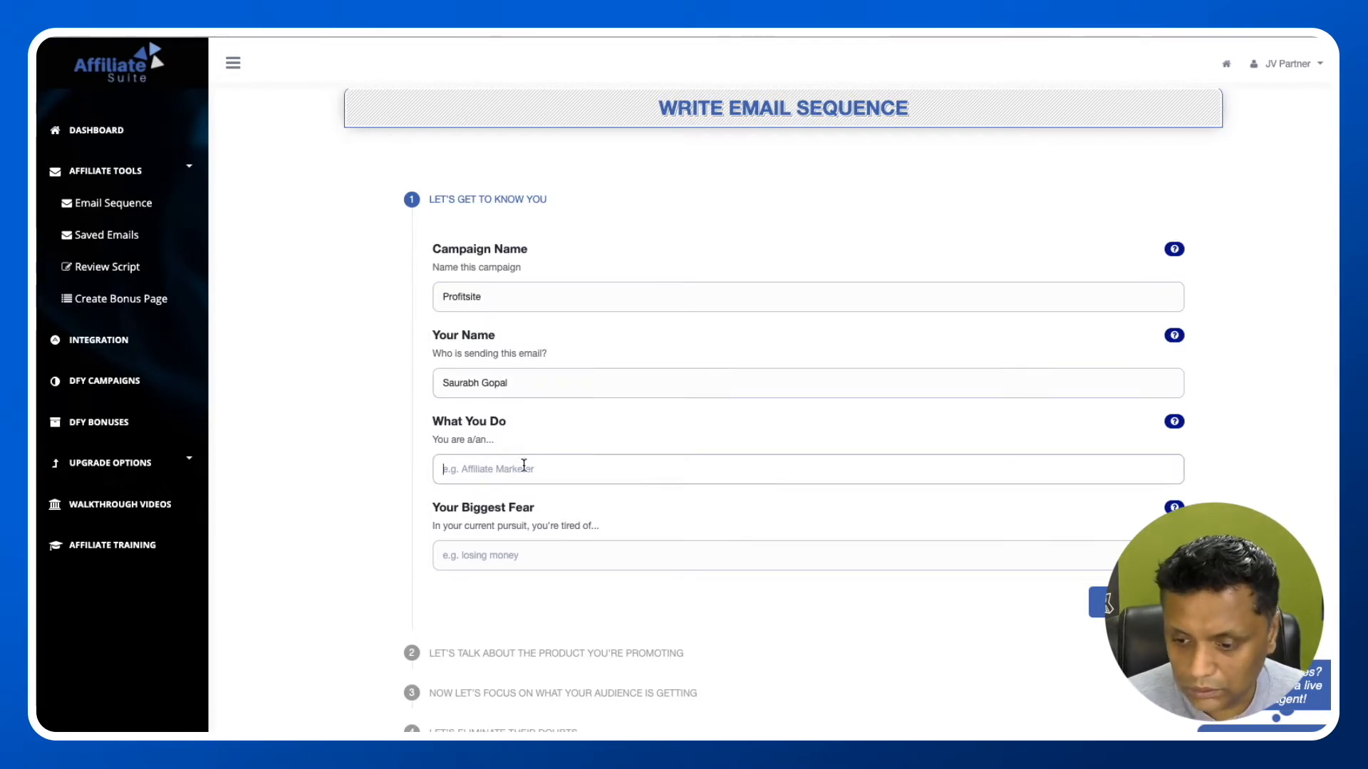
Step: Enter Affiliate Marketer as occupation and losing job and money as biggest fear
text(Affl)
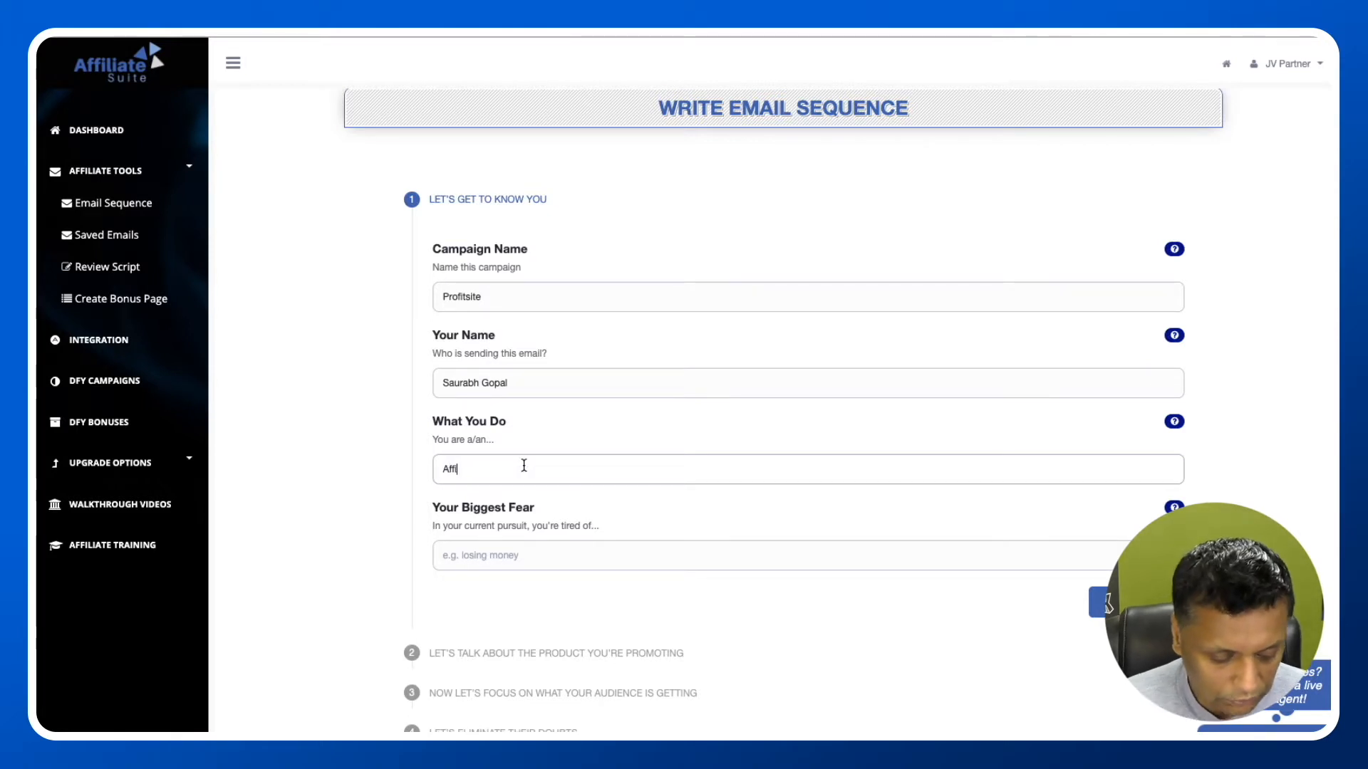
text(Affiliate Marketer)
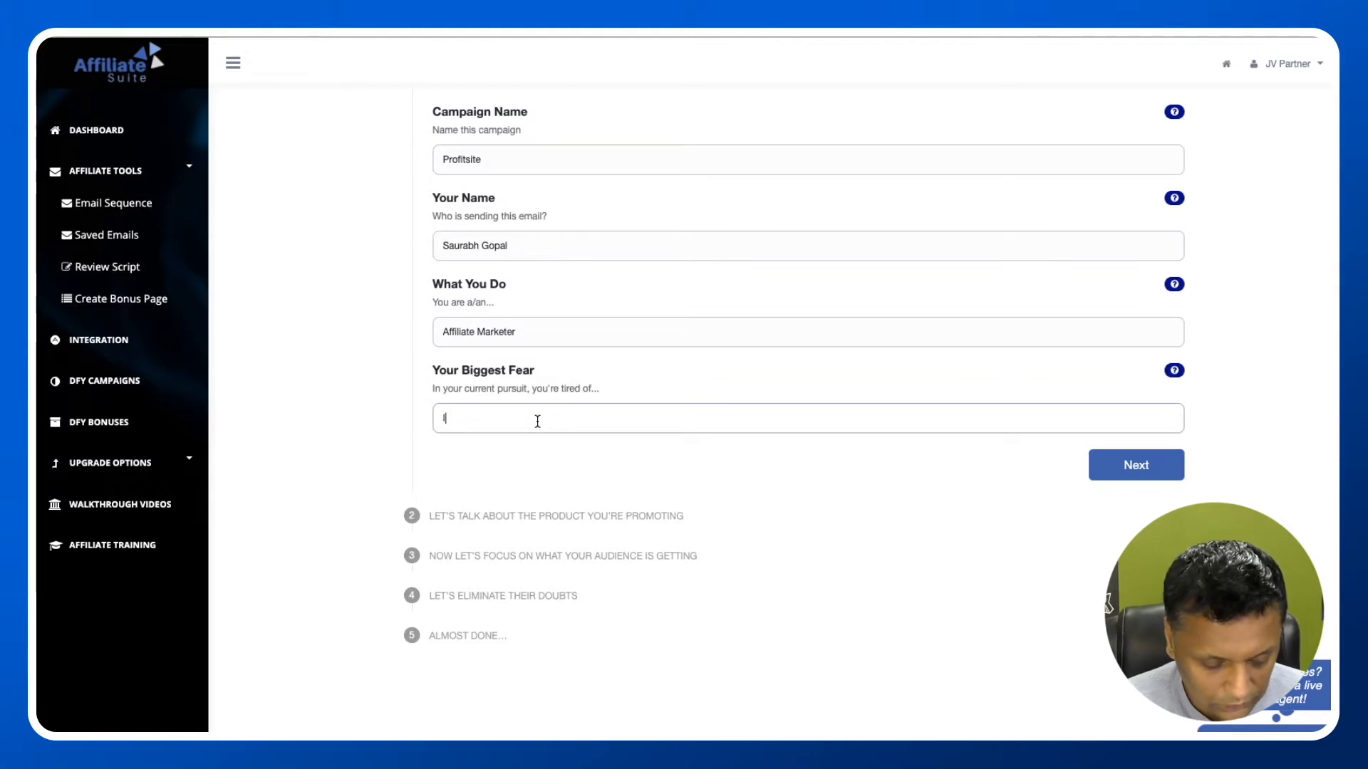
text(losing)
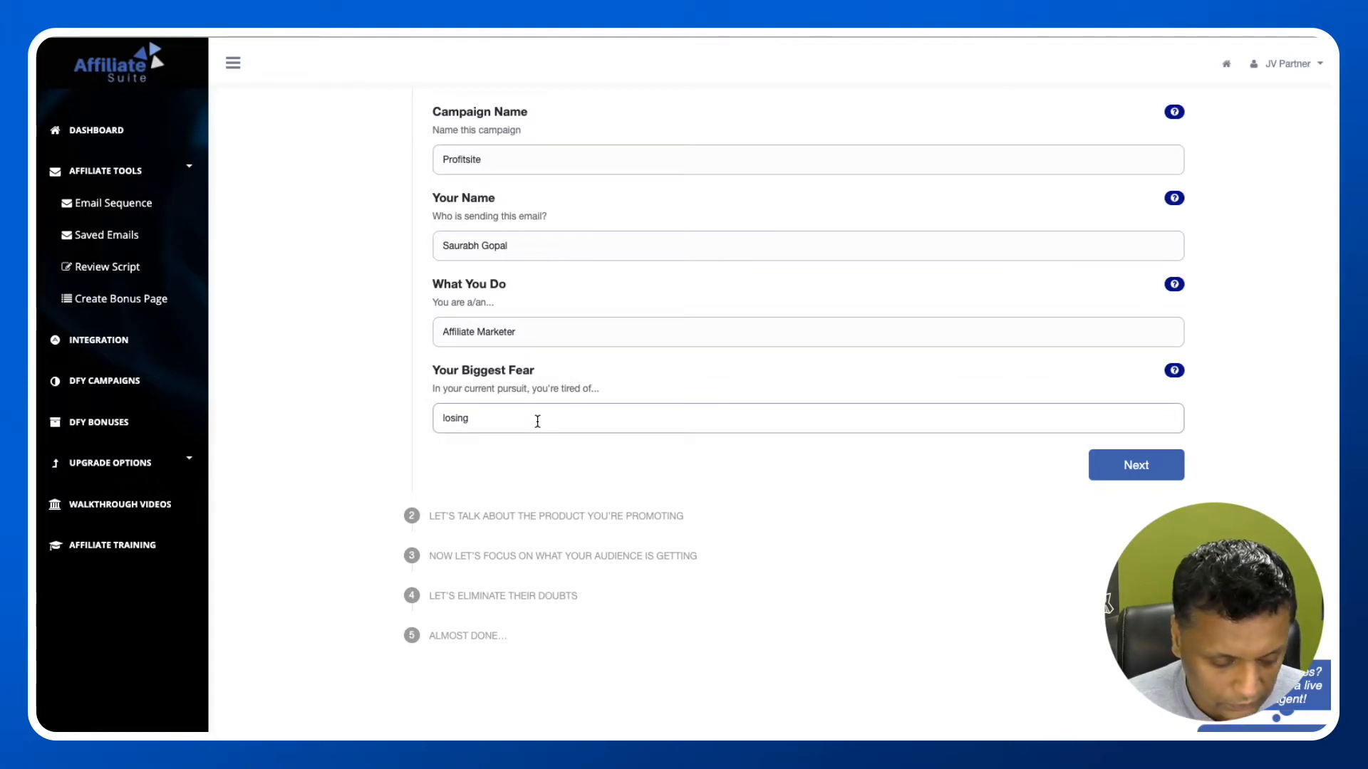
text(job and)
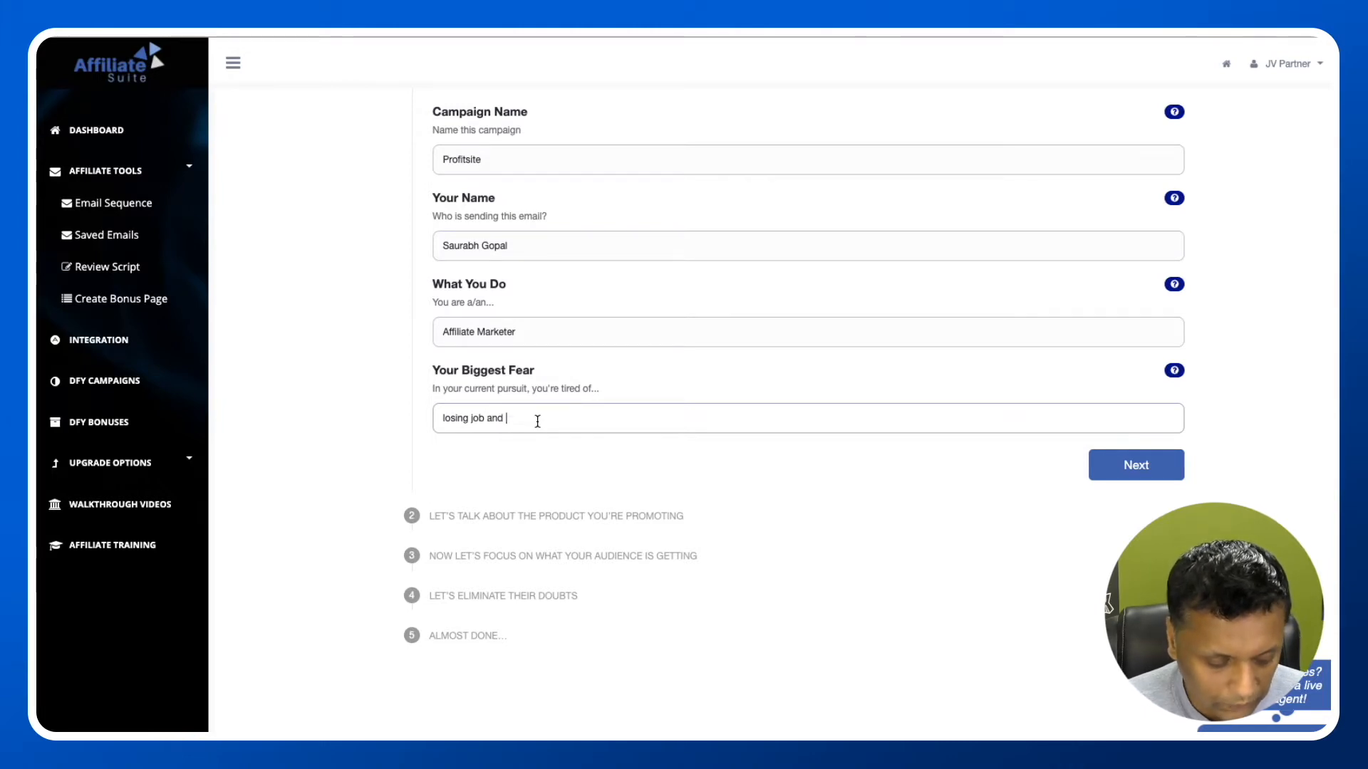
text(money)
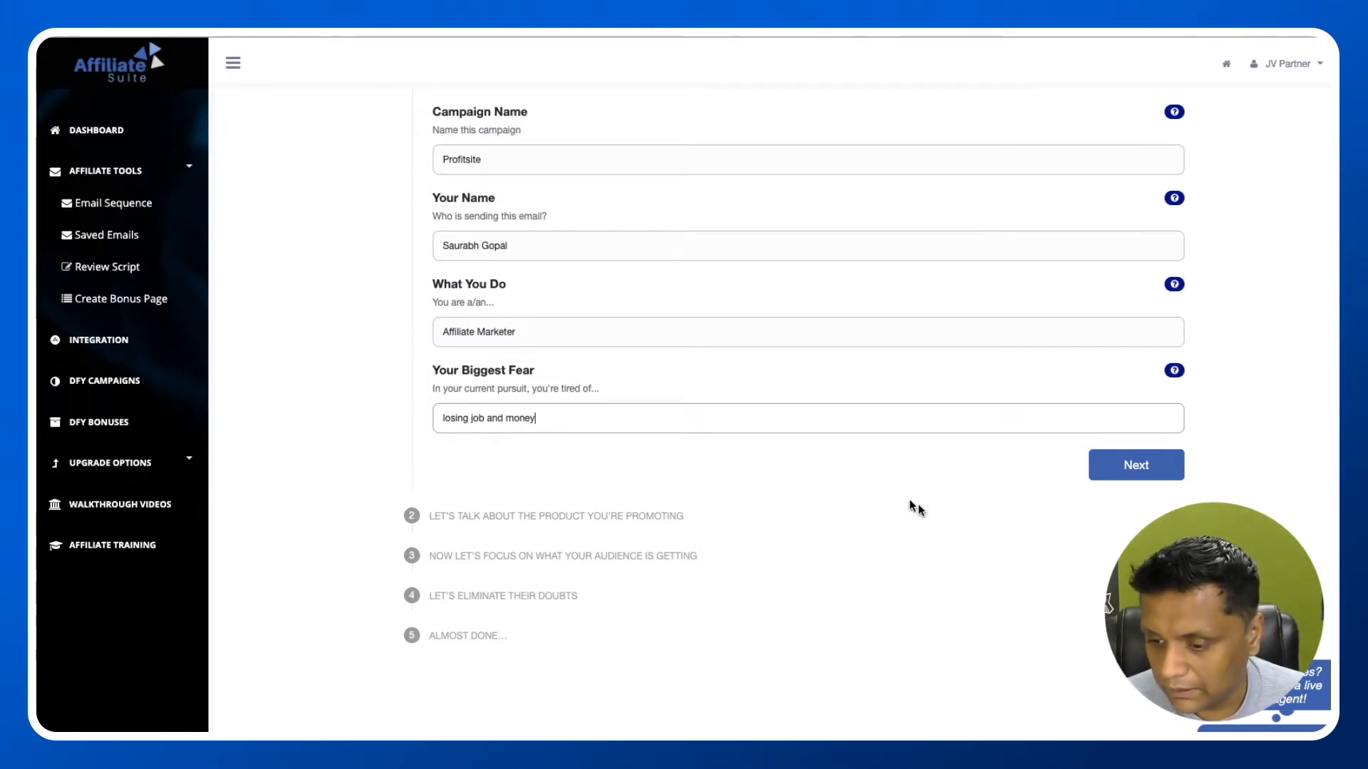
Step: Move to the product step and enter Profitsite with type 'Software to create website'
click(1136, 464)
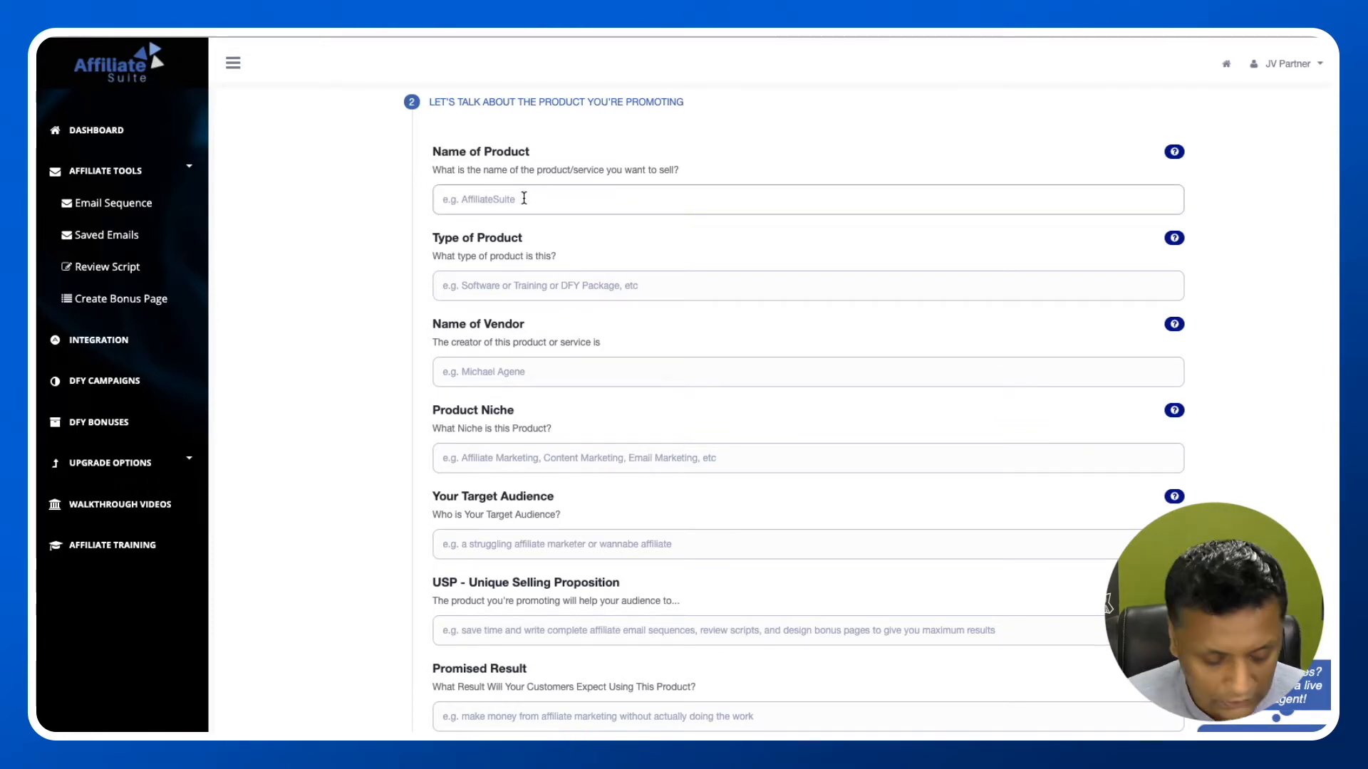
text(Profitsite)
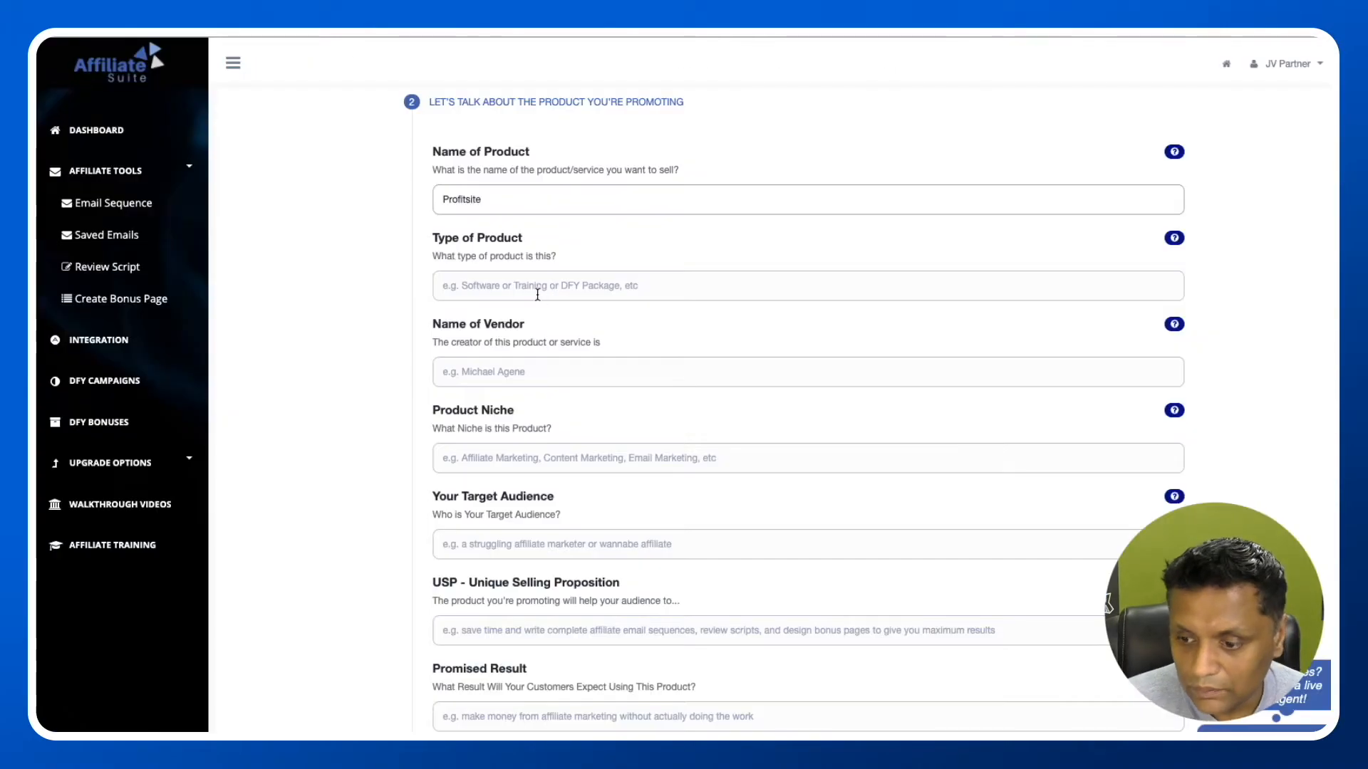
text(S)
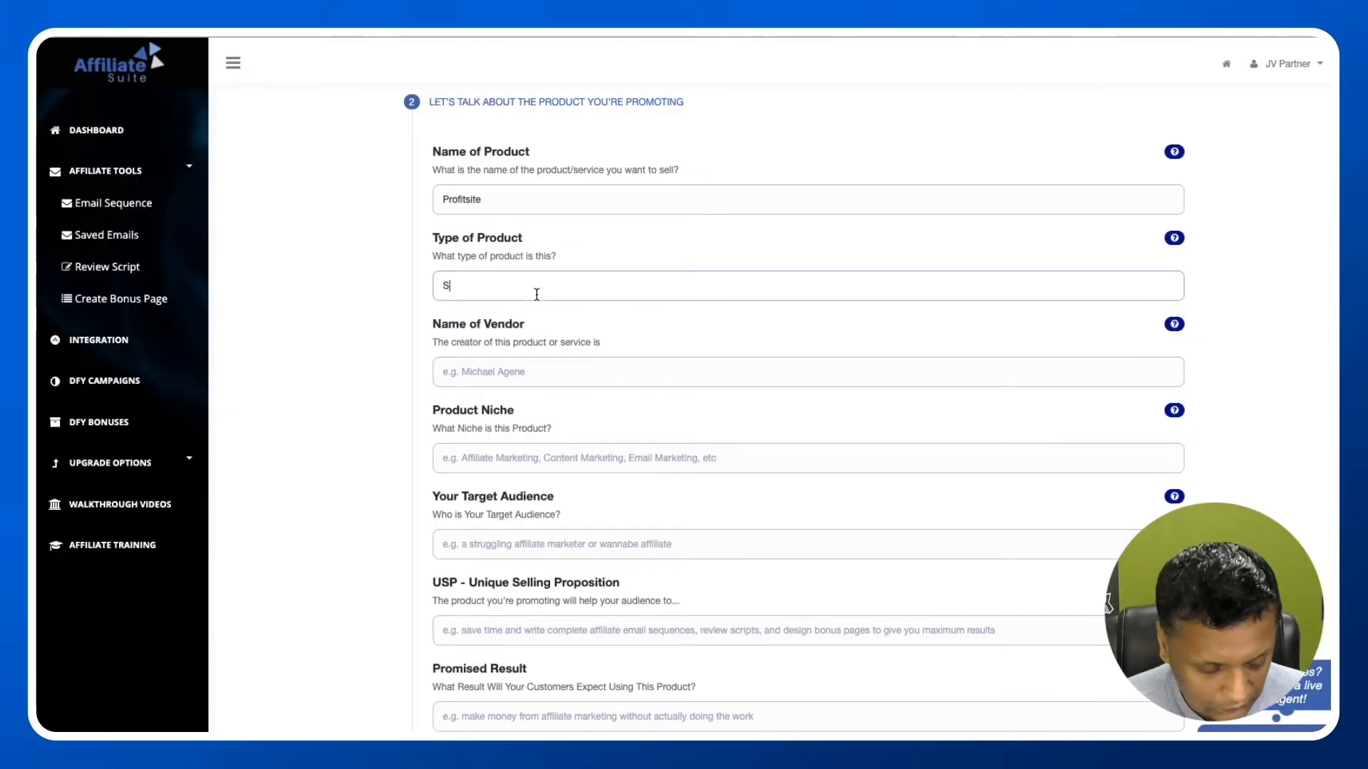
text(oftware to create)
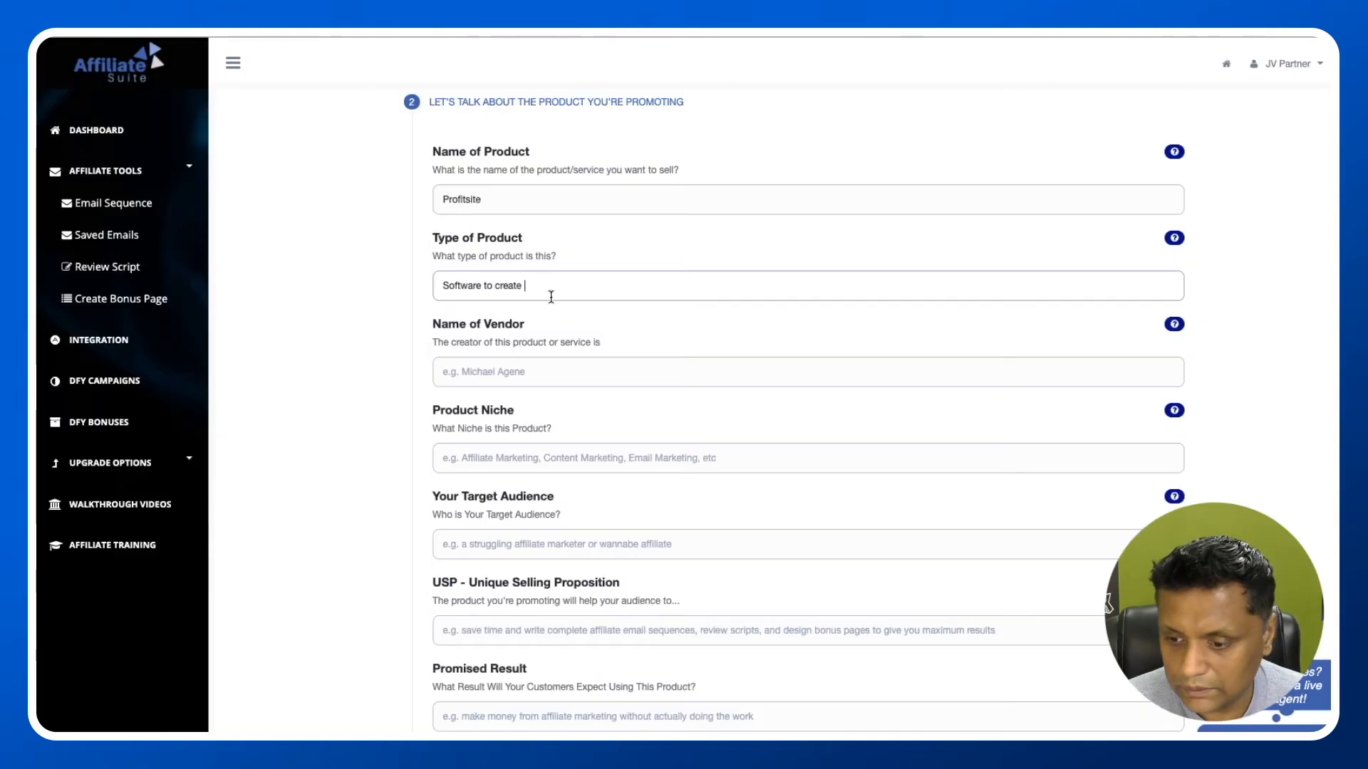
text(website)
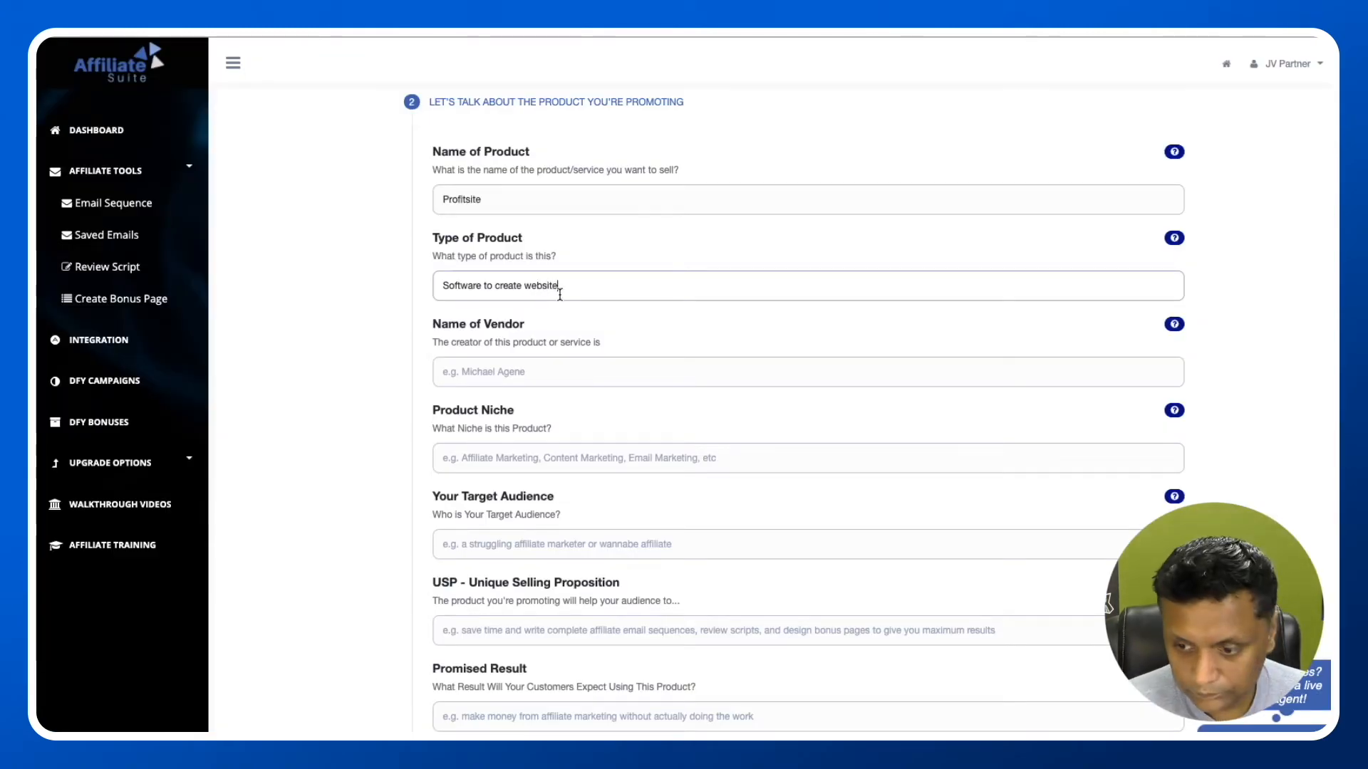
scroll(down, 3)
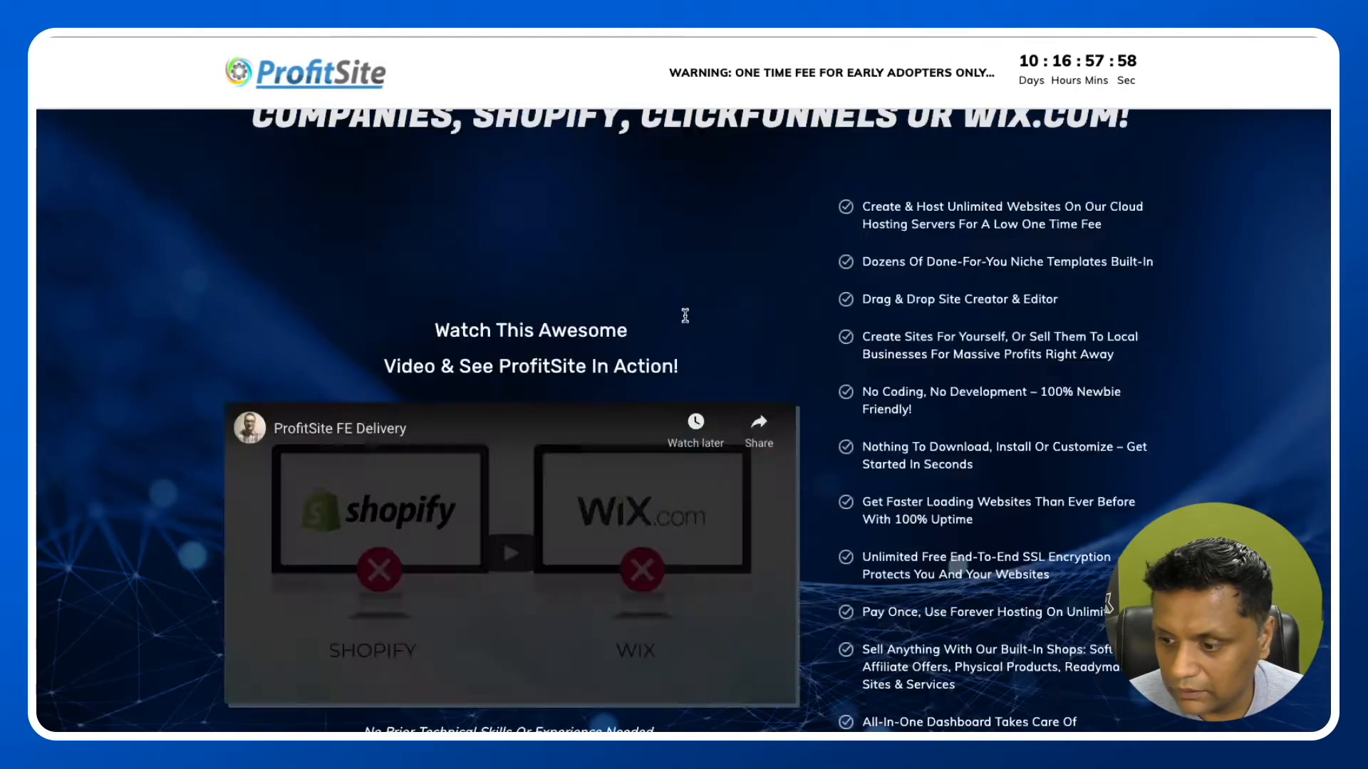
scroll(down, 3)
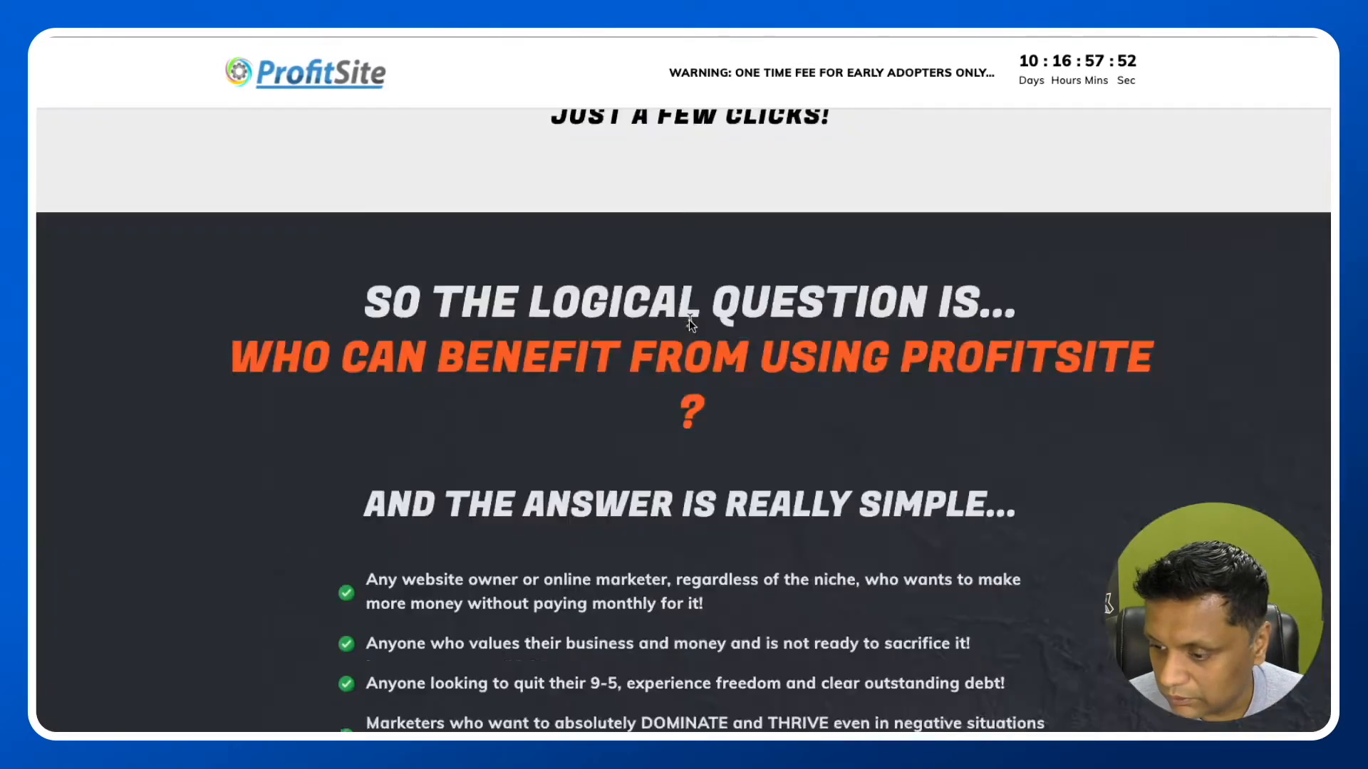
scroll(down, 3)
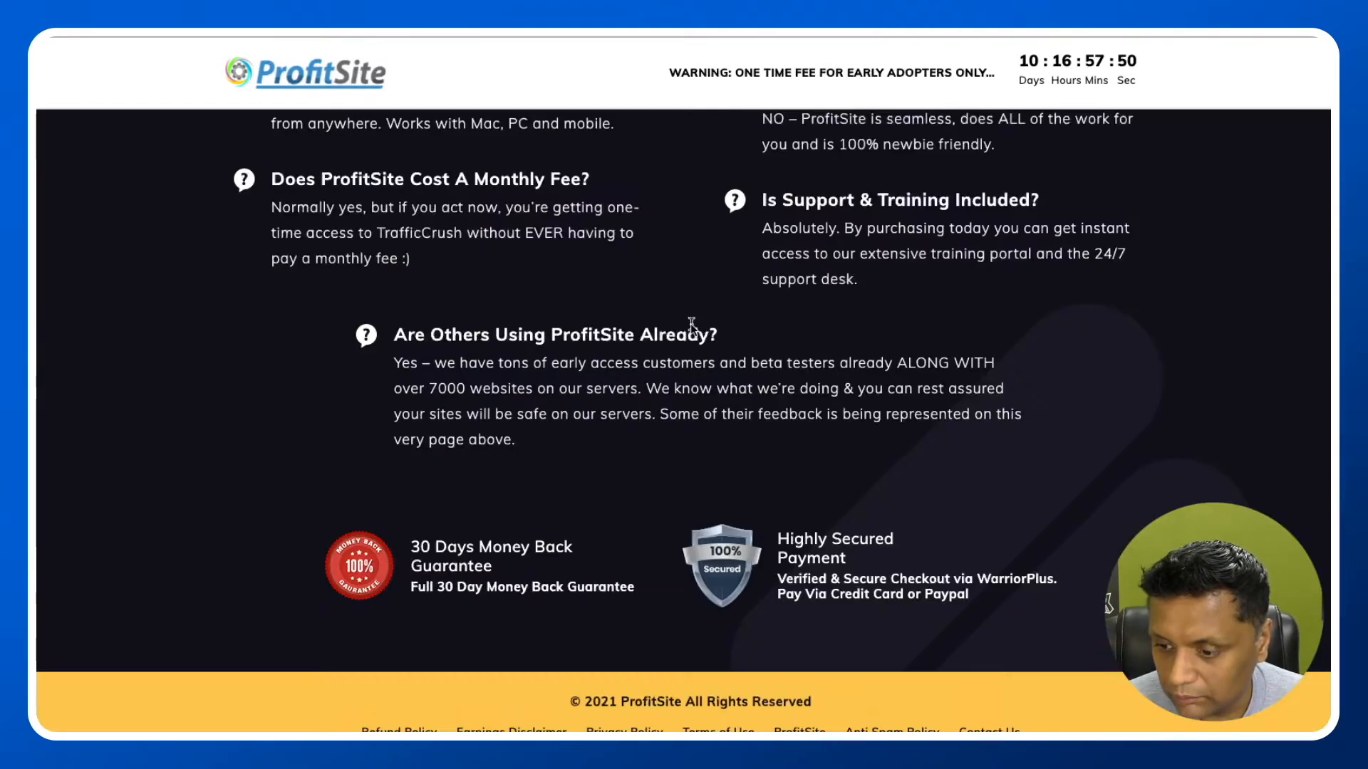
scroll(down, 3)
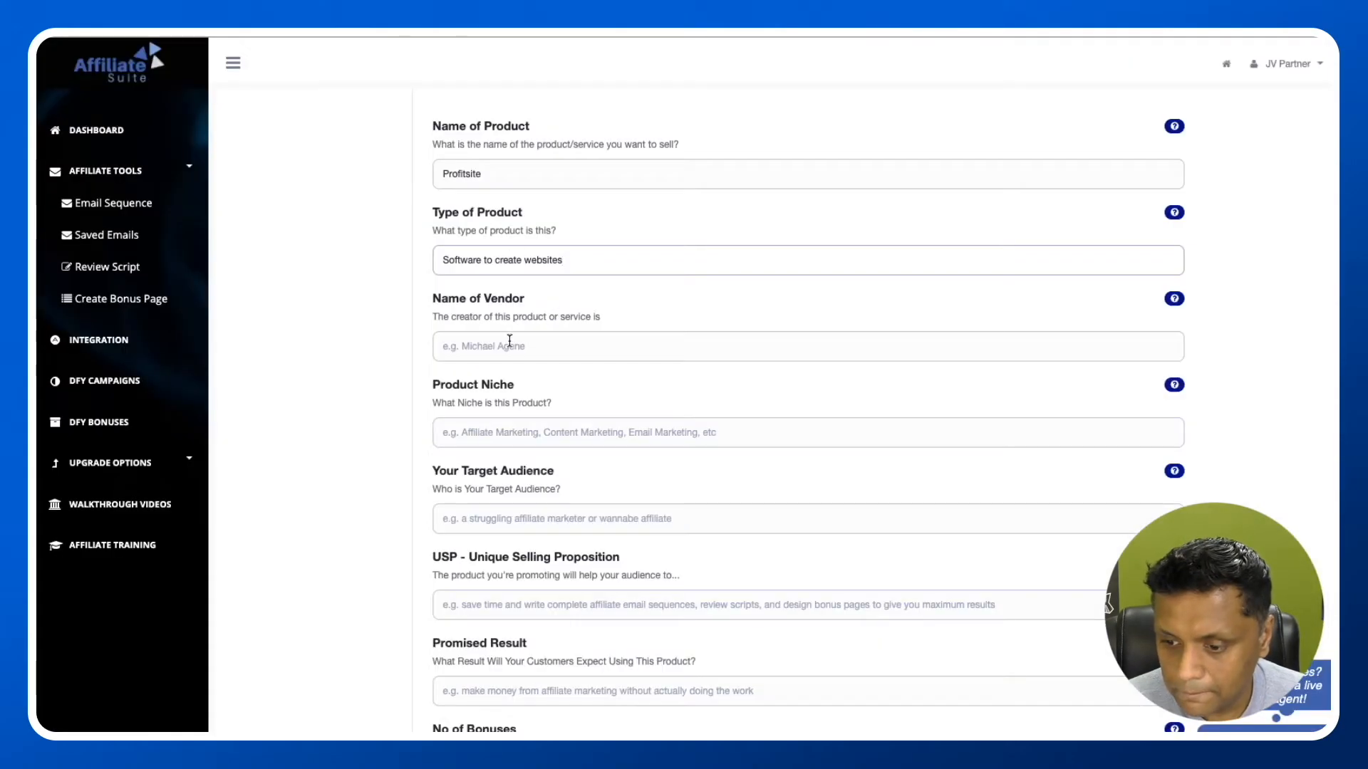
Step: Enter vendor Mike Mckay, niche Affiliate Marketing, and begin the struggling target audience
text(Mike)
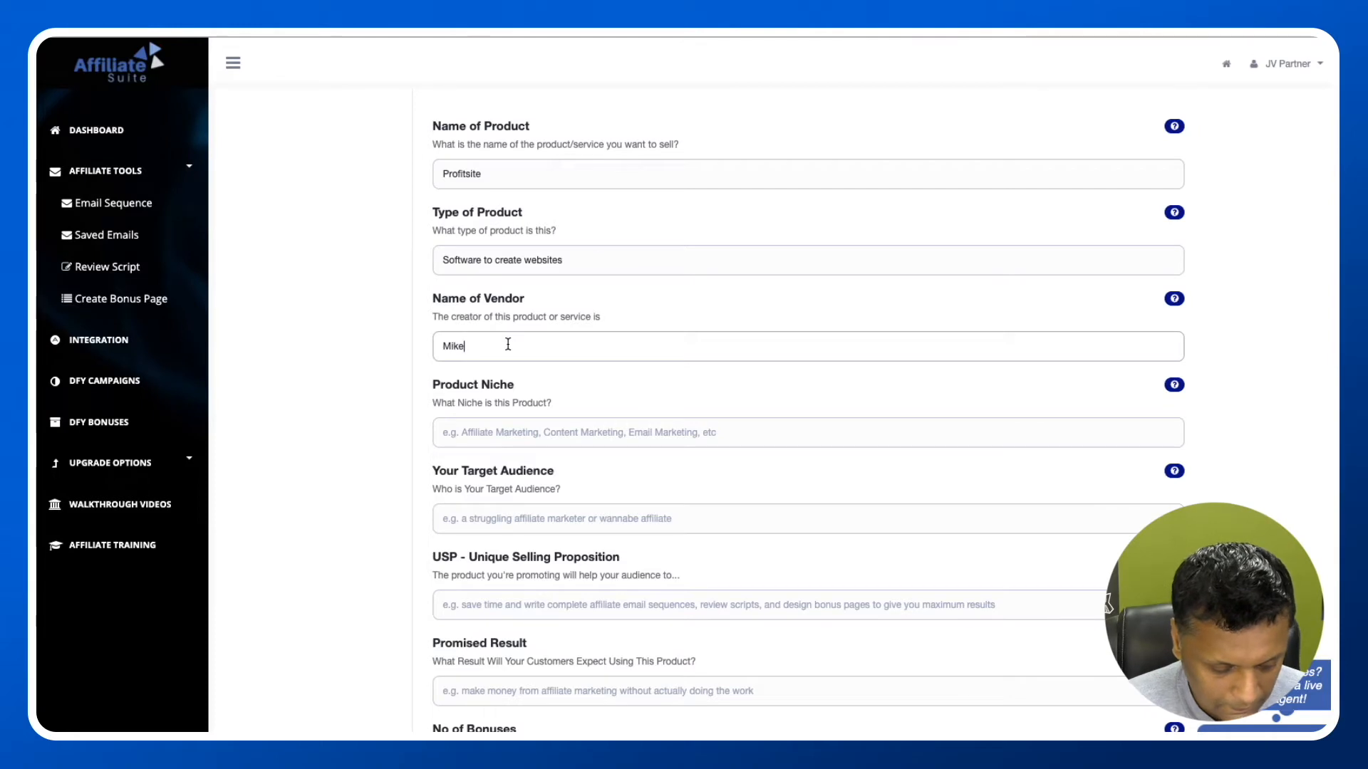
text(Mckay)
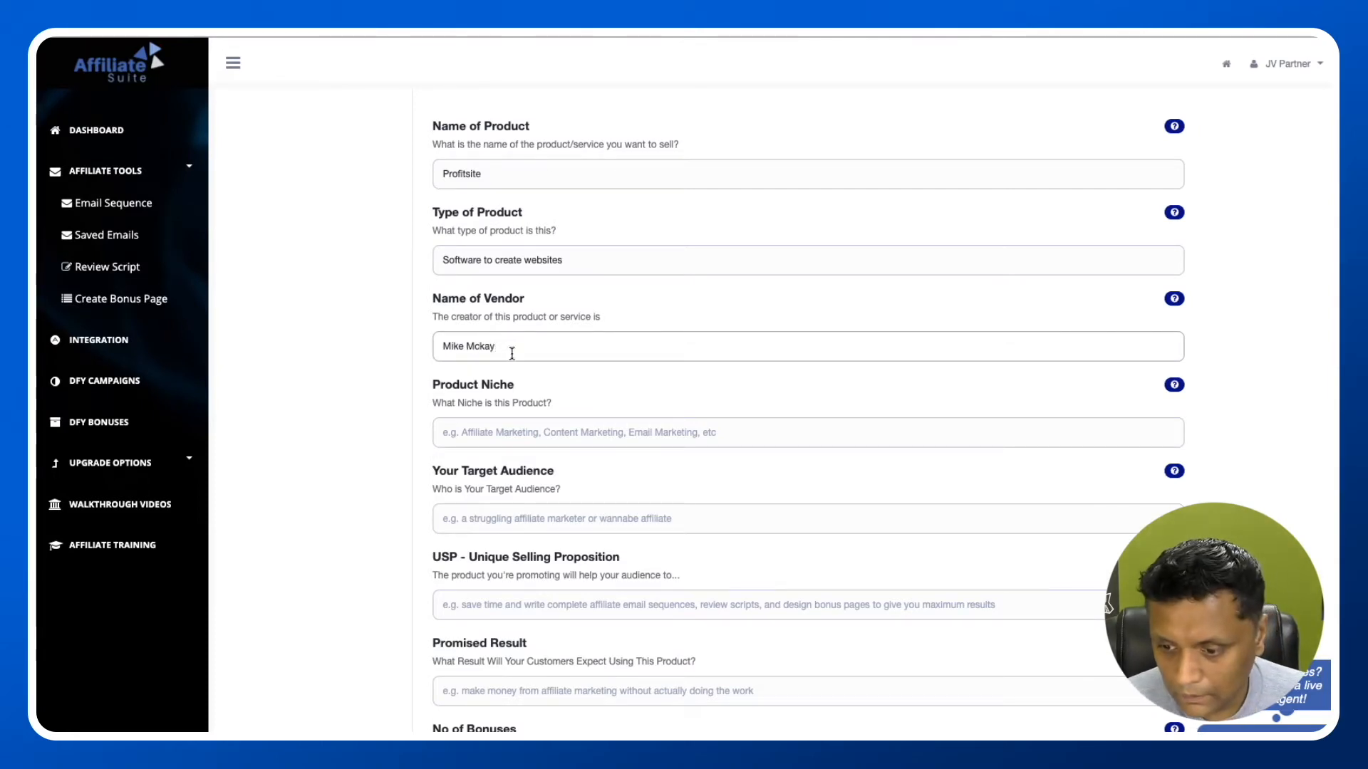
scroll(down, 3)
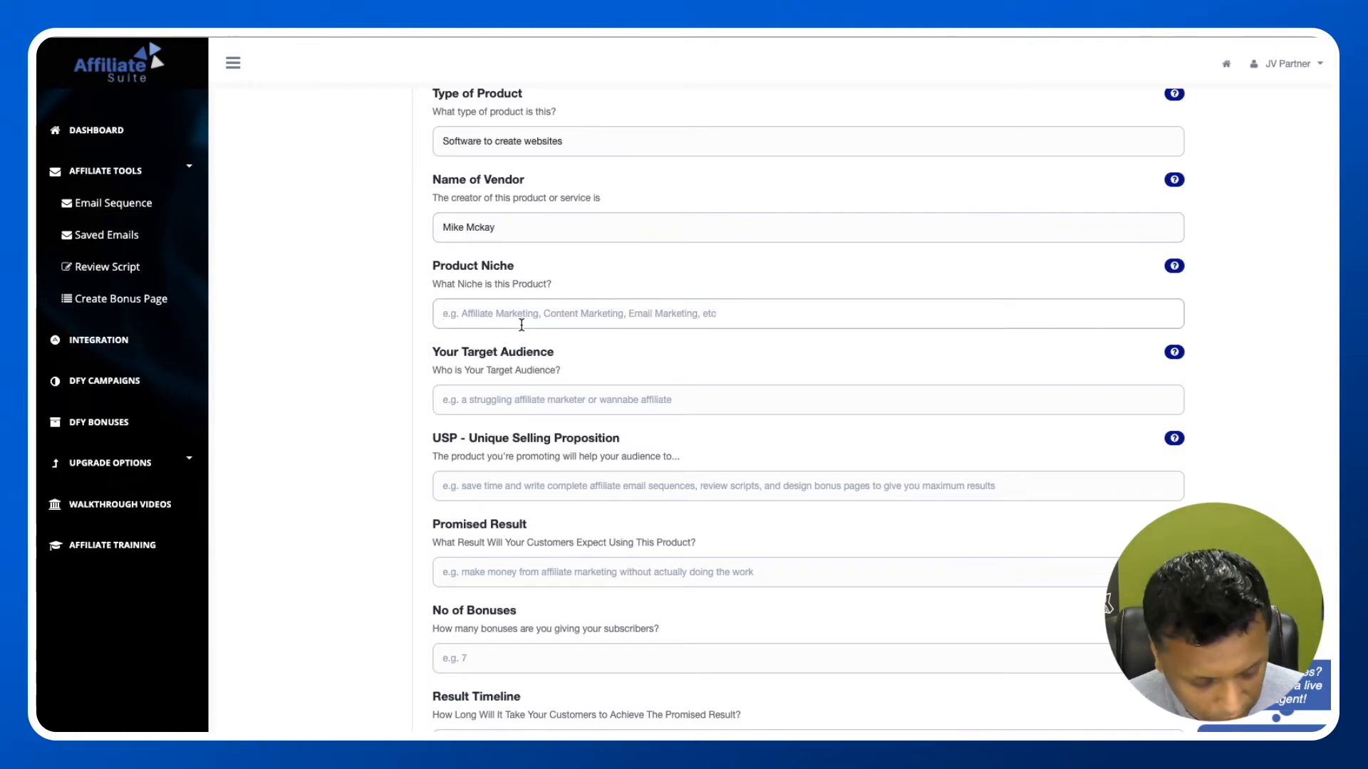
text(Affiliate)
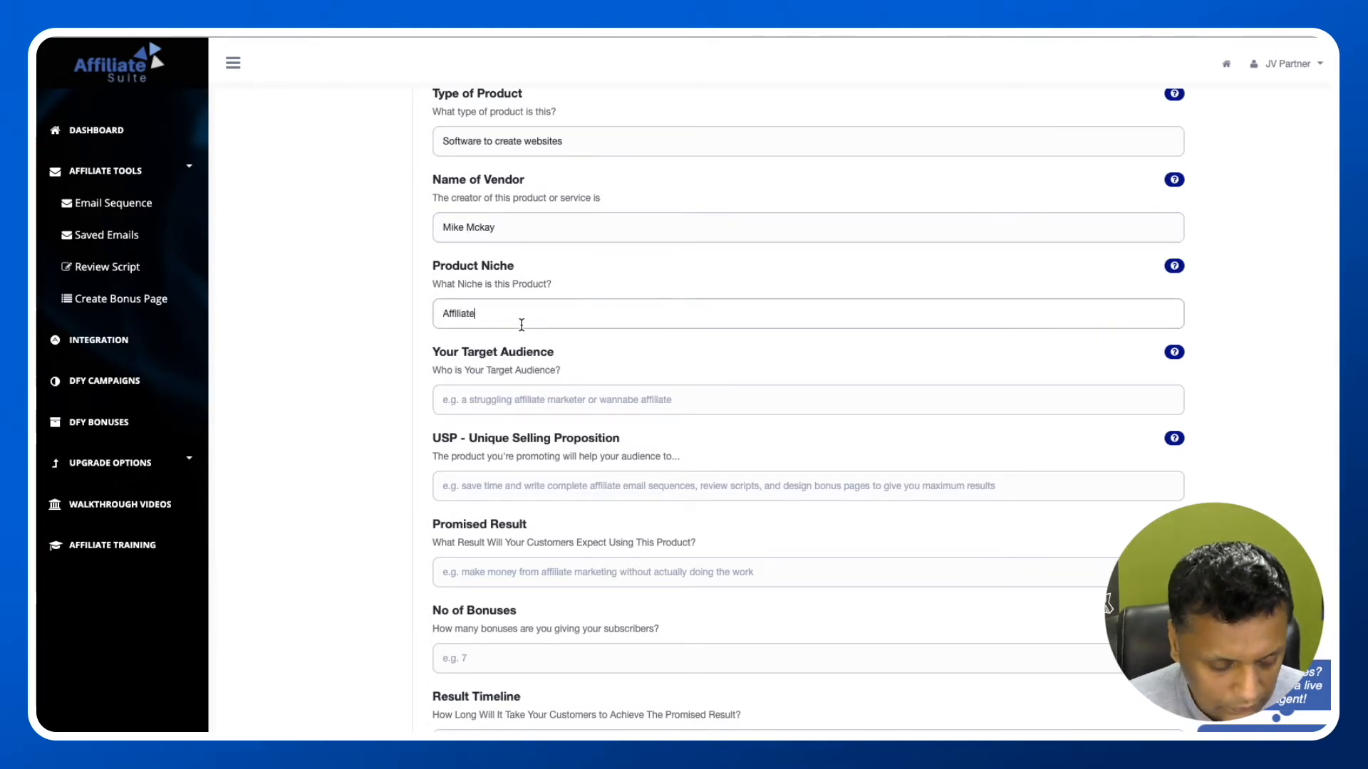
text(Marketing)
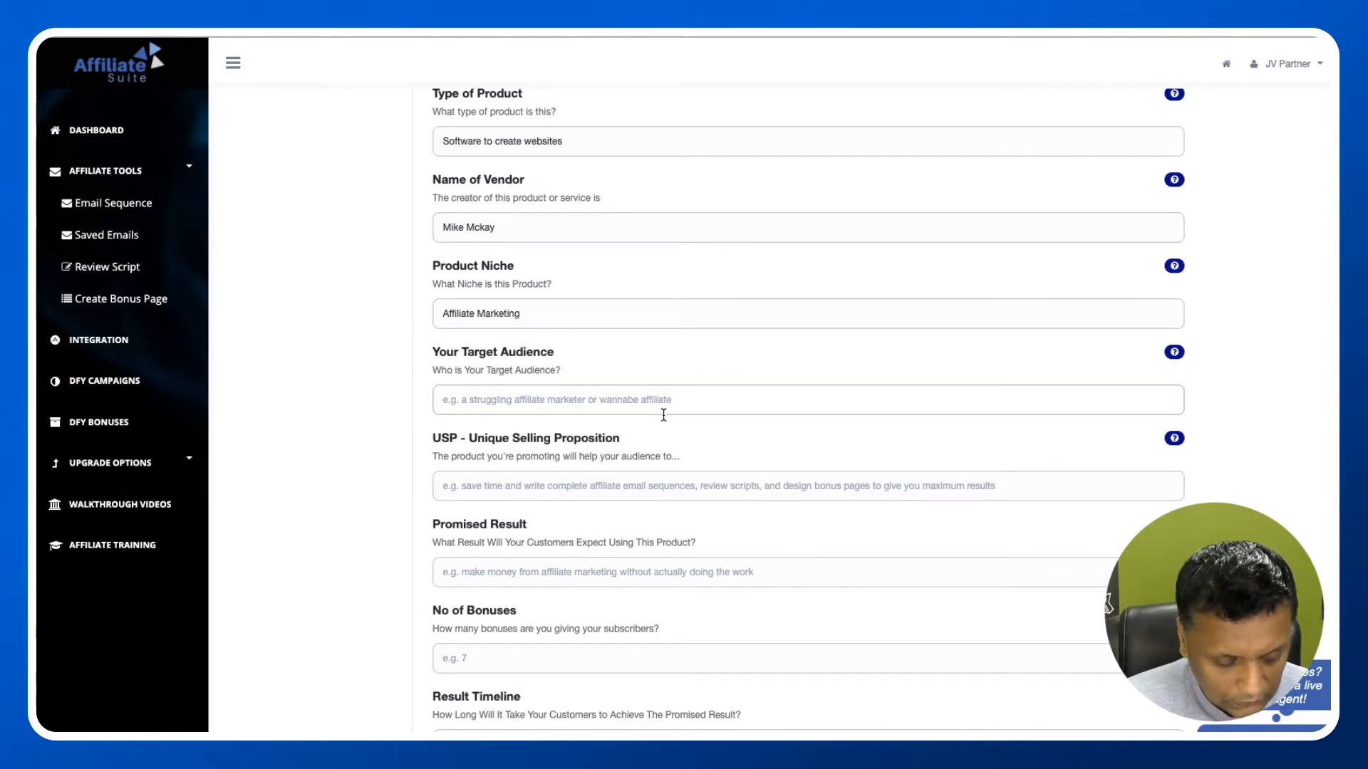
text(strugg)
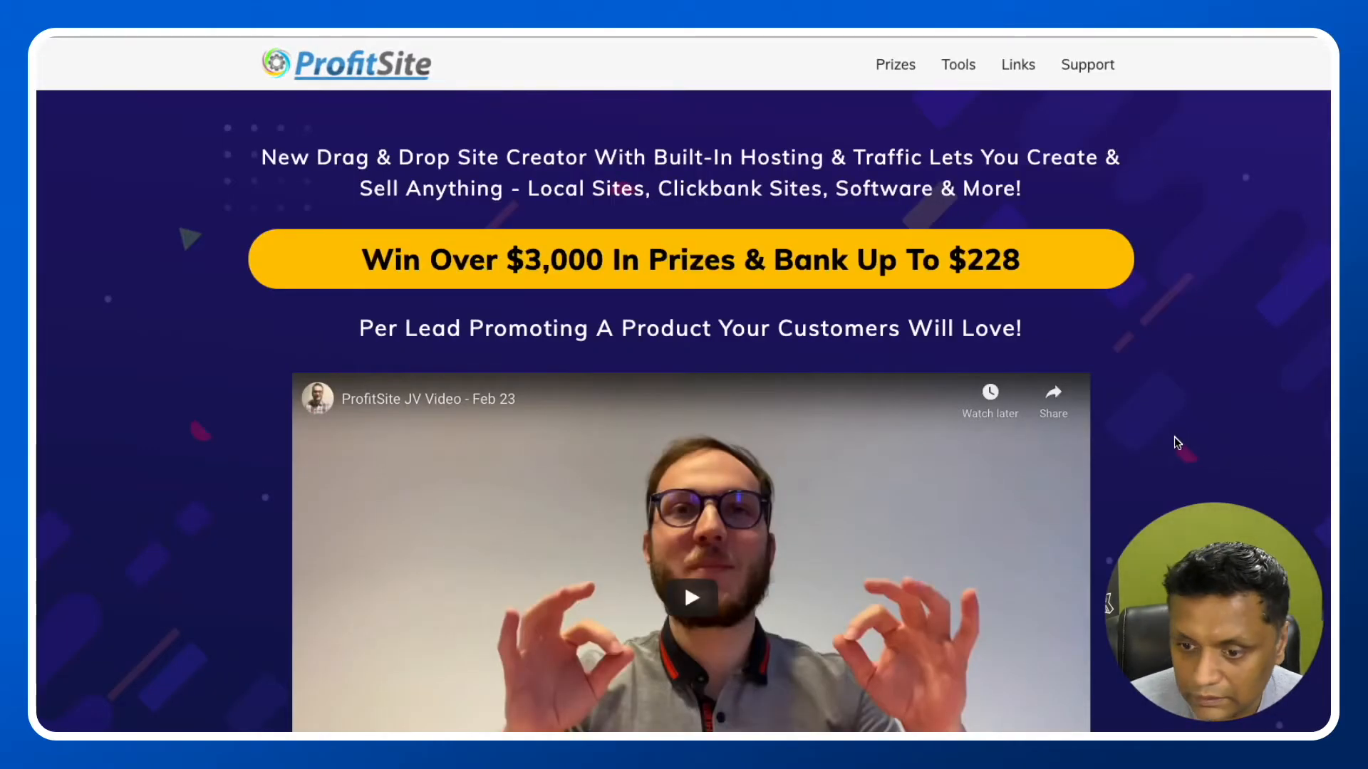
scroll(down, 3)
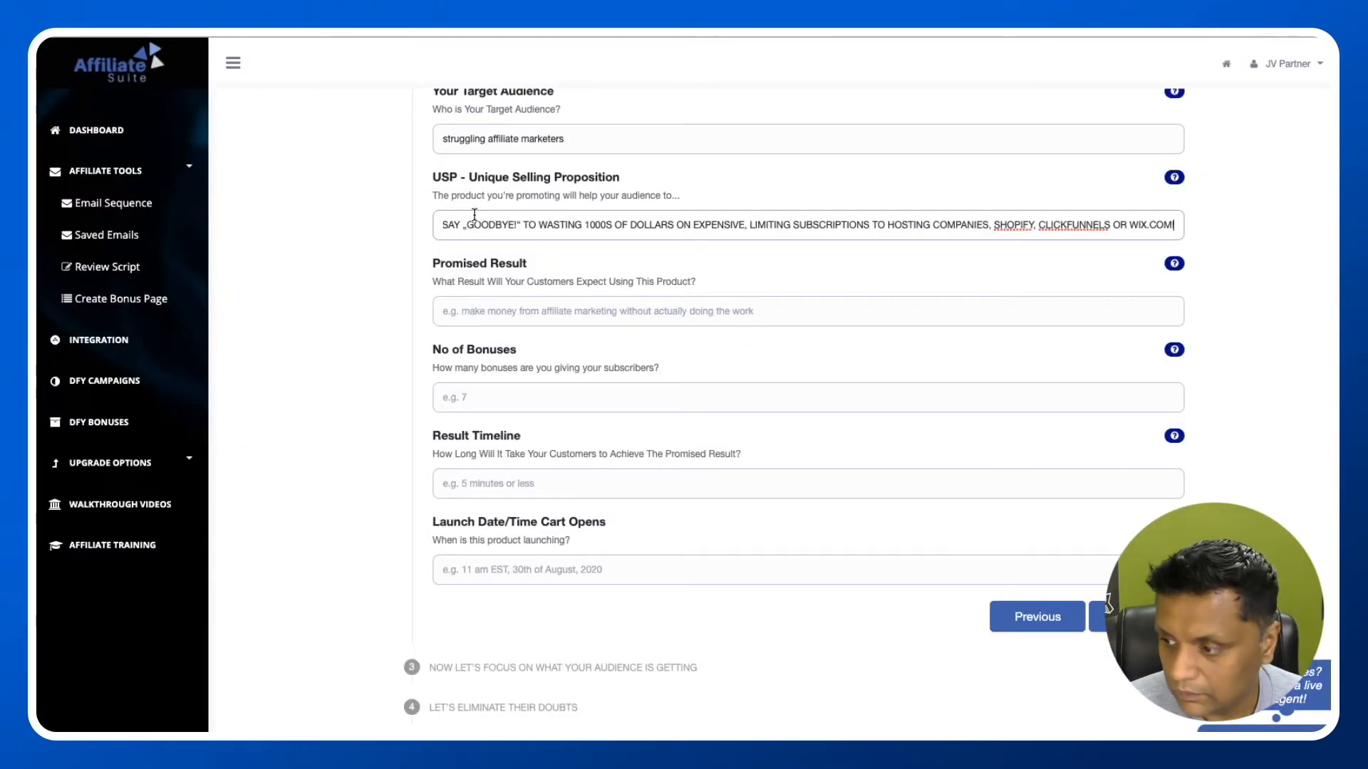
Step: Enter the cloud-hosting promised result, 5 bonuses, '5 minustes' timeline and launch day 23
scroll(down, 3)
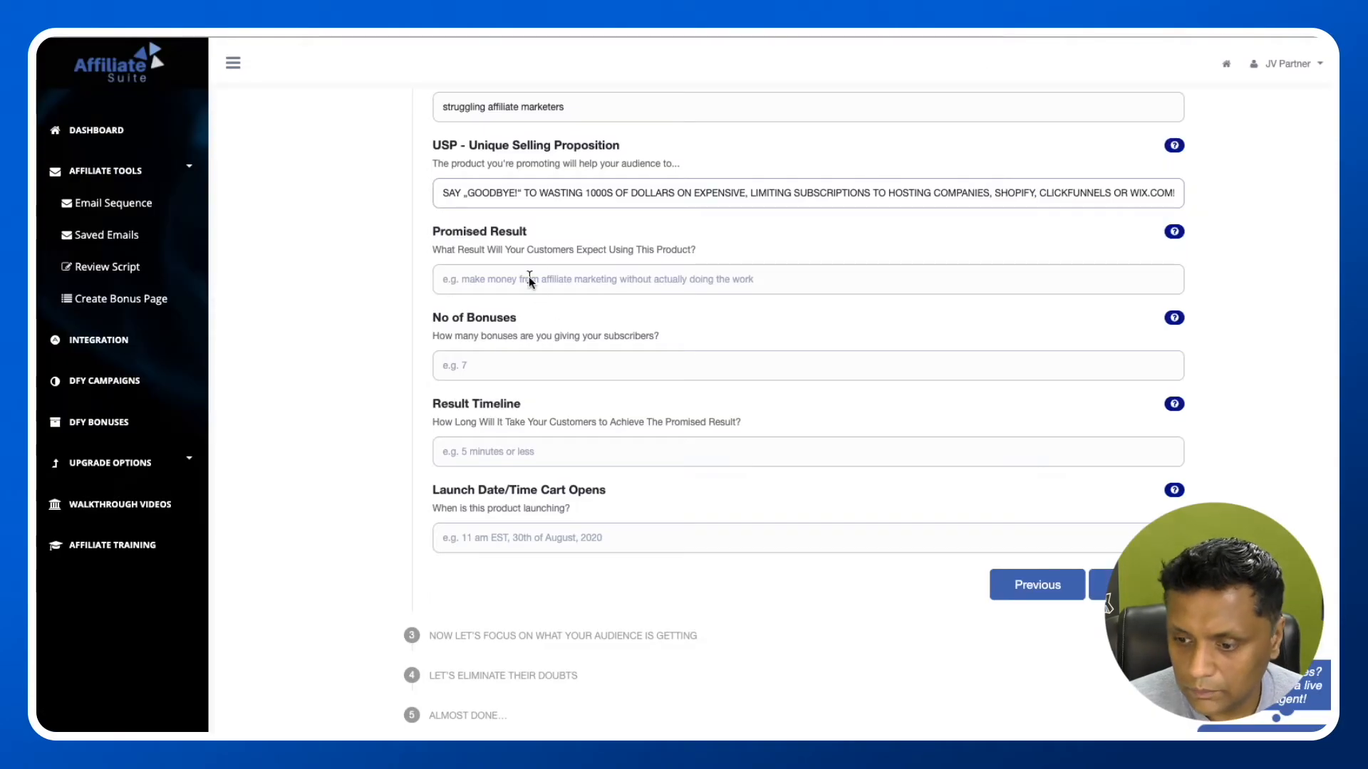
text(BRAND NEW SOFTWARE LETS YOU BUILD STUNNING WEBSITES ON ROCK-SOLID CLOUD HOSTING)
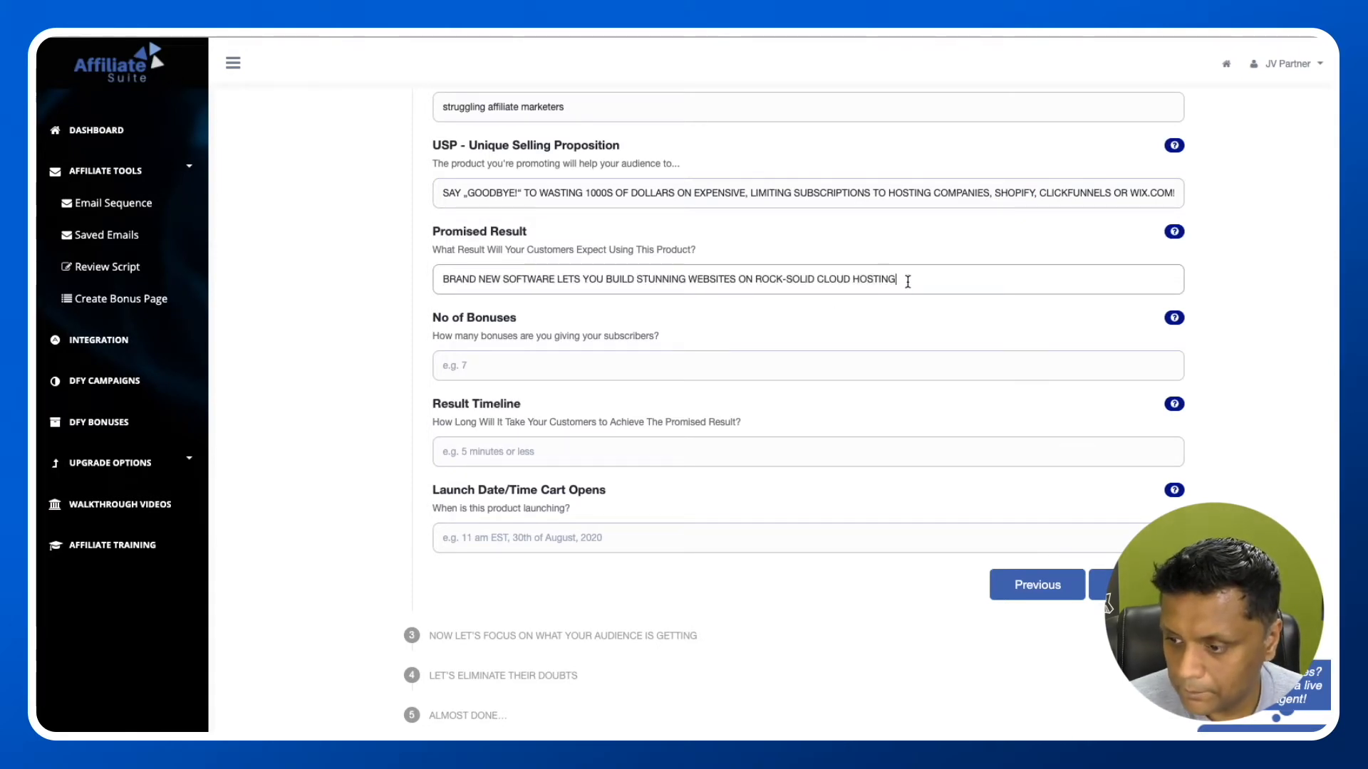
scroll(down, 3)
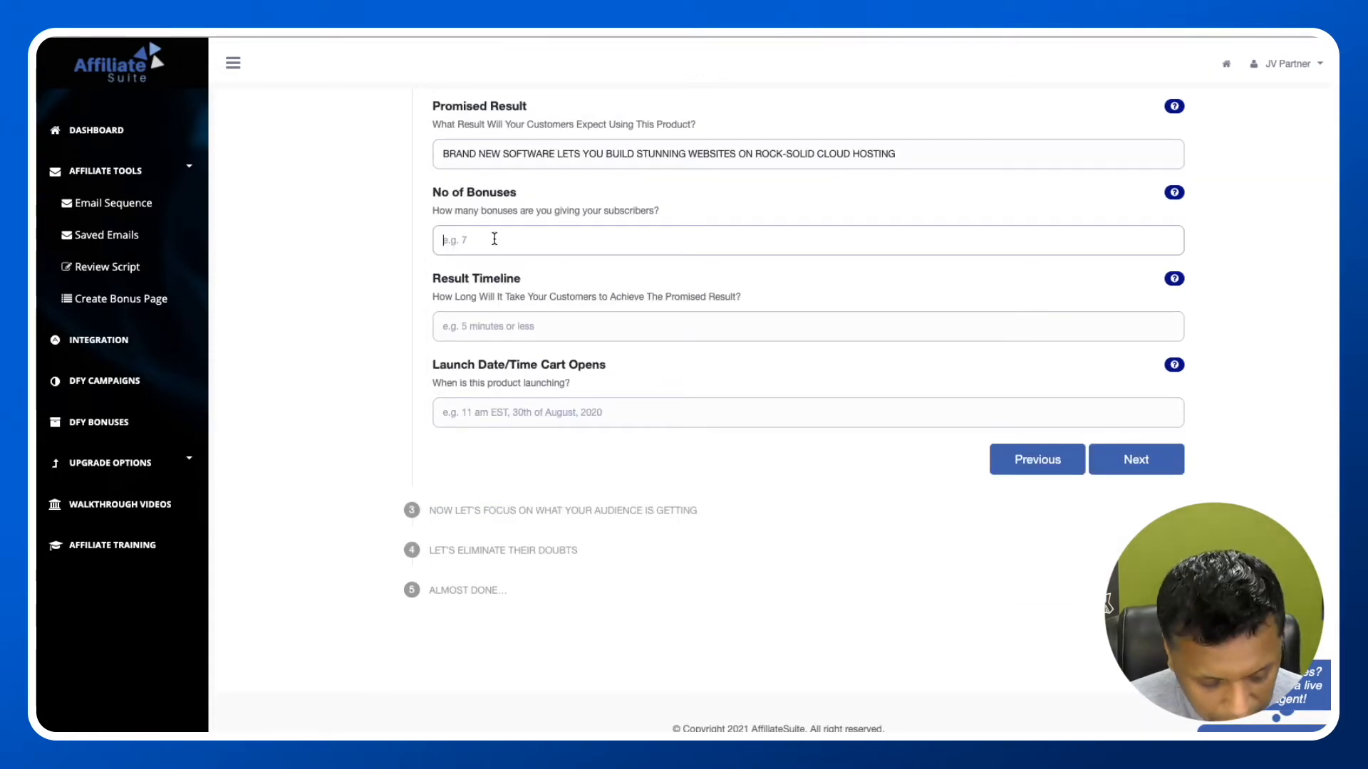
text(5)
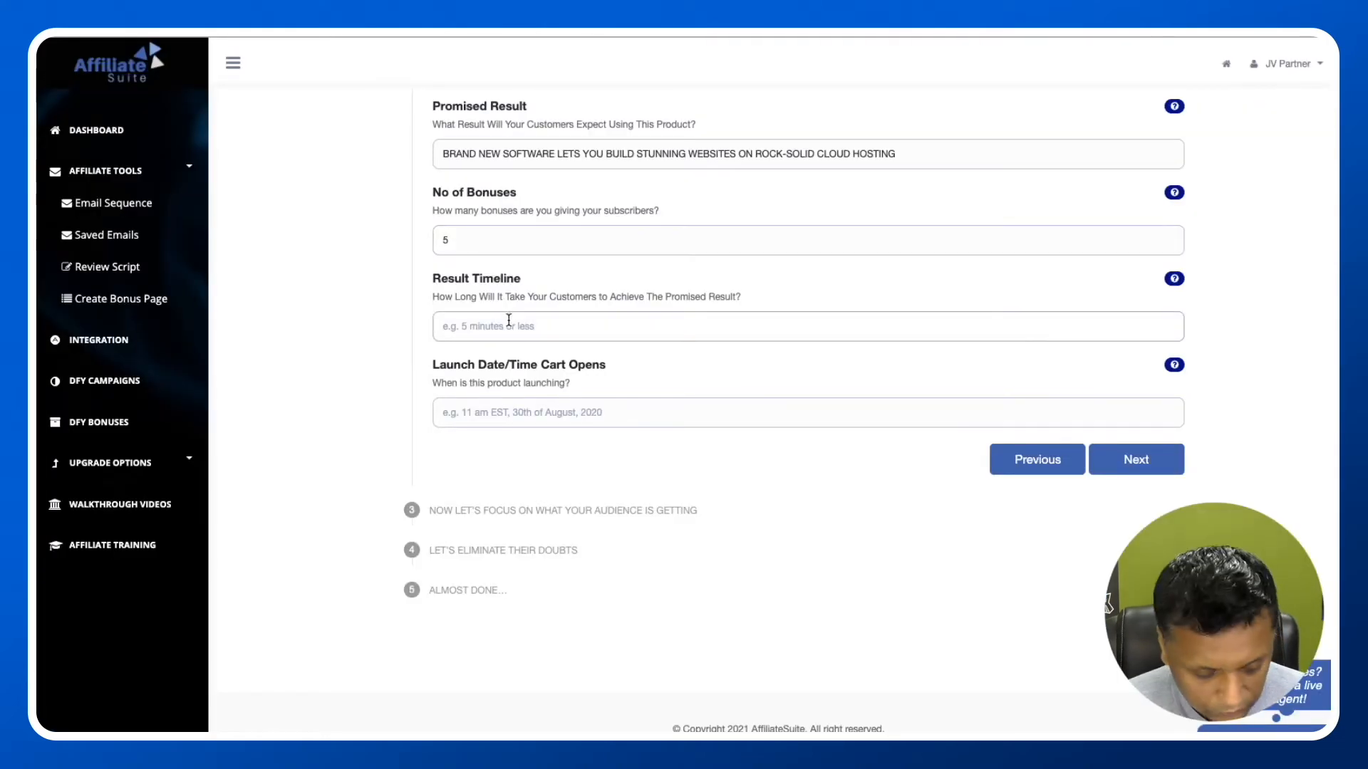
text(5 minustes)
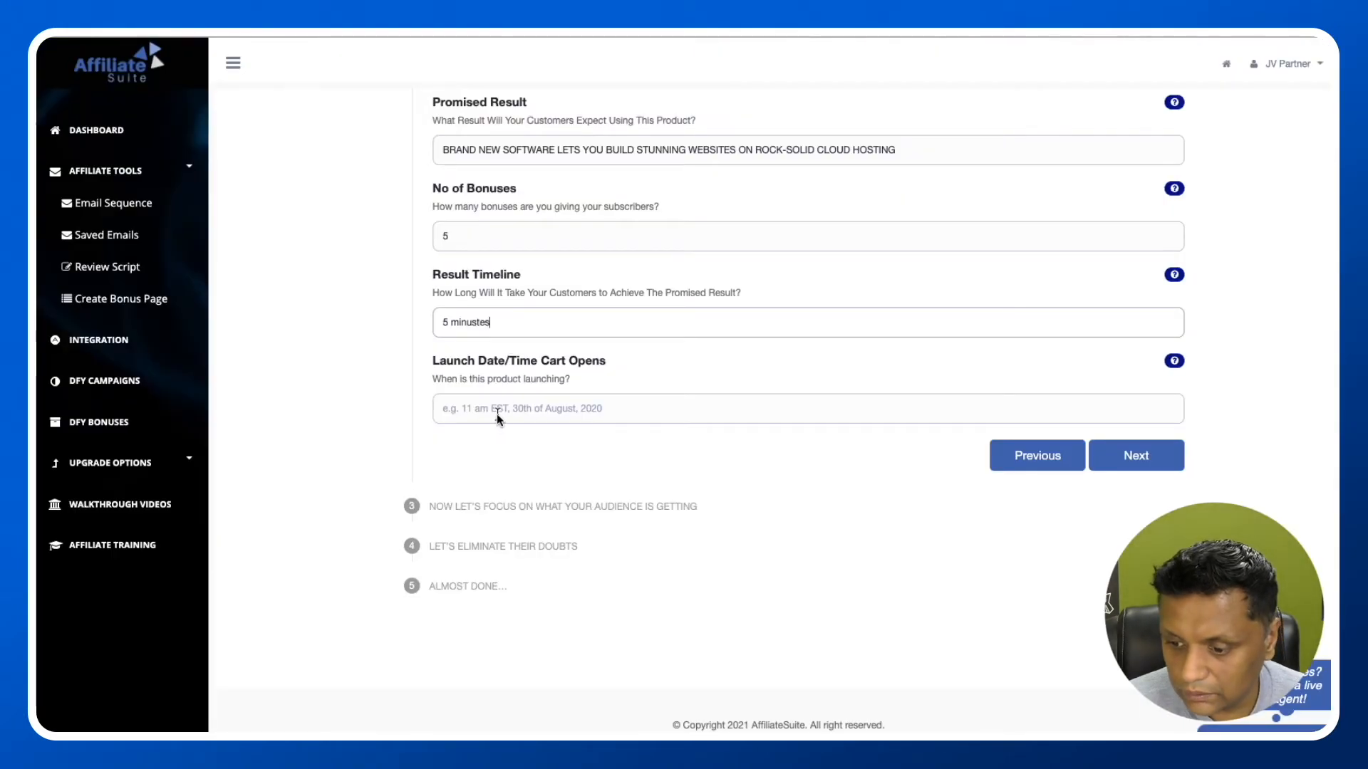
text(23 Feb 2021)
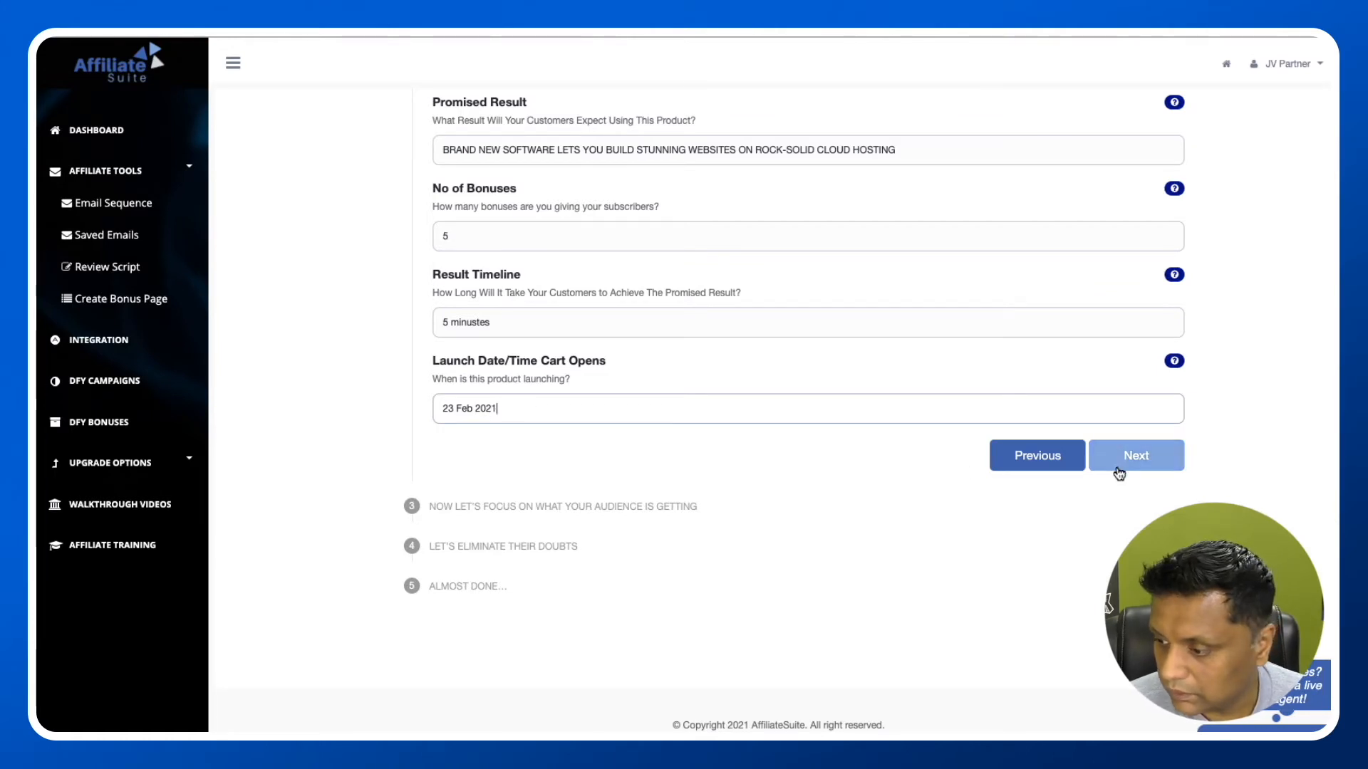
click(1135, 455)
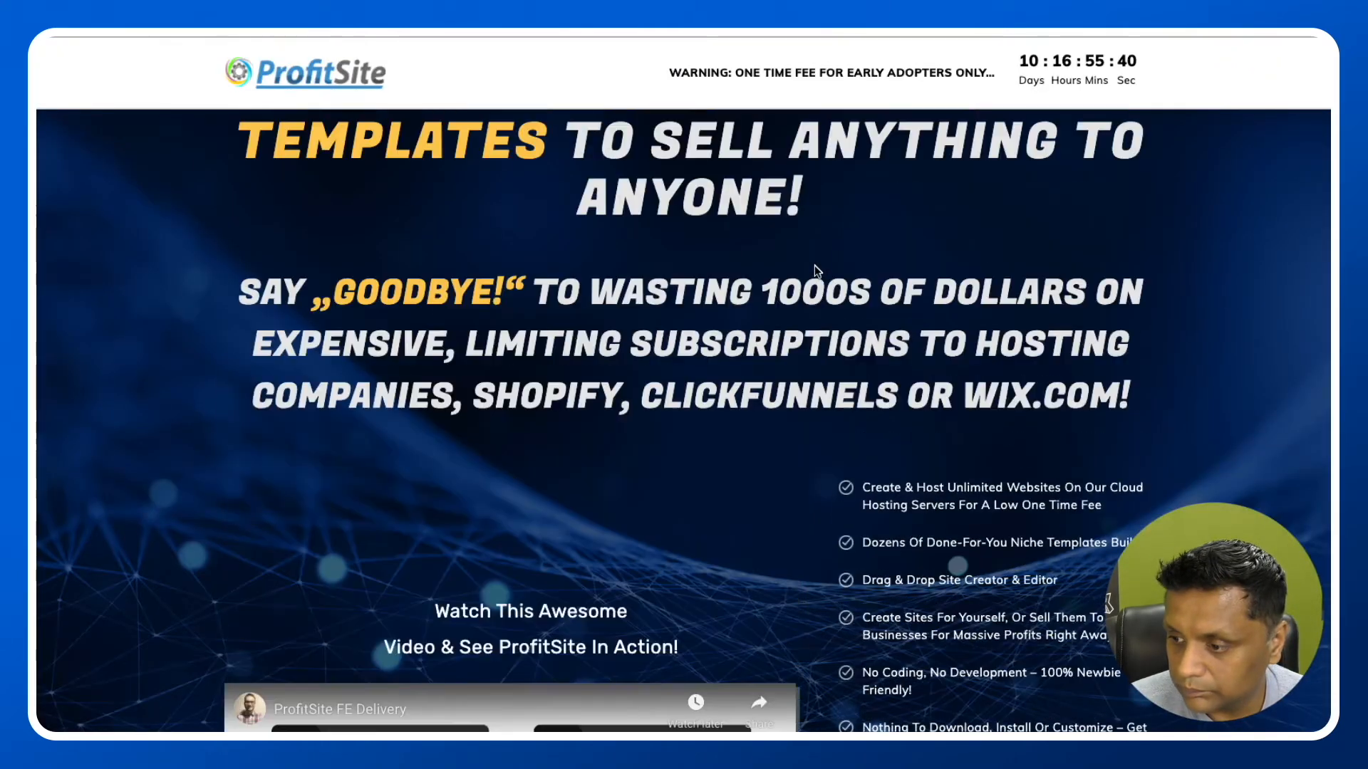
scroll(down, 3)
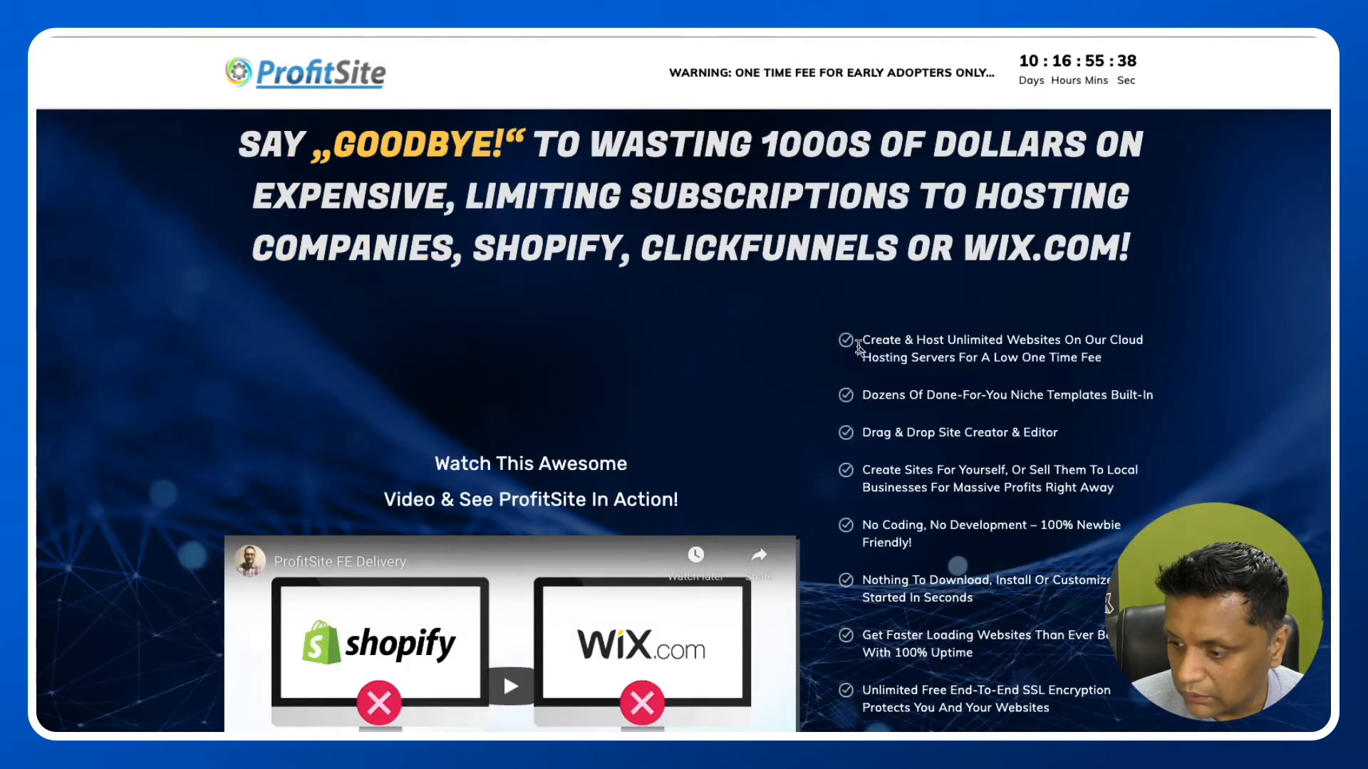
drag(859, 340, 1034, 359)
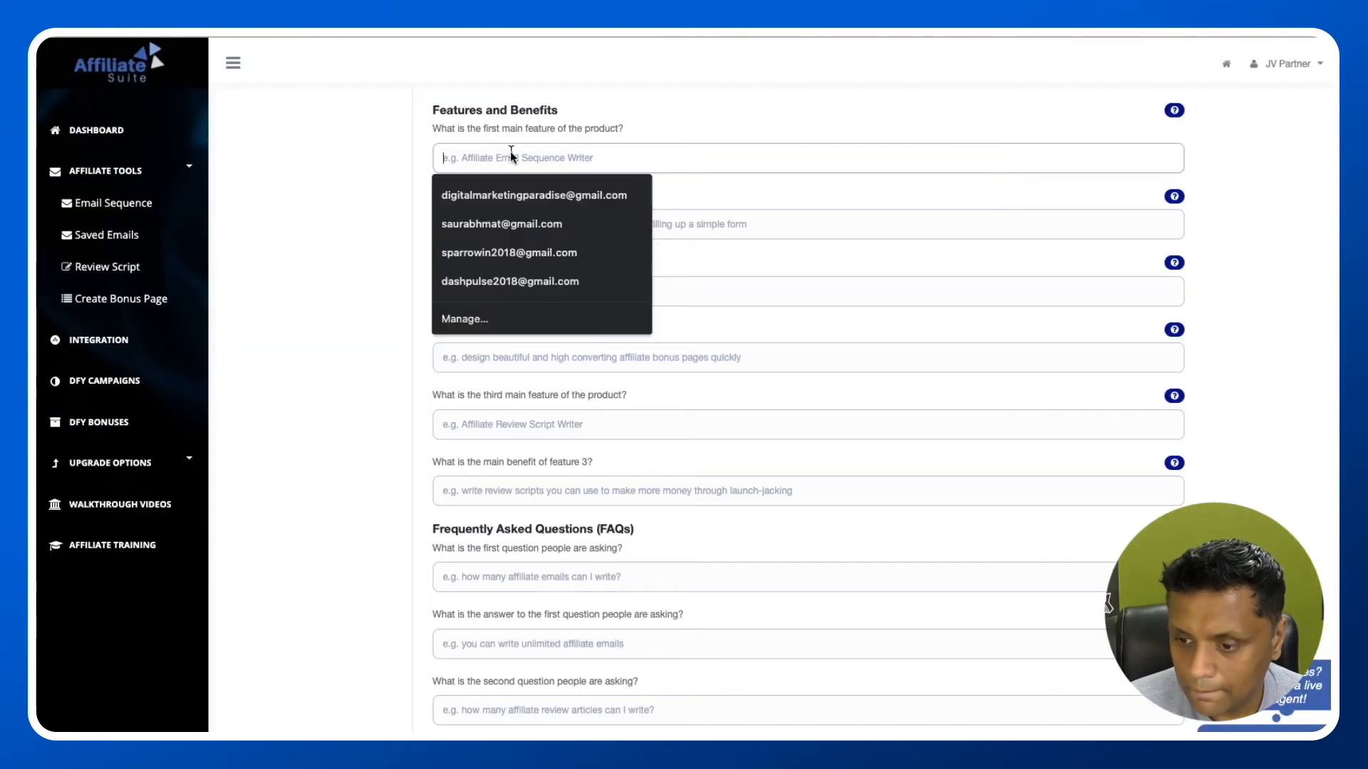
Step: Enter feature 1 about unlimited cloud-hosted websites with benefit 'save time creating website'
text(Create & Host Unlimited Websites On Our Cloud Hosting Servers For A Low One Time Fee)
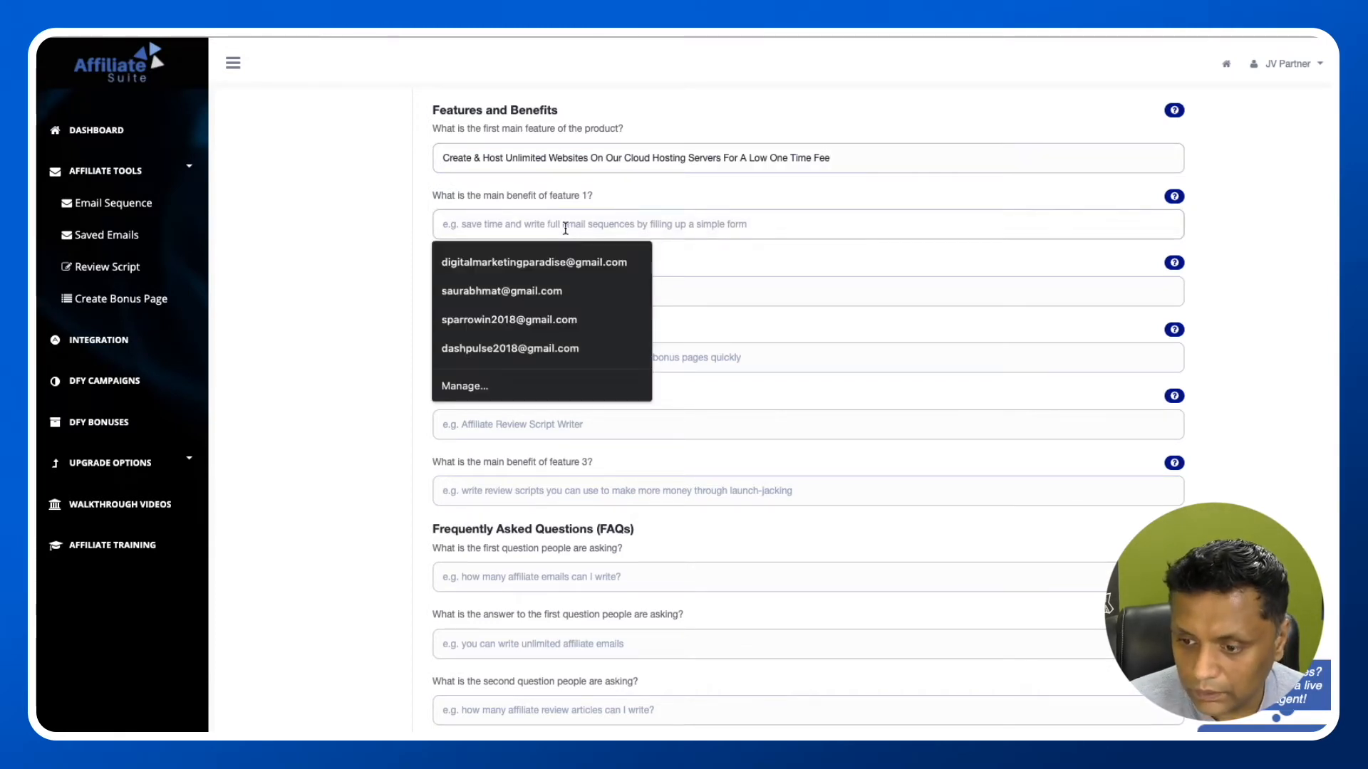
text(save ti)
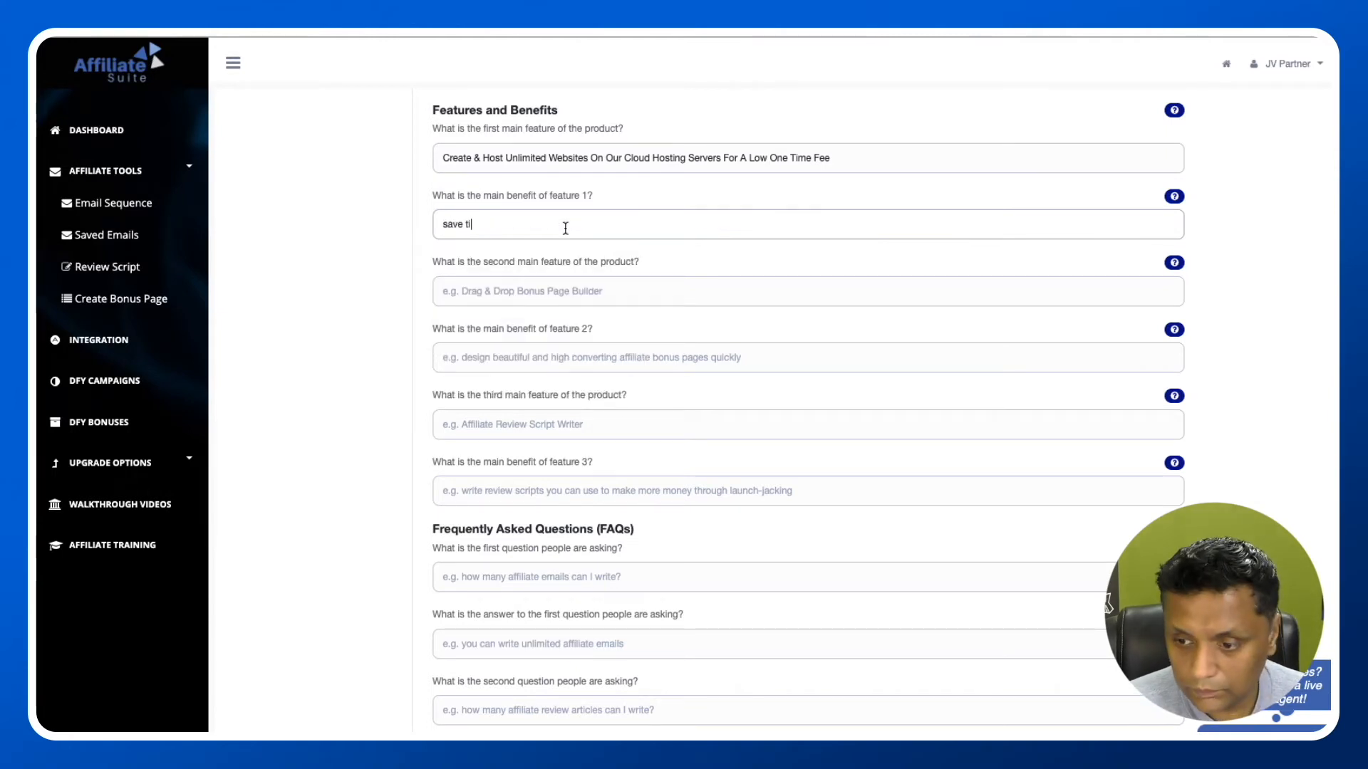
text(me in)
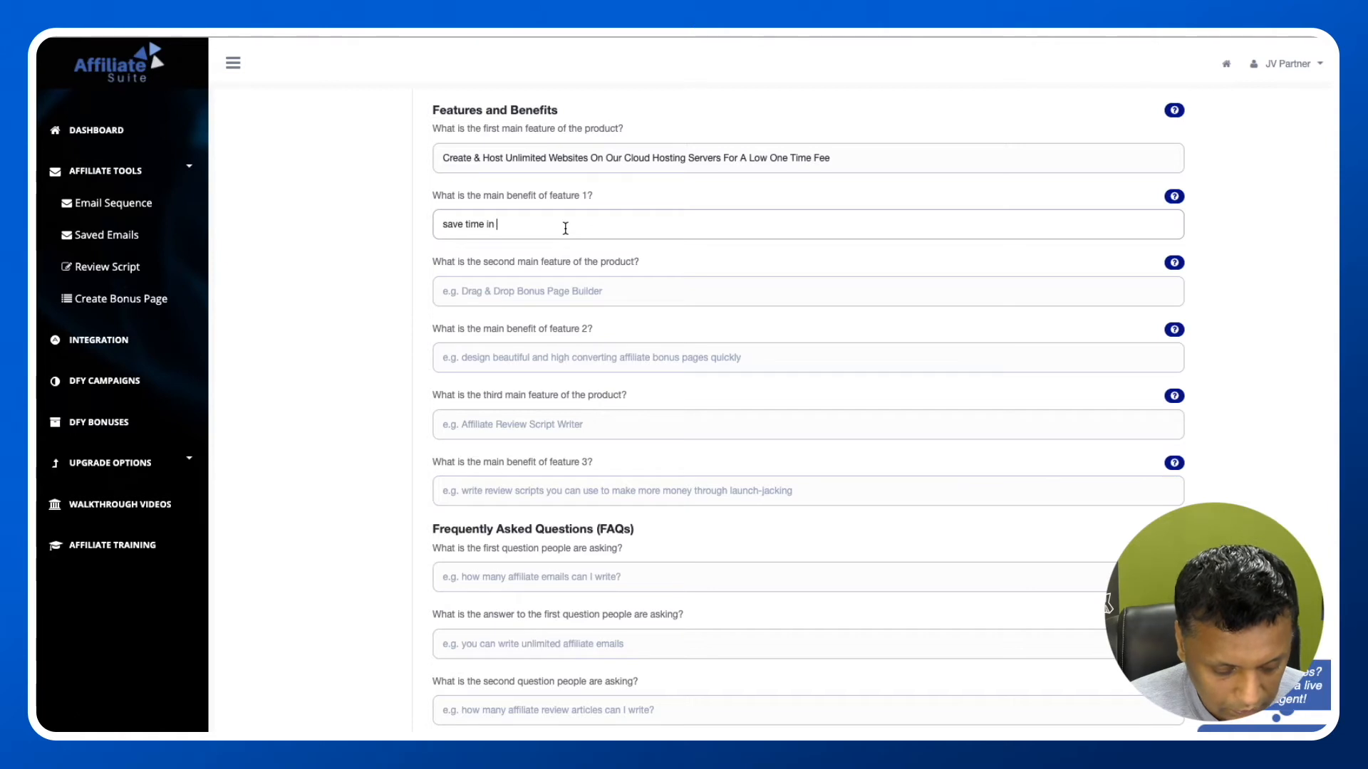
text(creating)
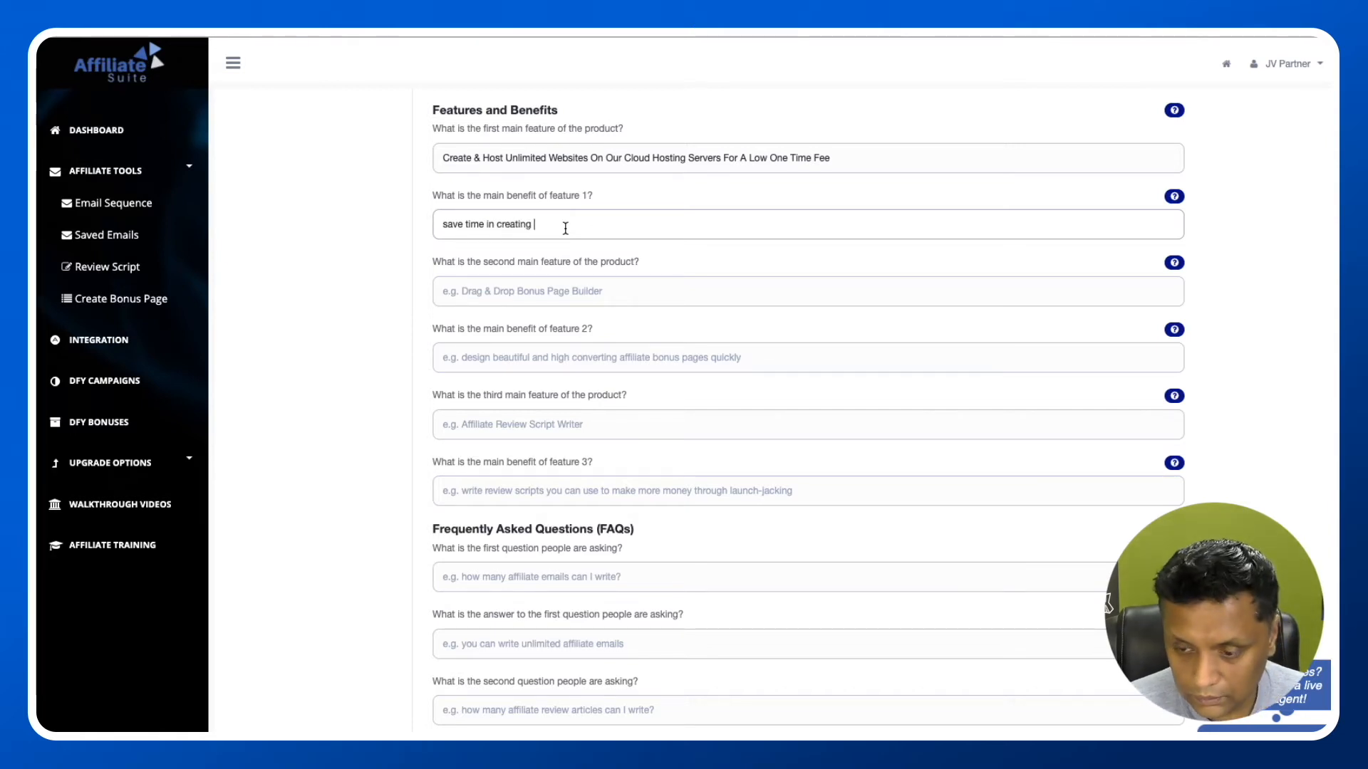
text(website)
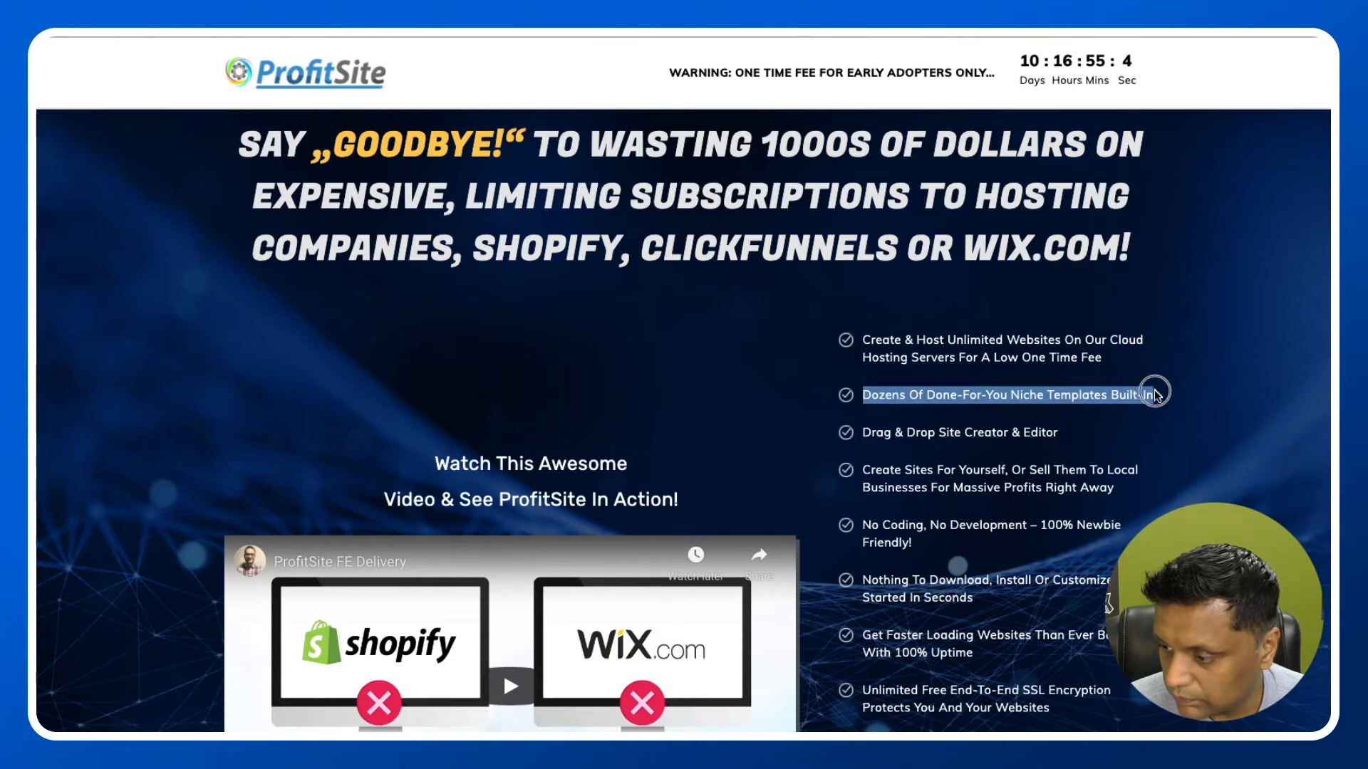
mouse_move(1157, 437)
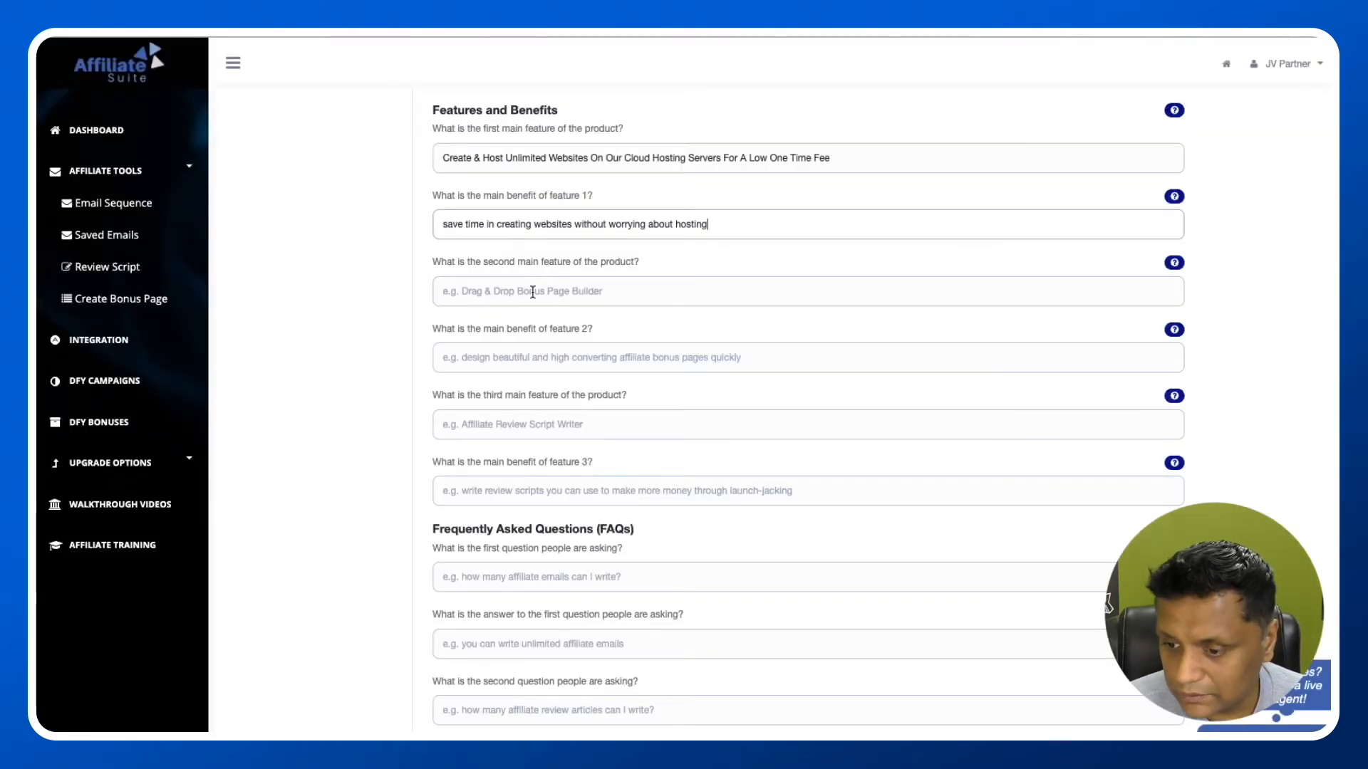
Step: Enter feature 2 about done-for-you niche templates with its 'done for' and 'save time' benefits
text(Dozens Of Done-For-You Niche Templates Built-In)
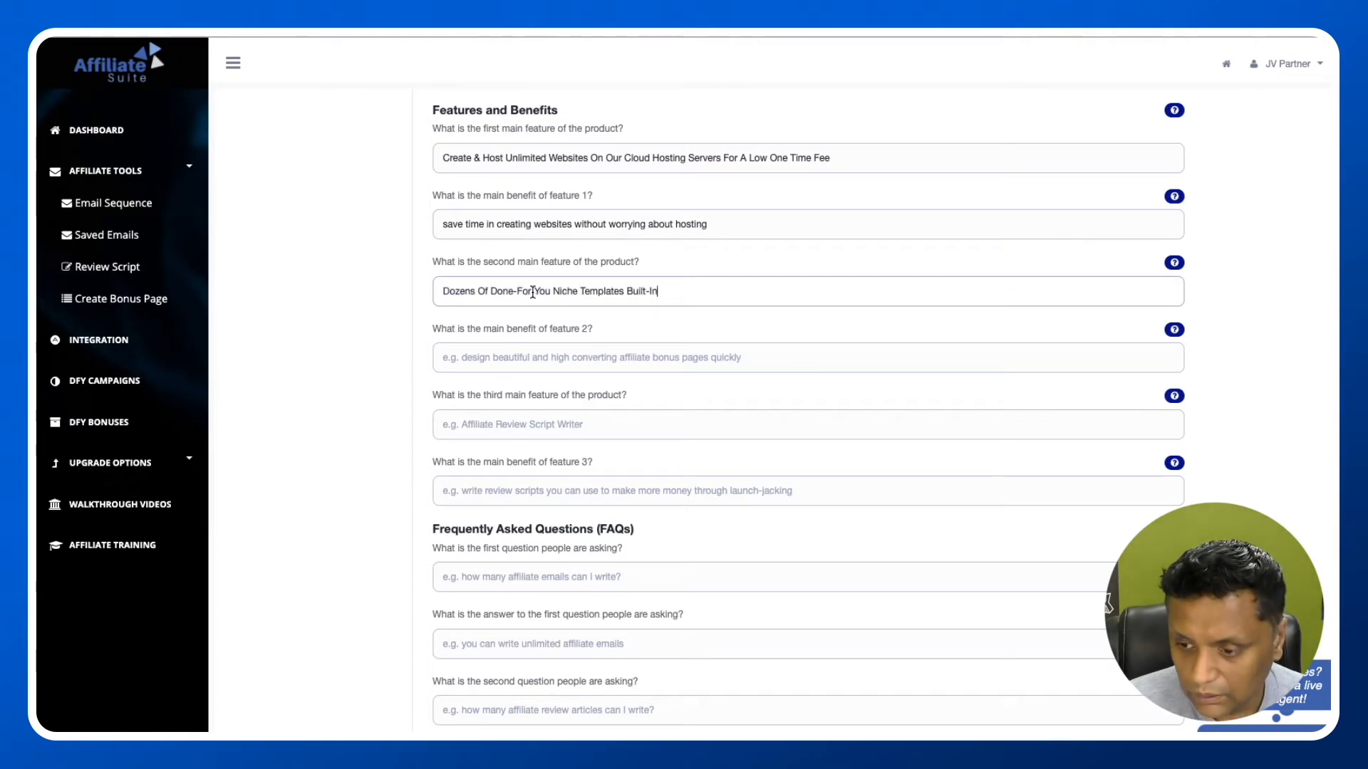
scroll(down, 3)
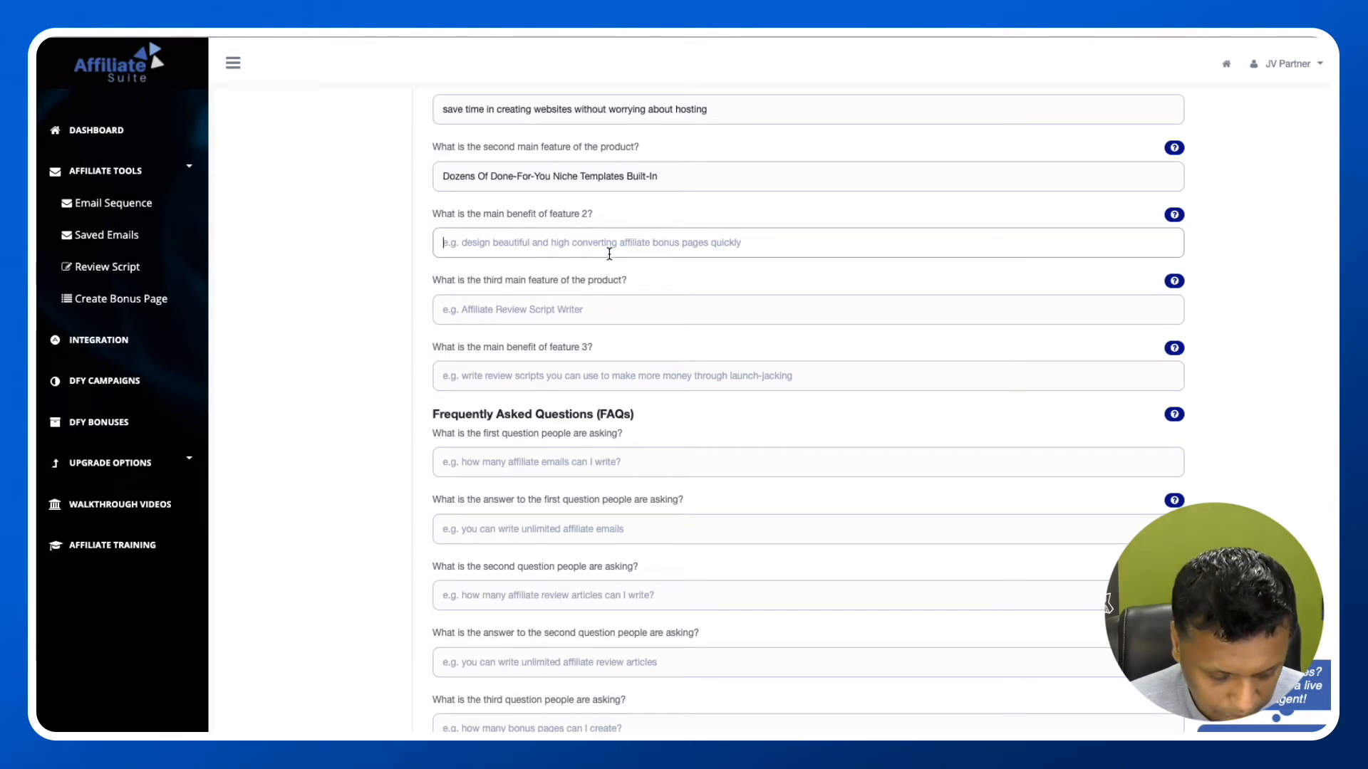
text(done fo)
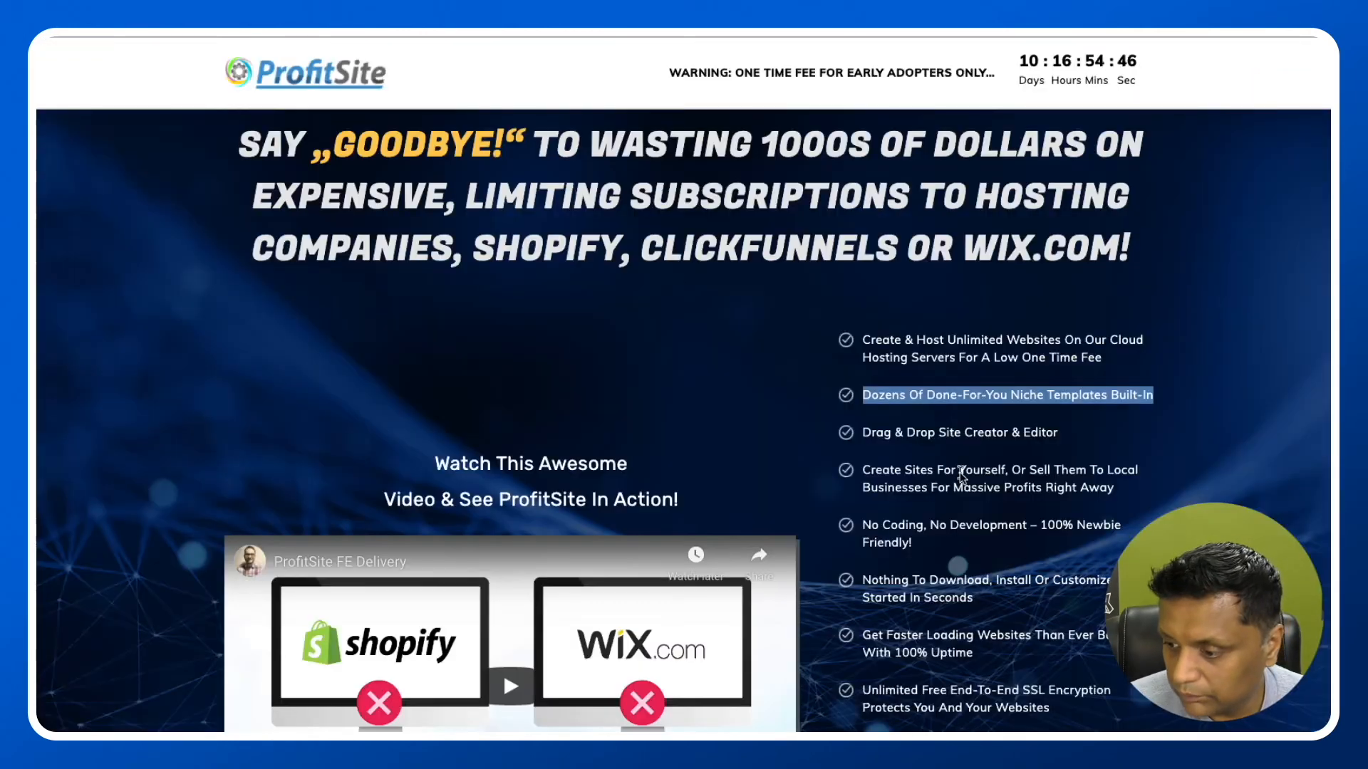
scroll(down, 3)
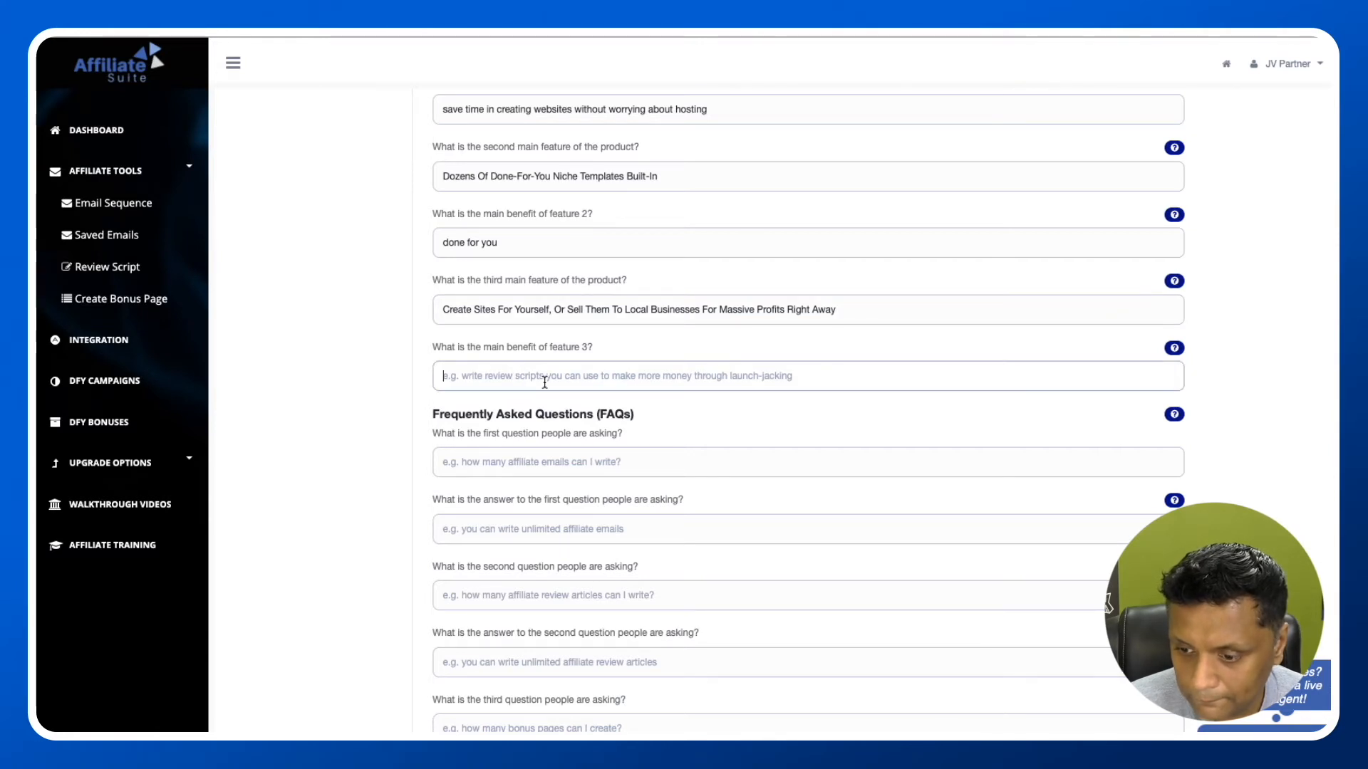
text(save ti)
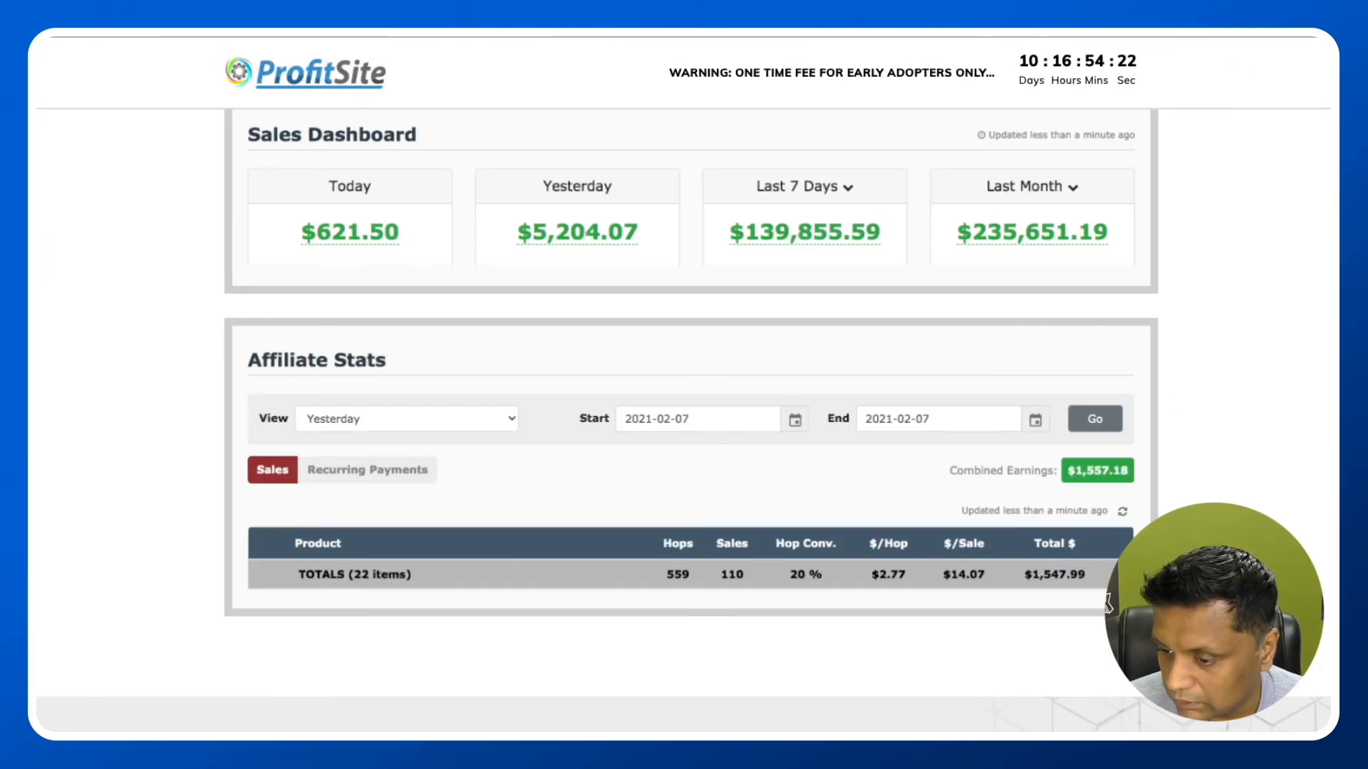
Step: Answer the tech-skills FAQ: 'NO – ProfitSite is seamless... 100% newbie friendly'
scroll(down, 3)
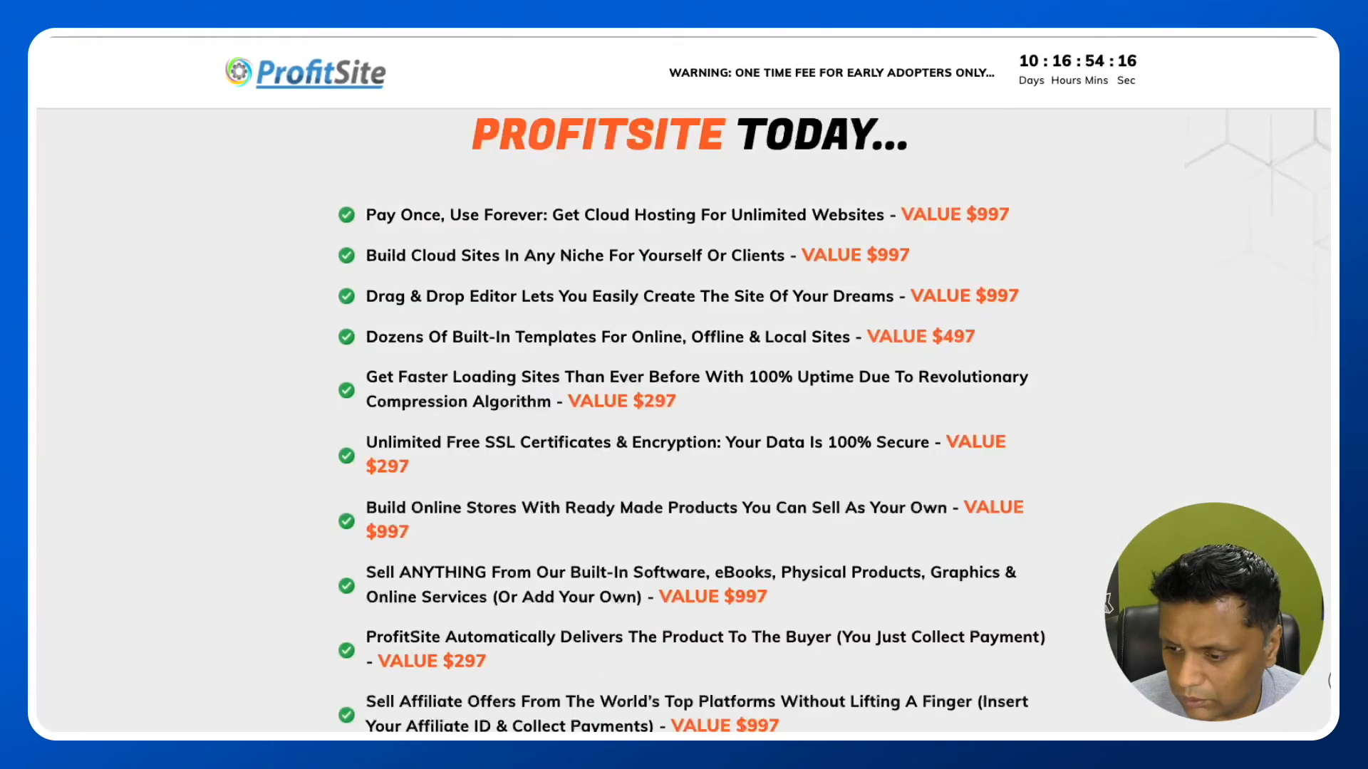
scroll(down, 3)
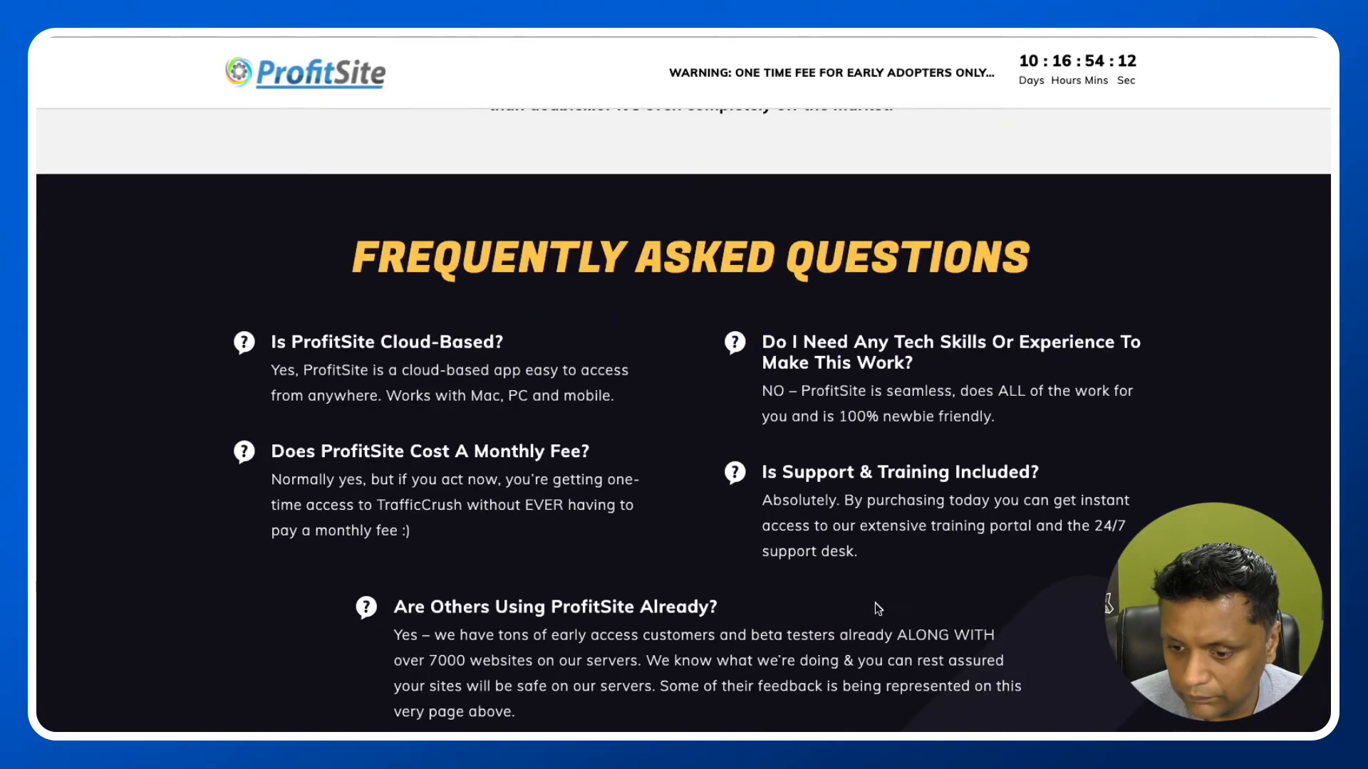
double_click(386, 340)
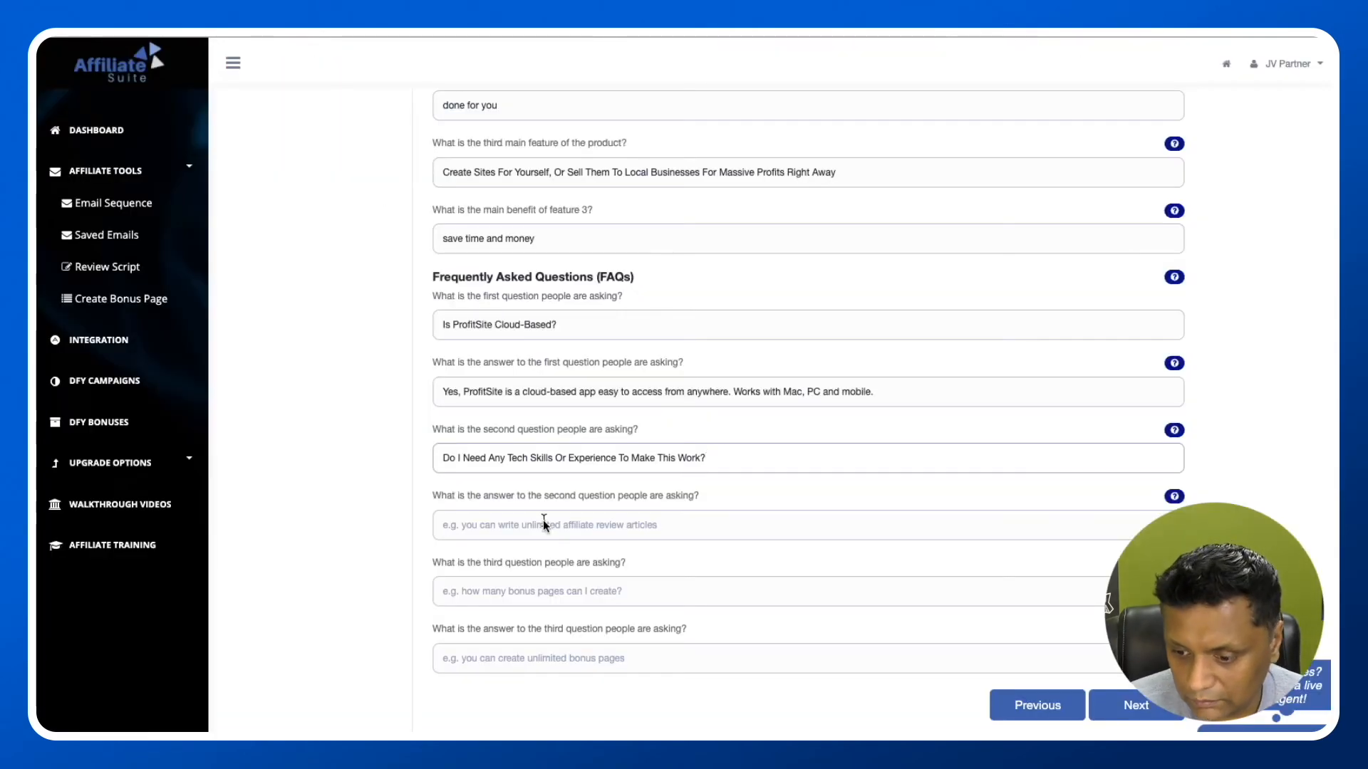
text(NO – ProfitSite is seamless, does ALL of the work for you and is 100% newbie friendly.)
text(Does ProfitSite Cost A Monthly Fee?)
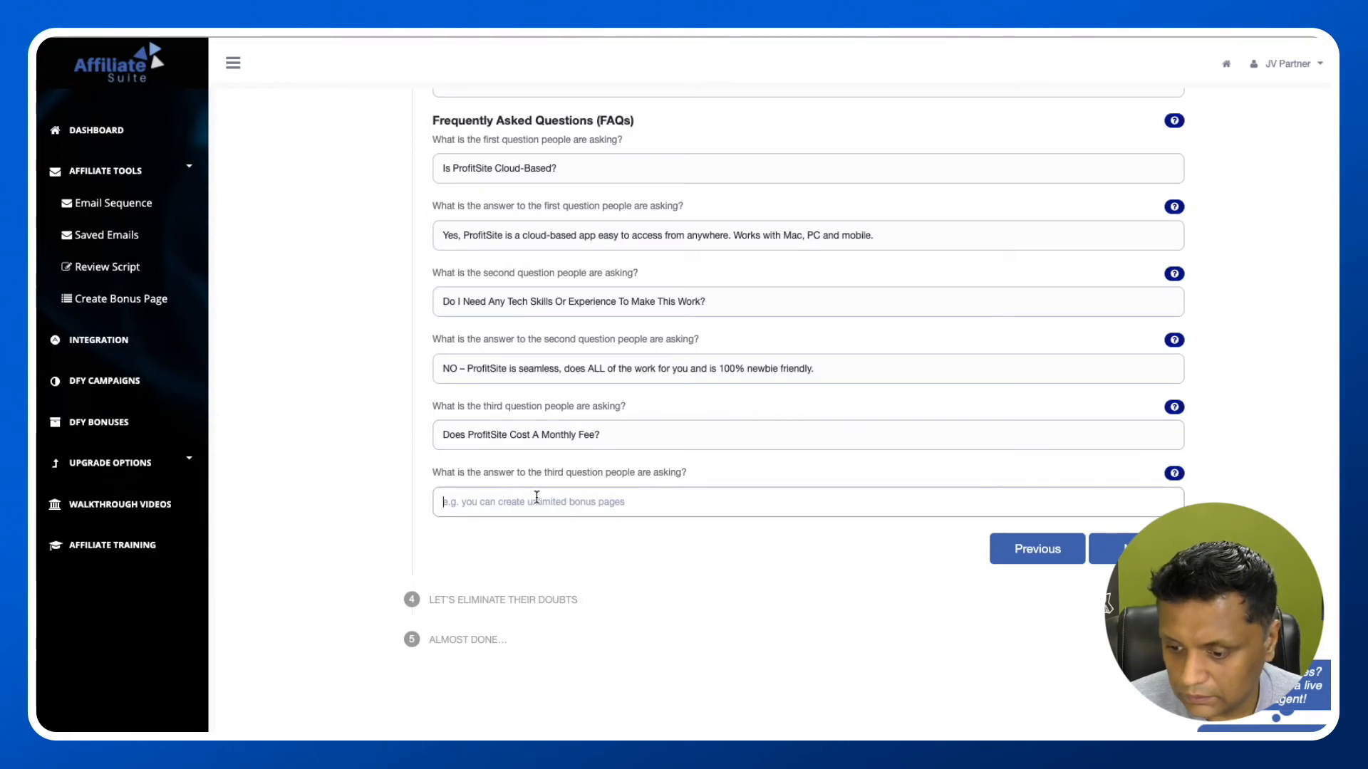
click(1129, 534)
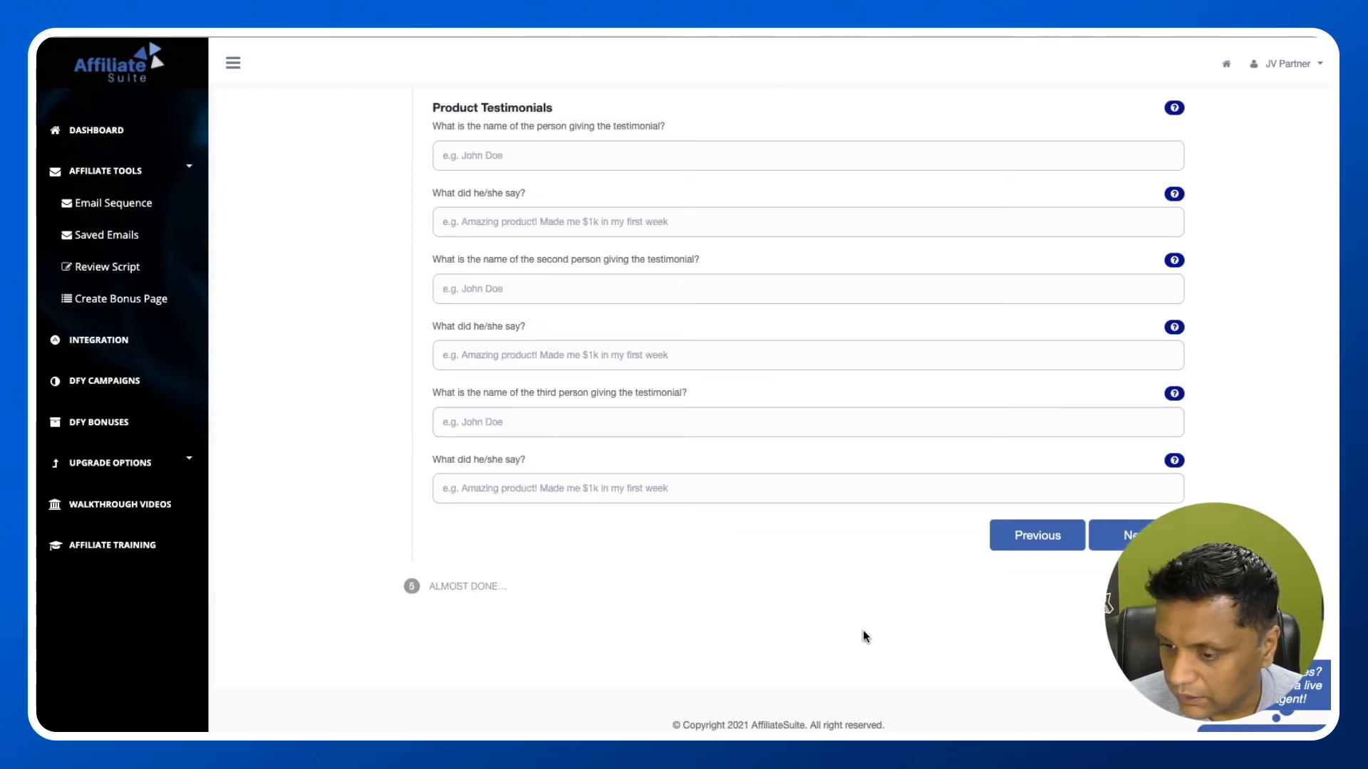
mouse_move(543, 136)
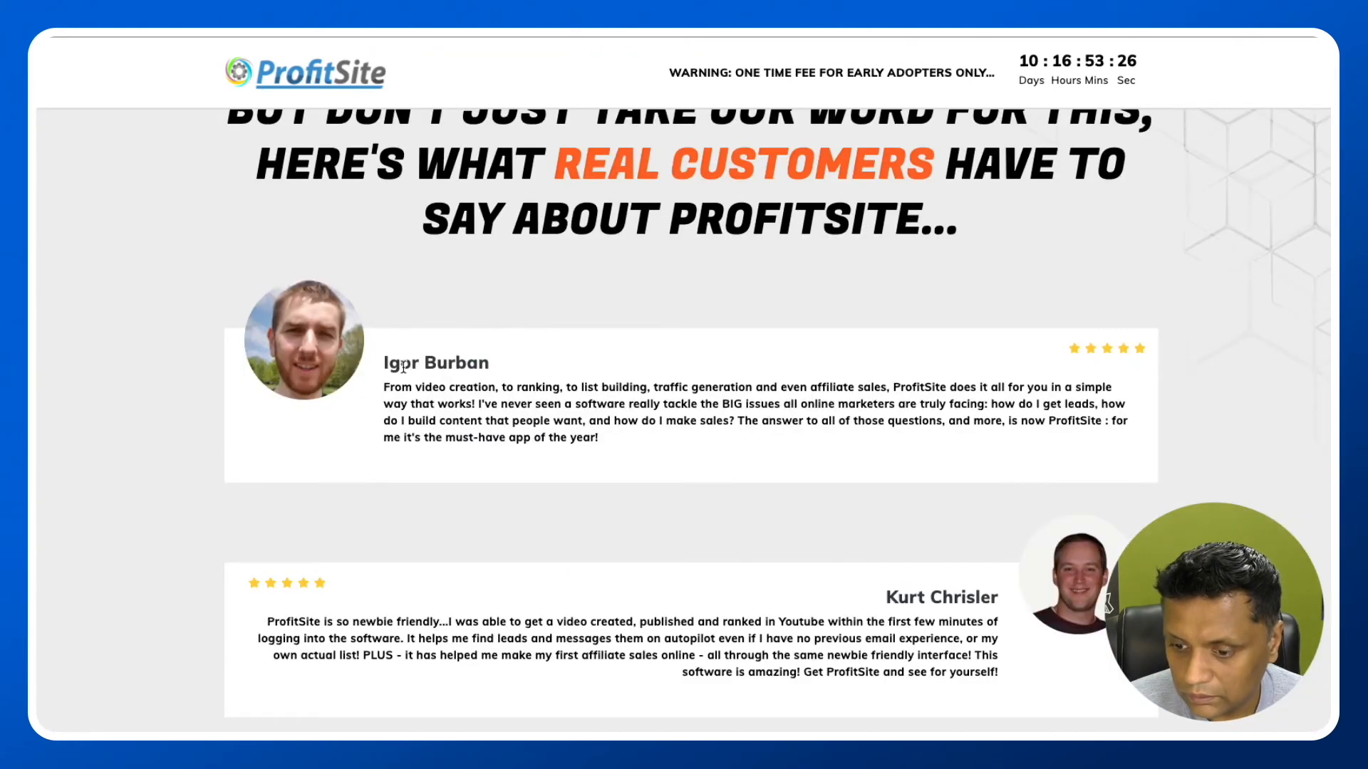
double_click(436, 362)
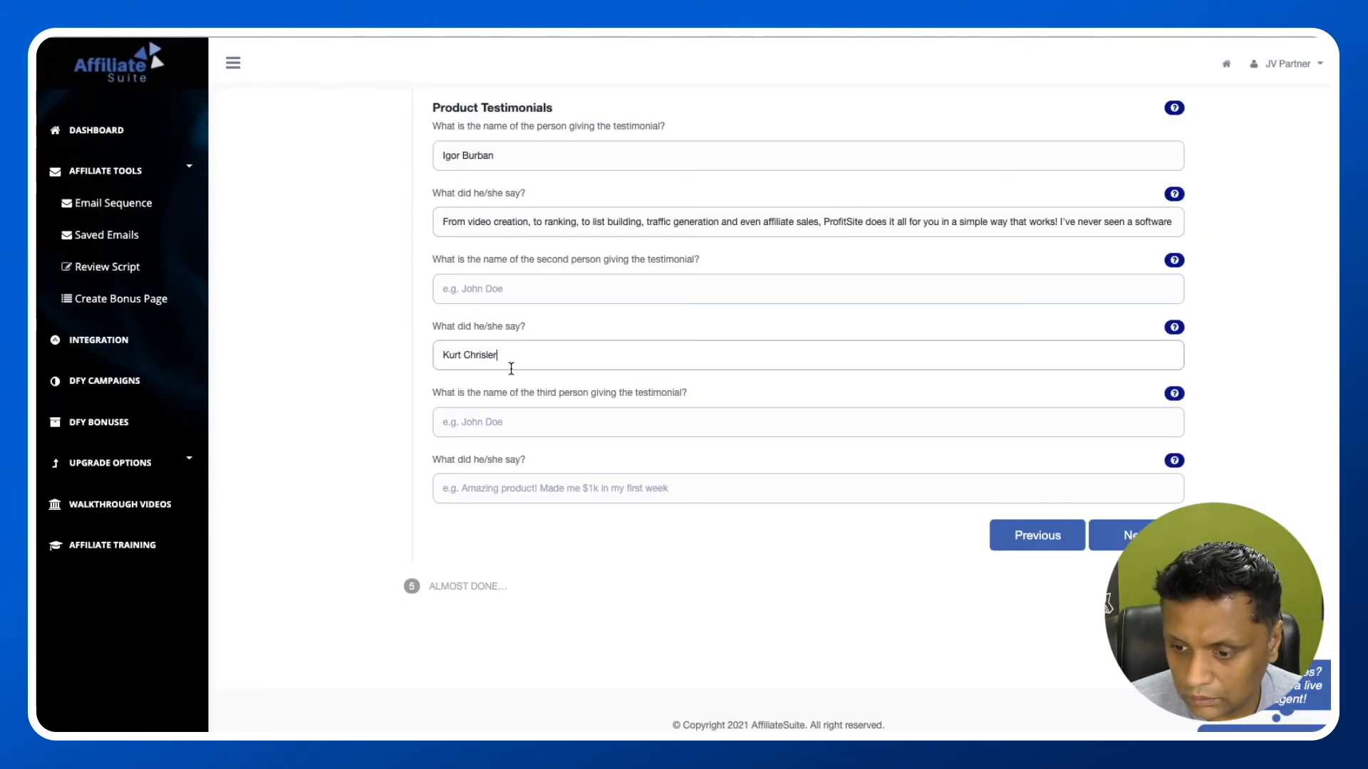
text(Kurt Chrisler)
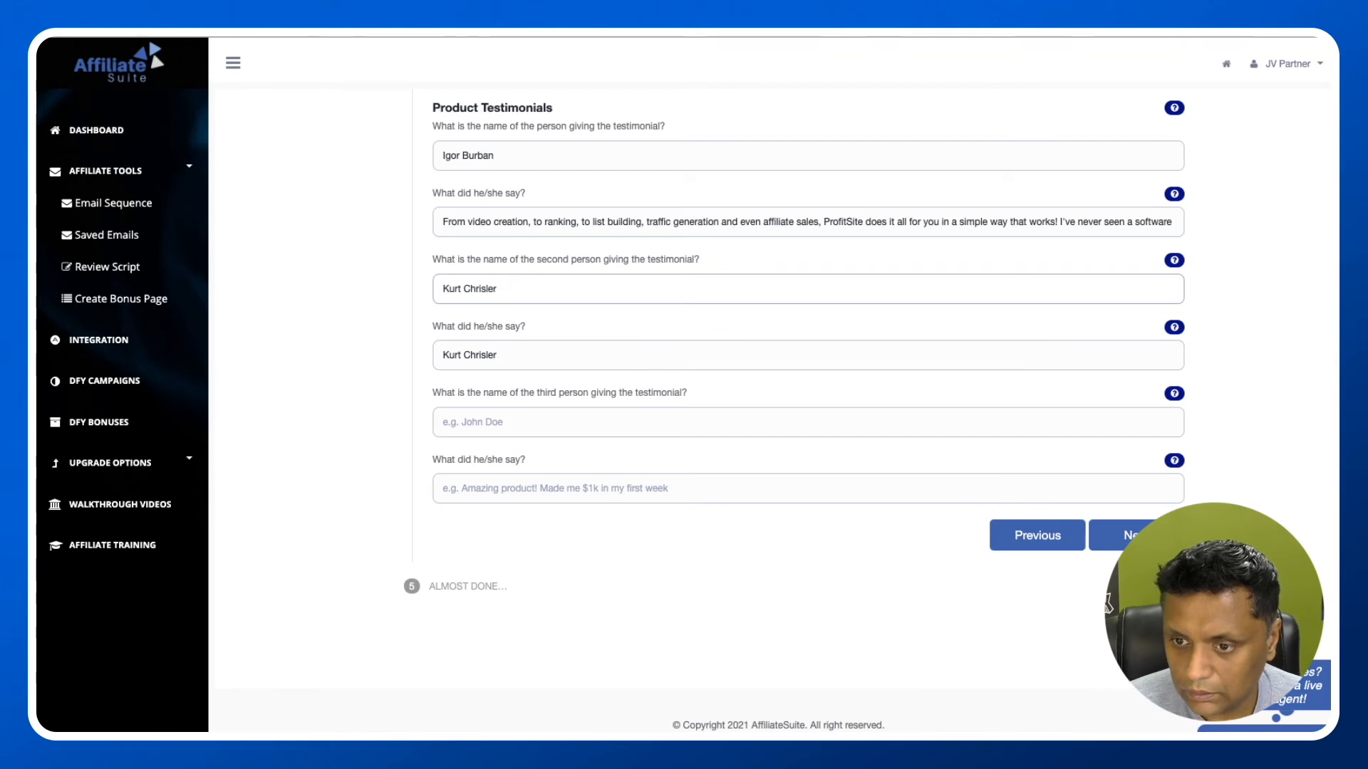
double_click(468, 355)
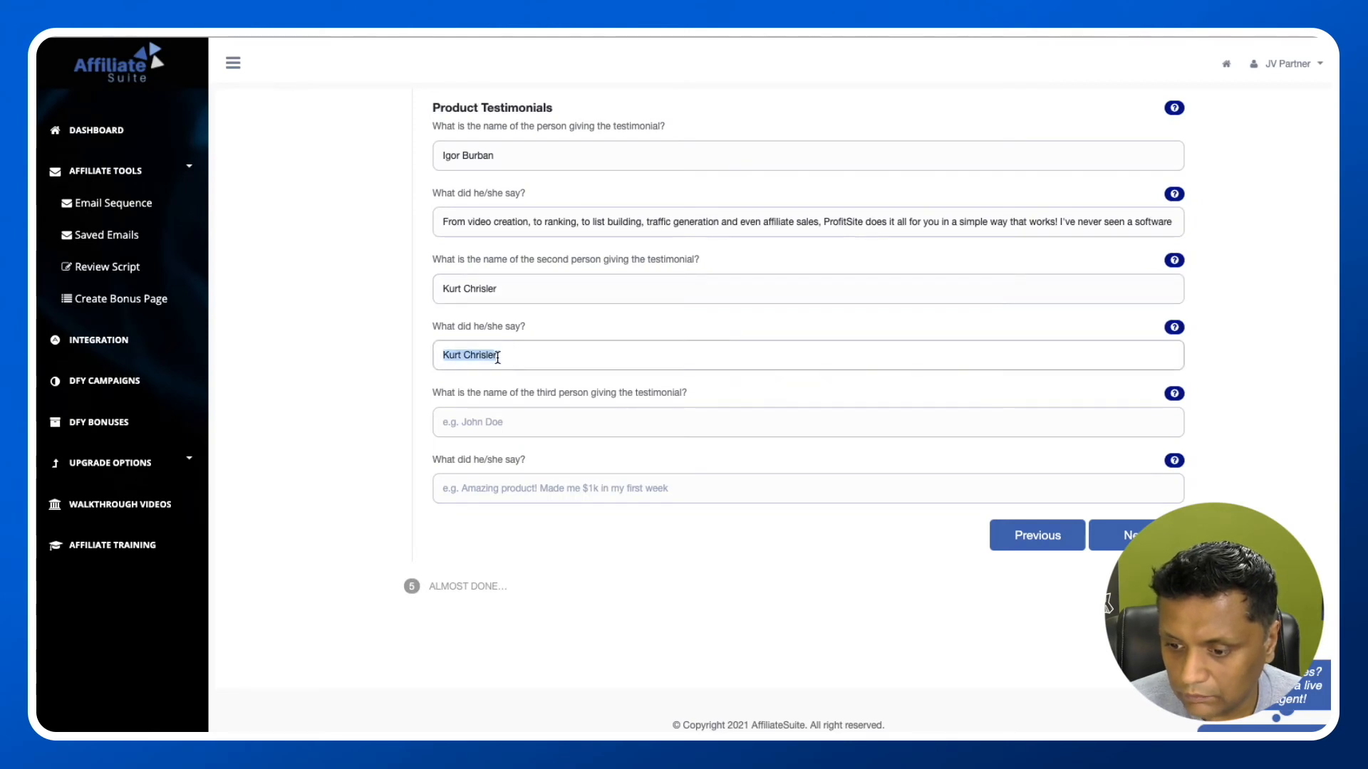
text(ist! PLUS - it has helped me make my first affiliate sales online - all through the same newbie friendly interface! This software is amazing! Get ProfitSite and see for yourself!)
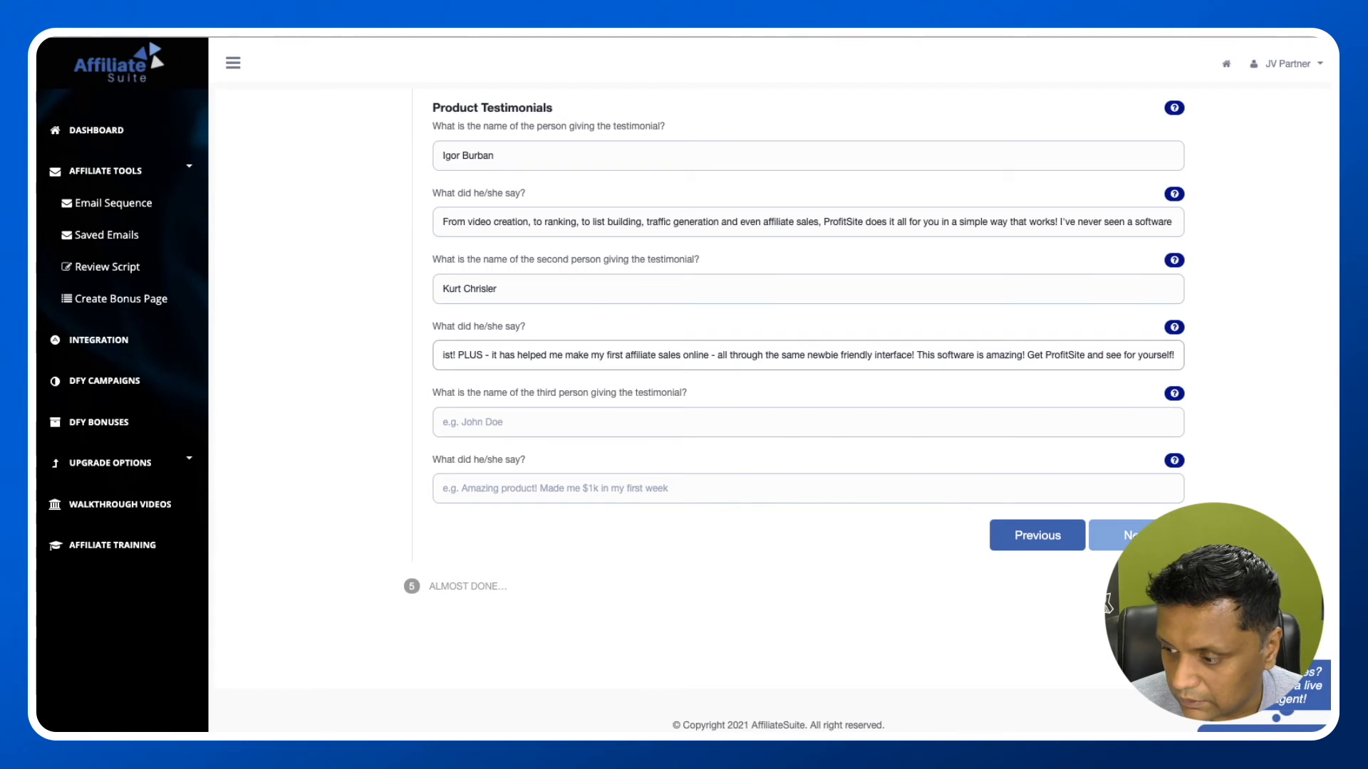
Step: Set scarcity 'Sat Feb 27th @ 23:59pm EST', CTA 'Click here', and generate the emails
click(1131, 534)
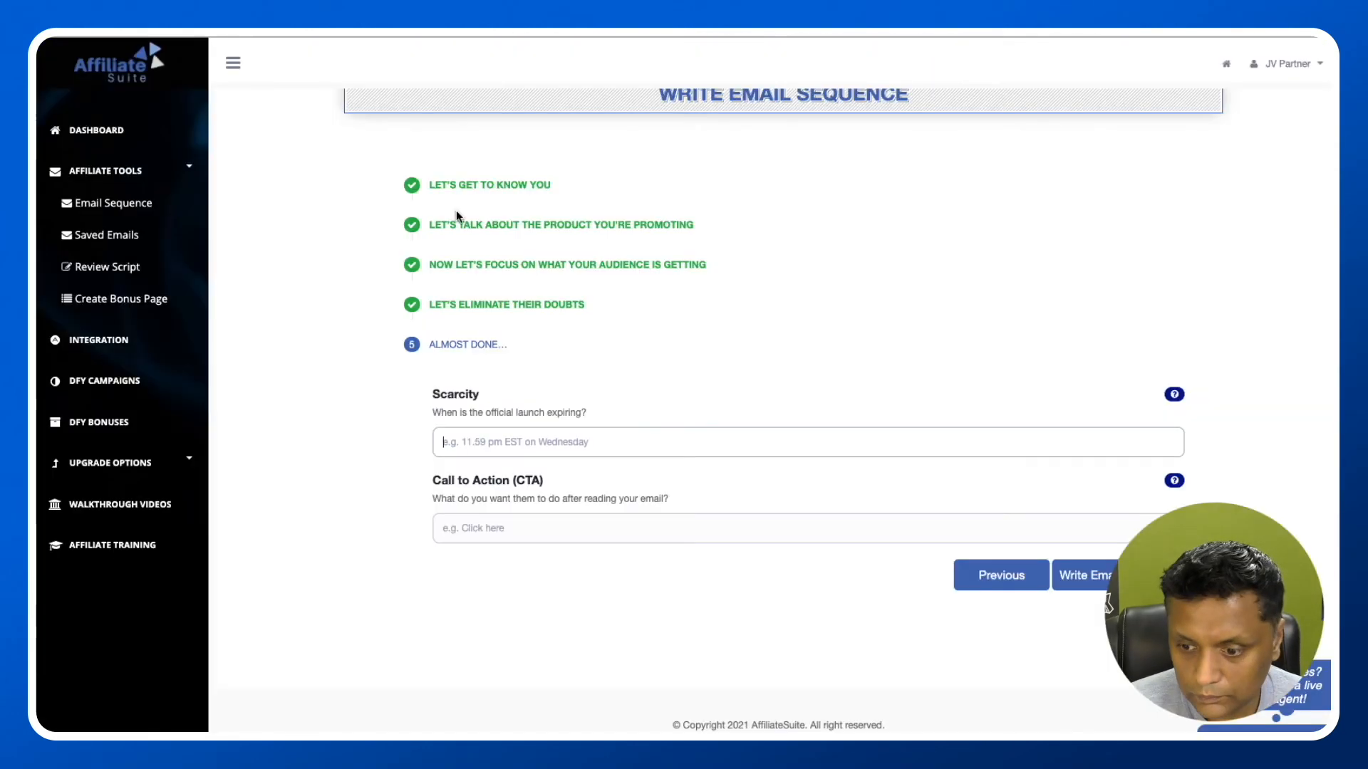
text(Sat Feb 27th @ 23:59pm EST)
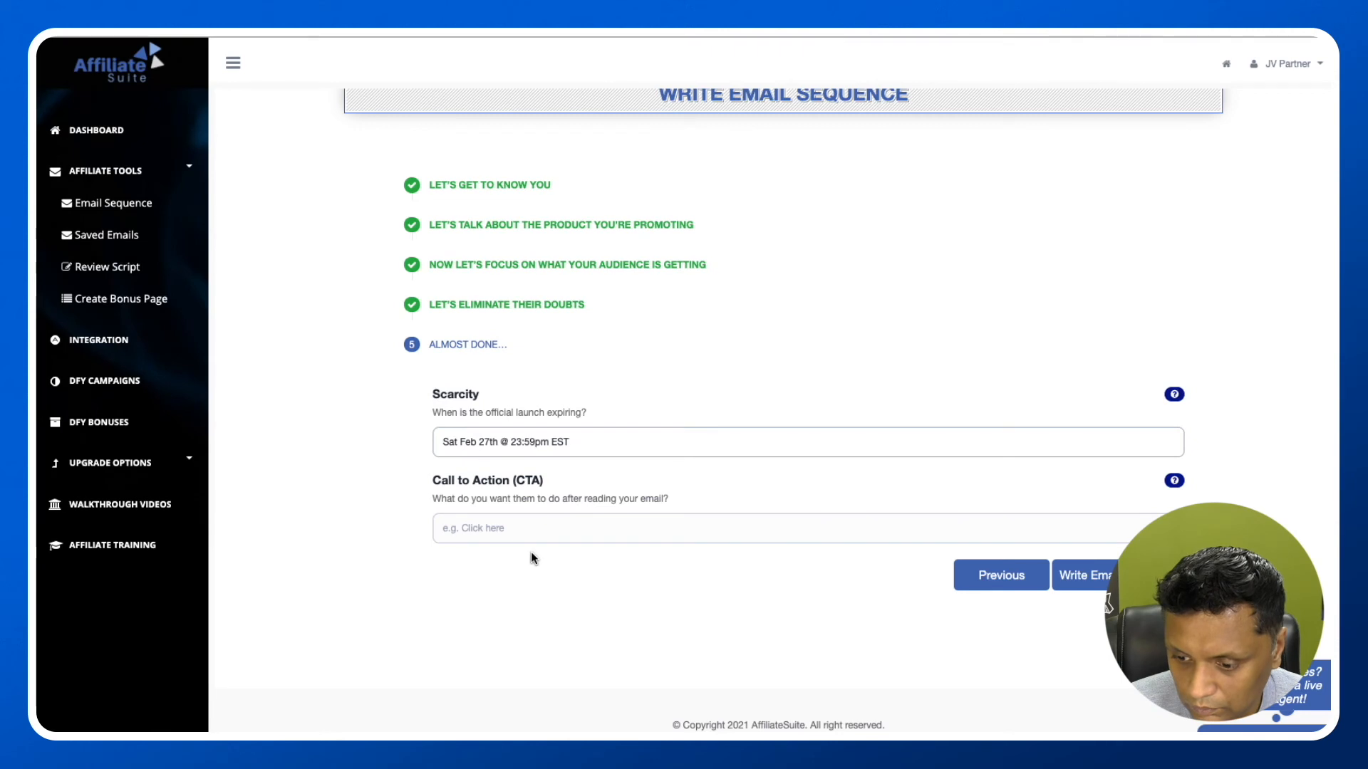
mouse_move(488, 510)
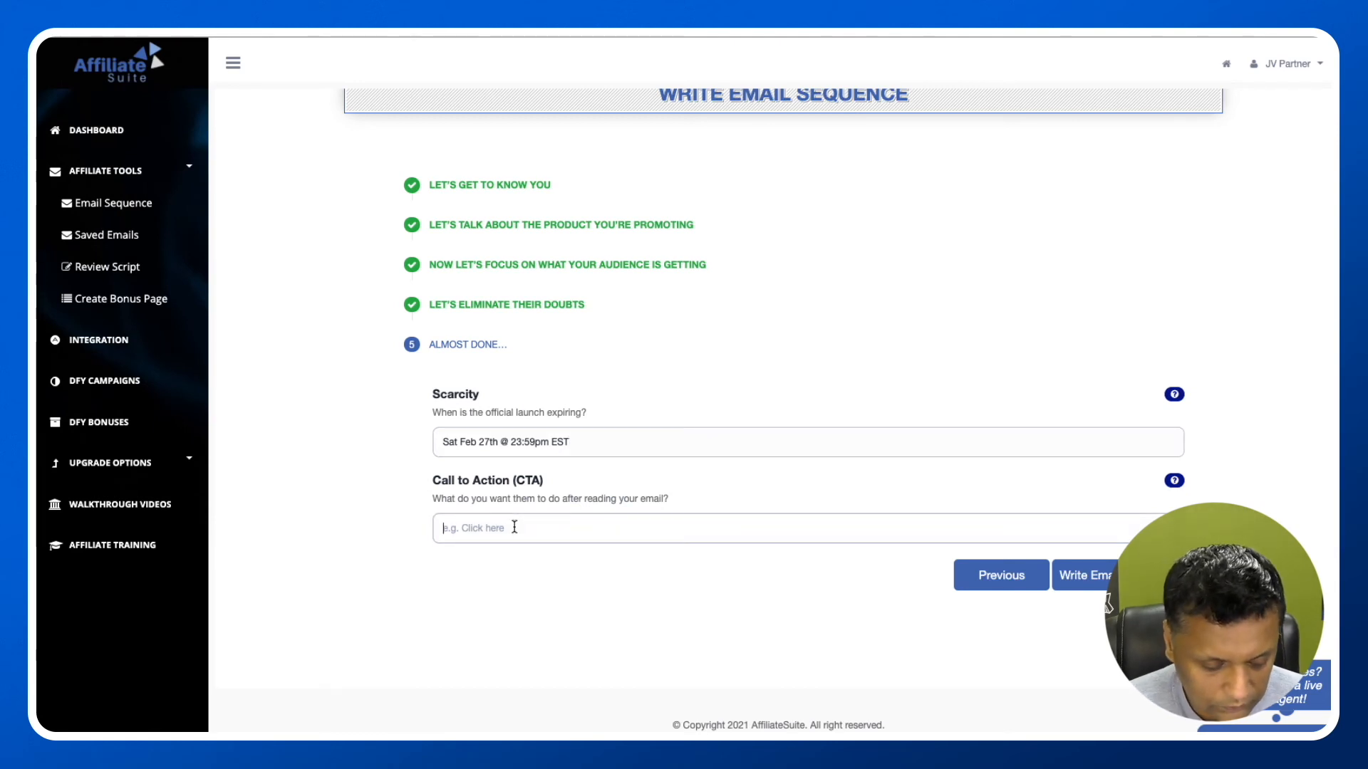
text(Click her)
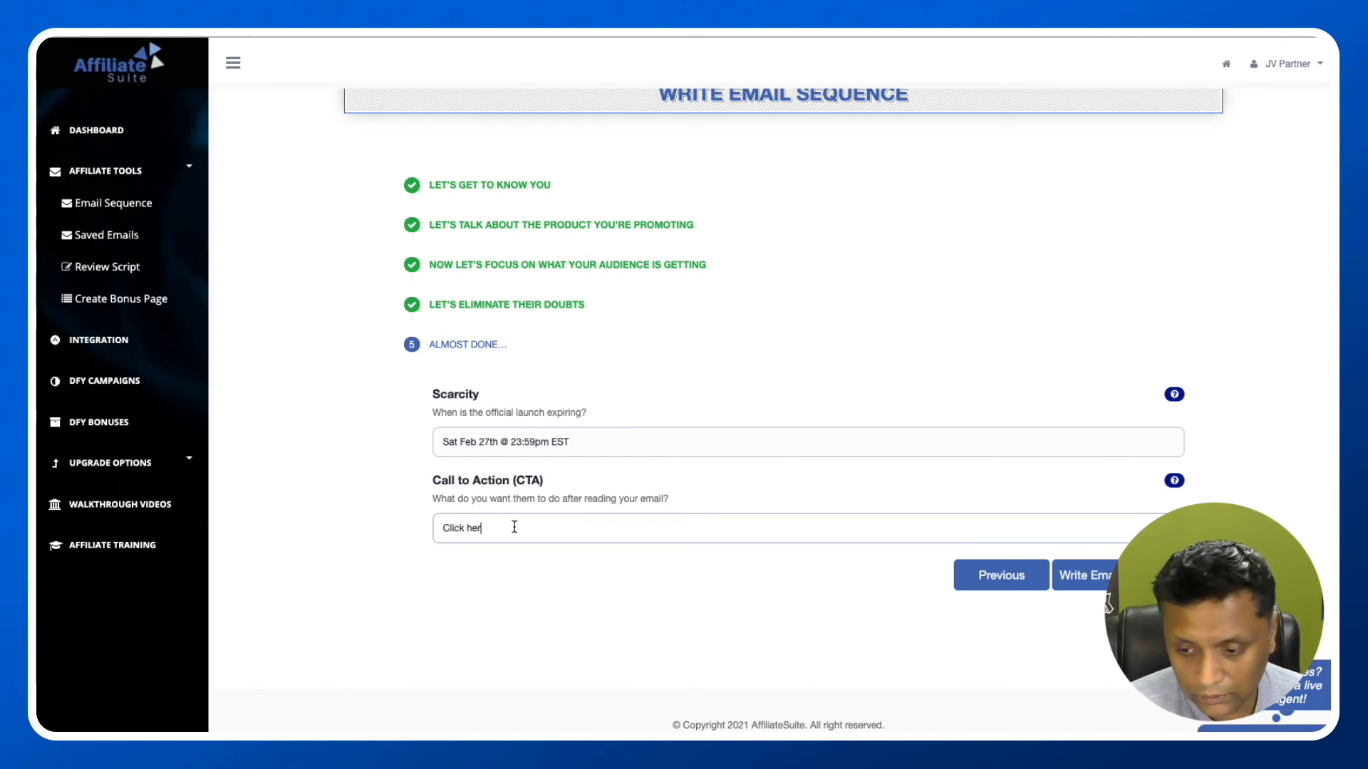
text(e)
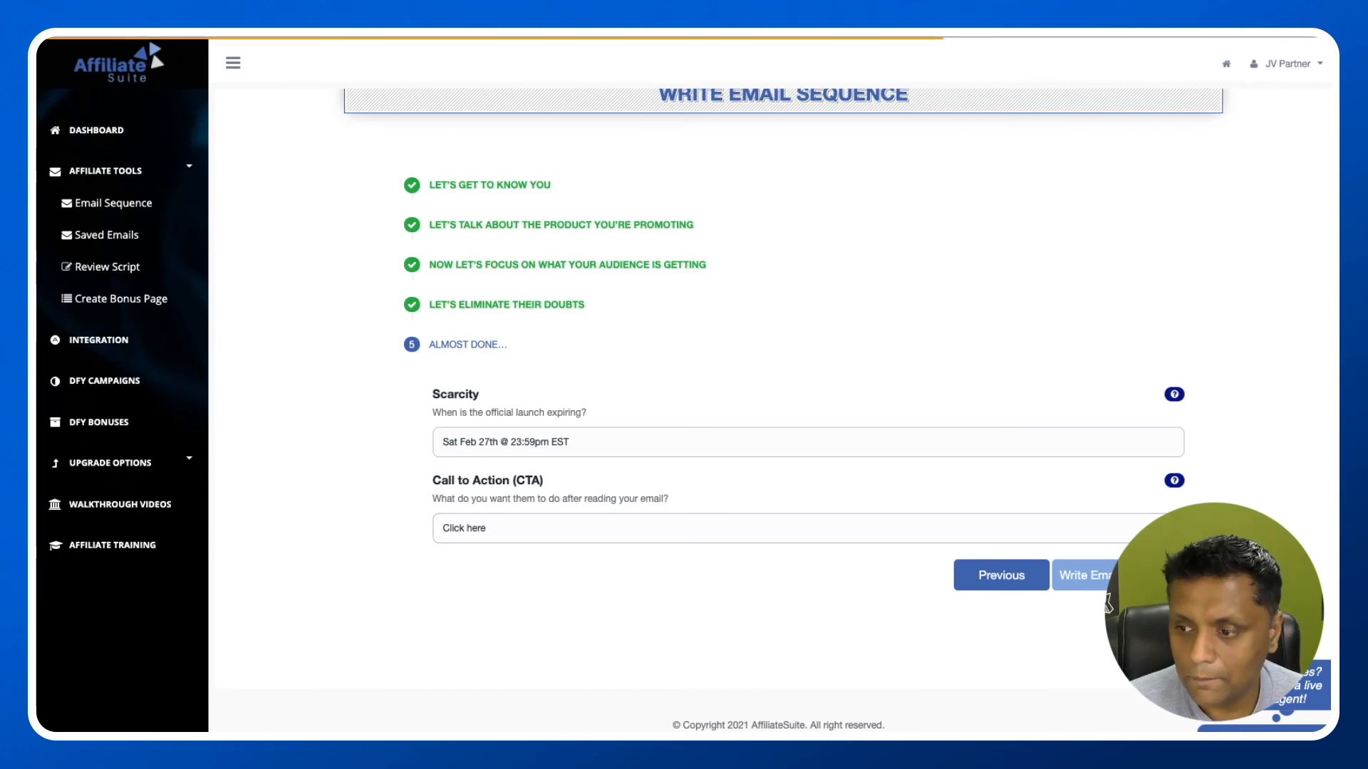
click(1084, 574)
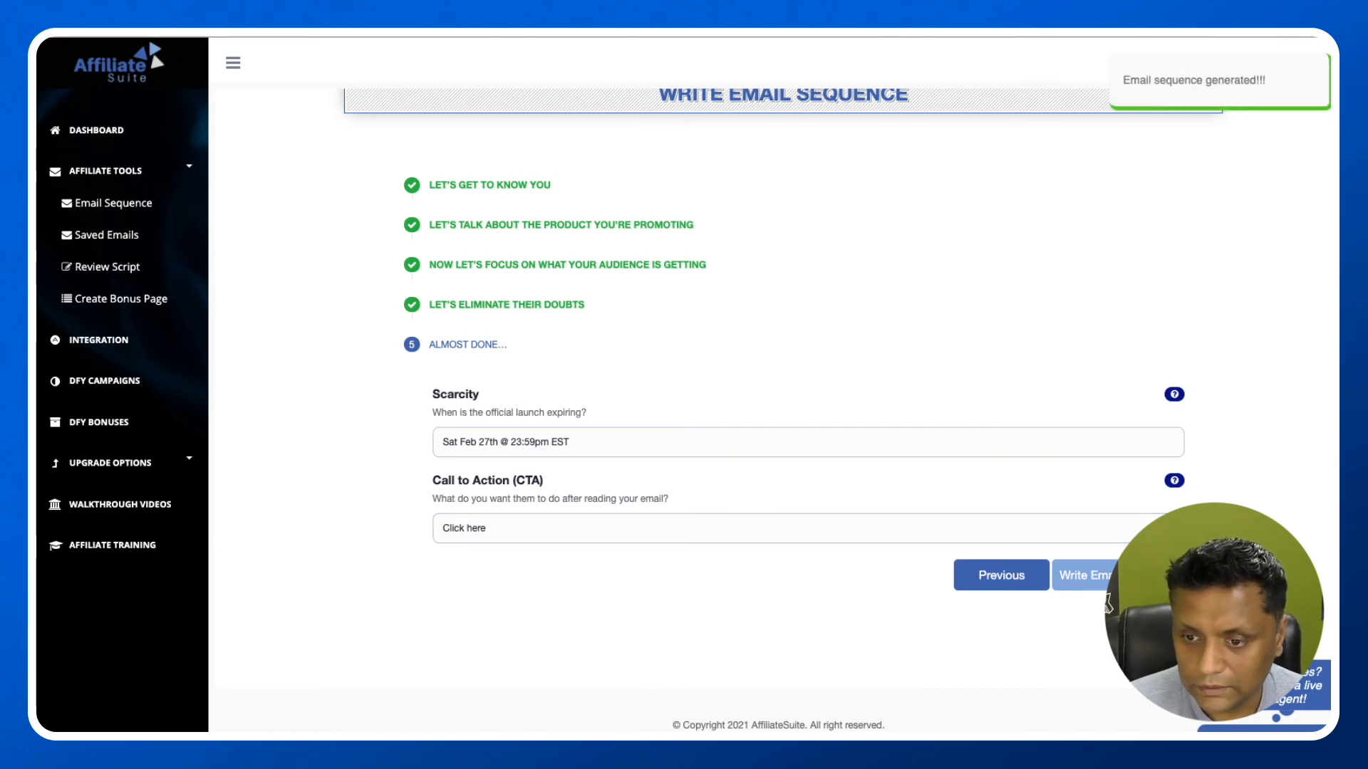
click(1084, 574)
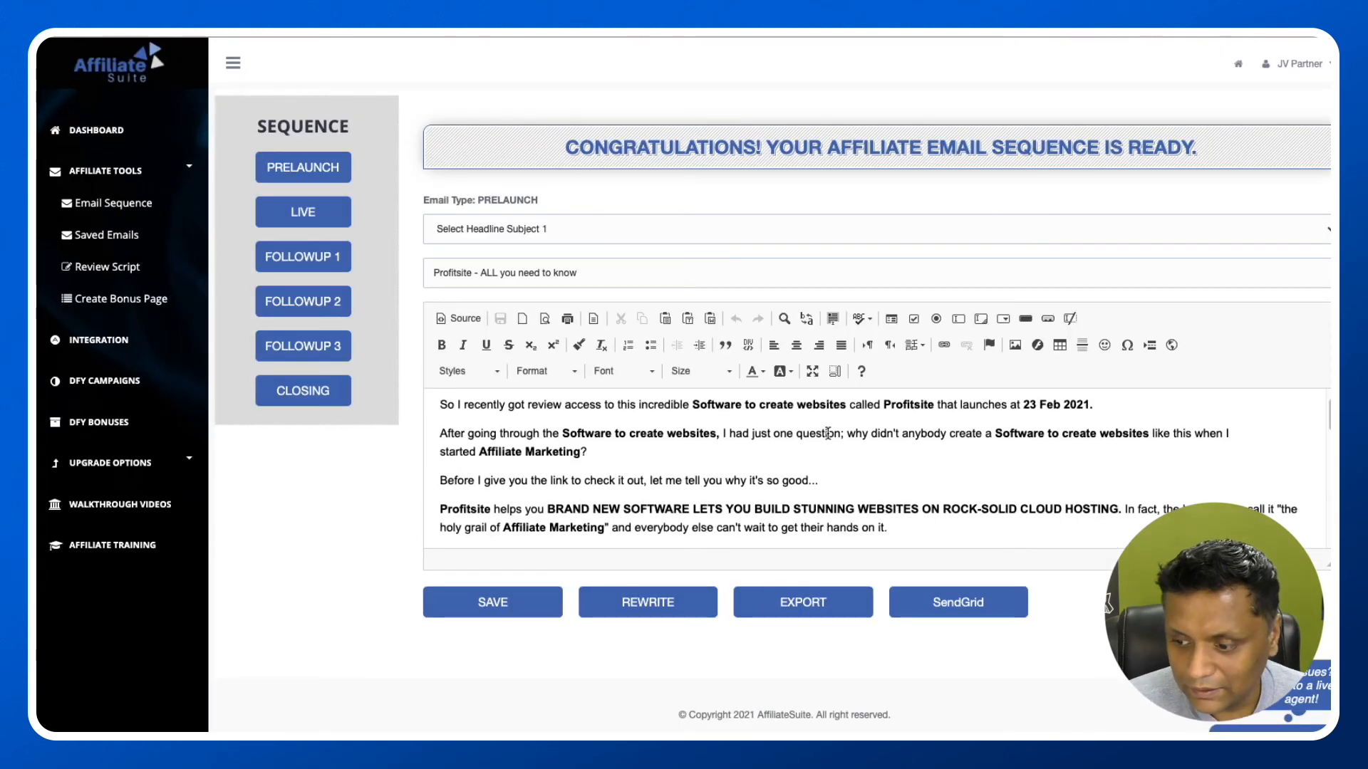
Step: Review the live, three follow-up and closing emails, then rewrite the whole sequence
scroll(down, 3)
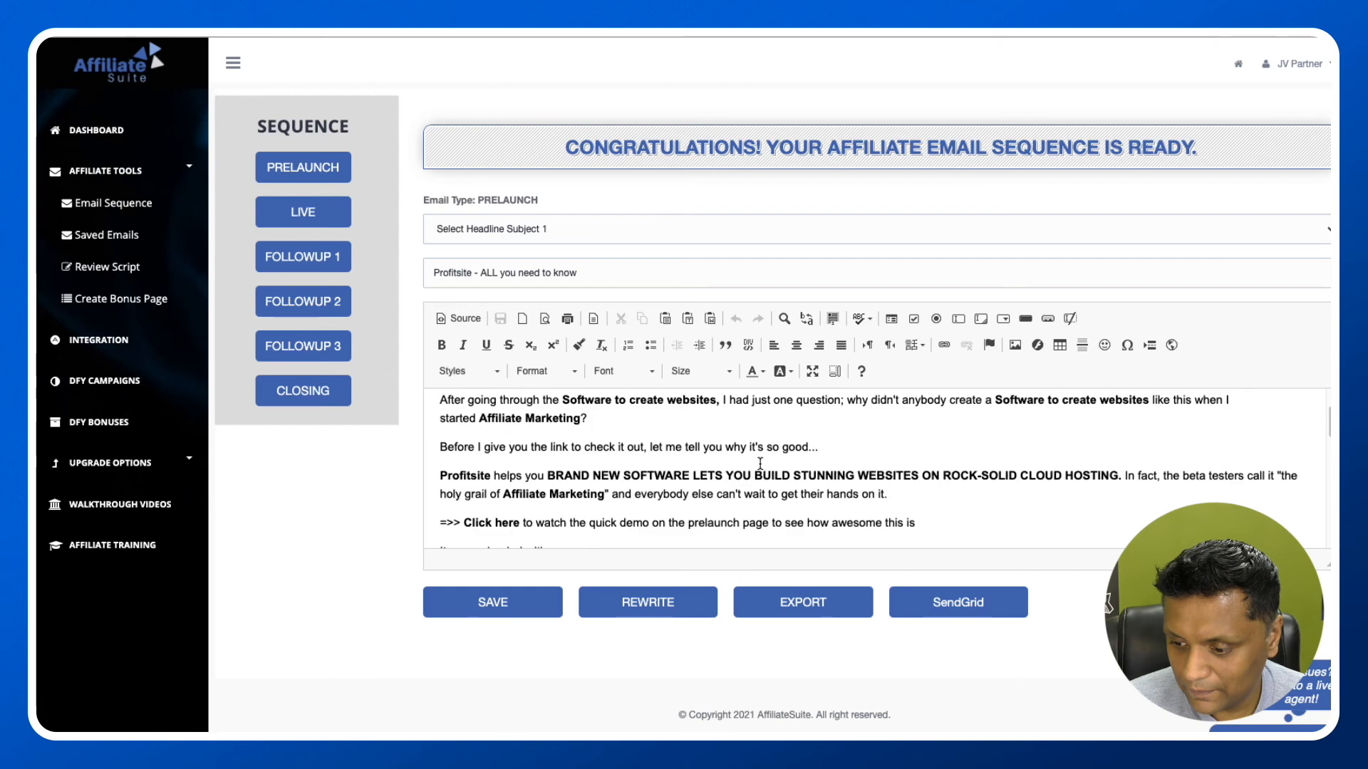
click(302, 167)
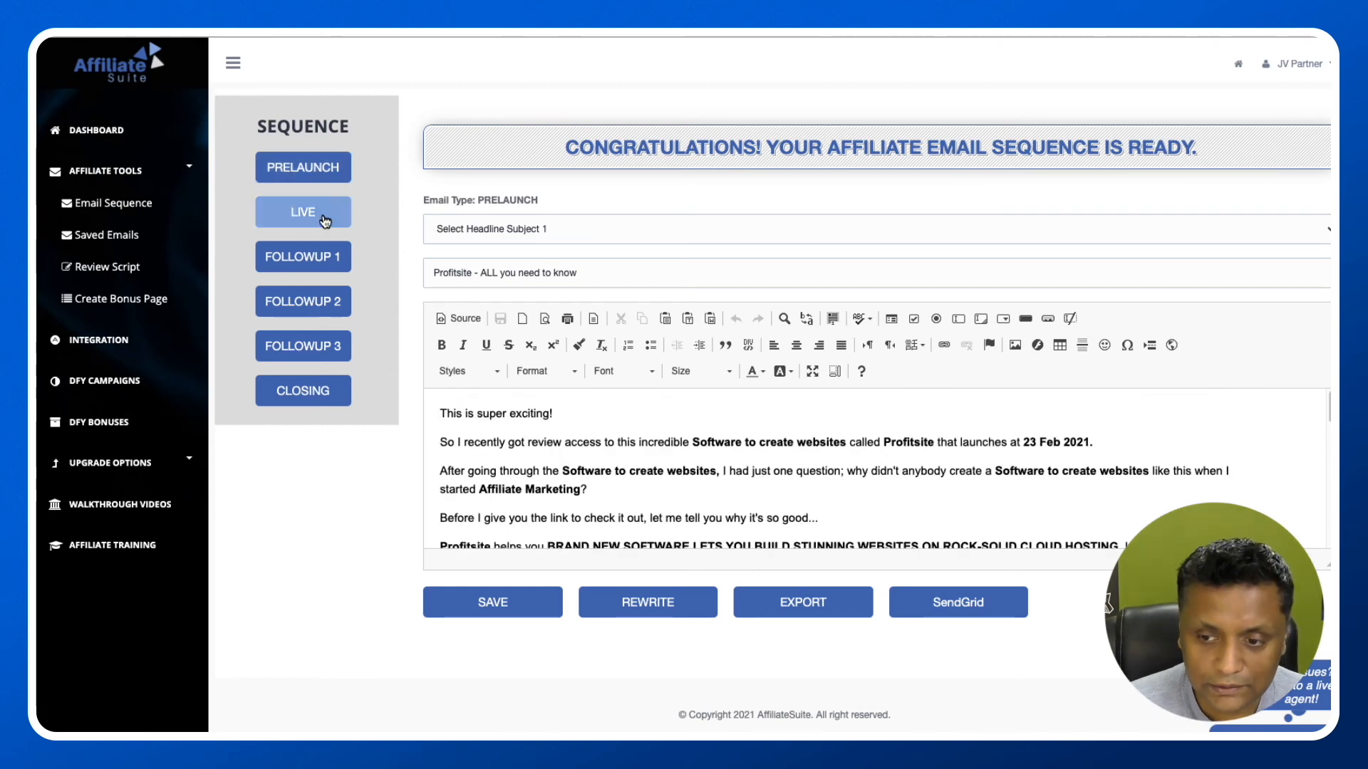
click(302, 210)
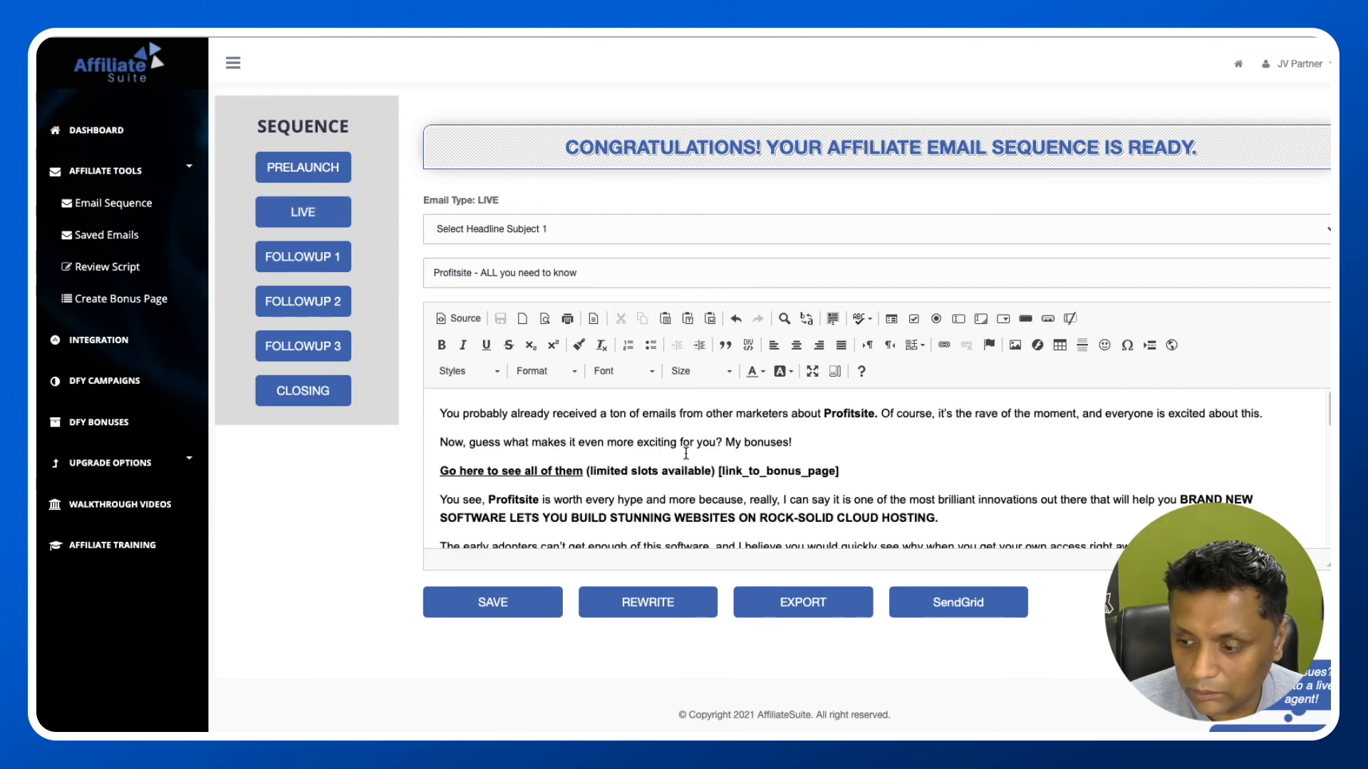
click(302, 300)
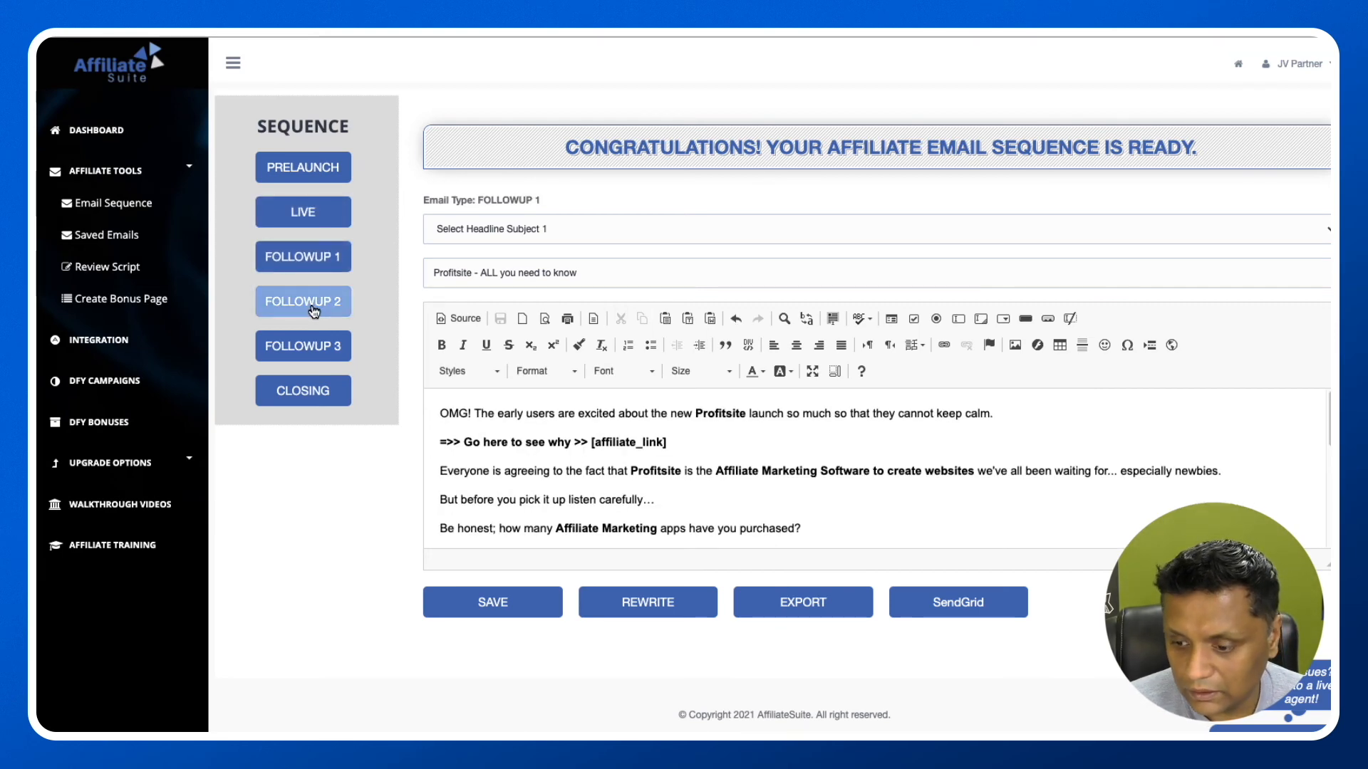
click(302, 391)
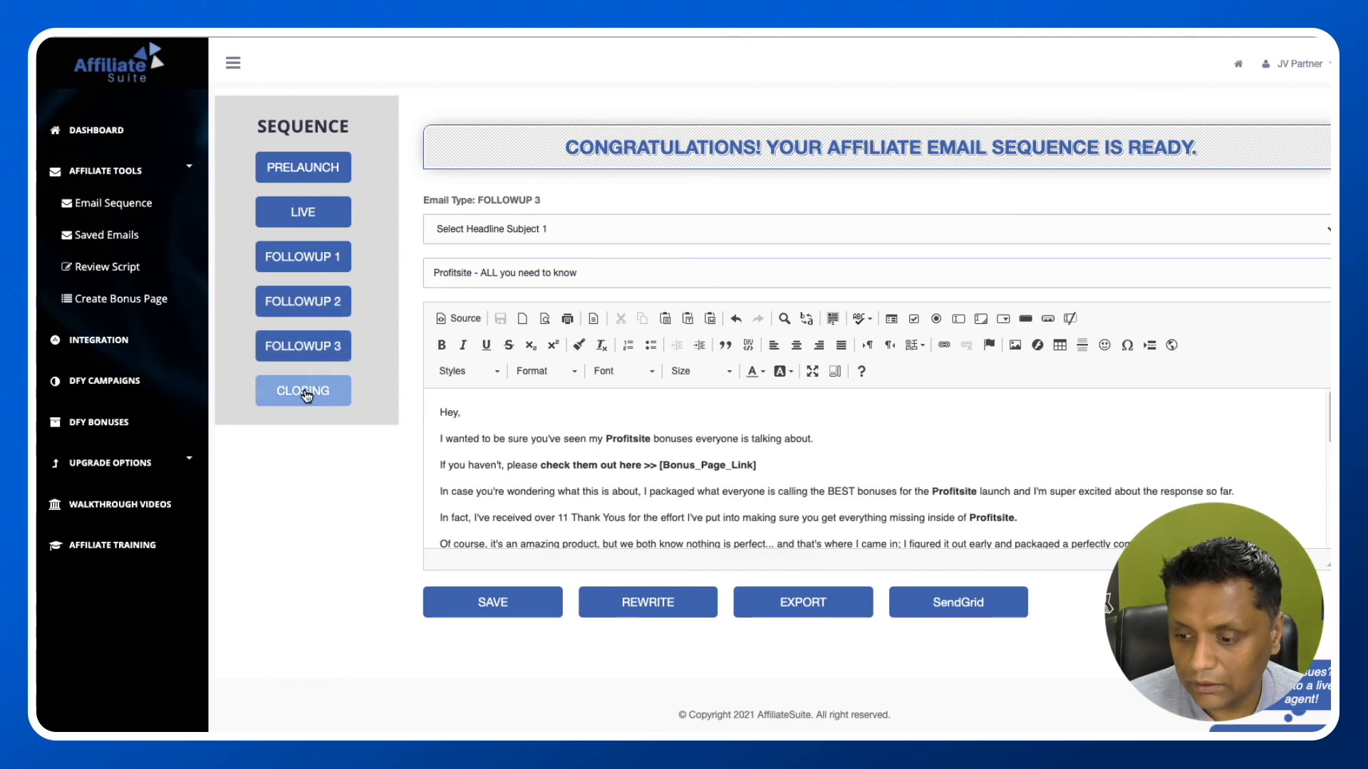
click(302, 390)
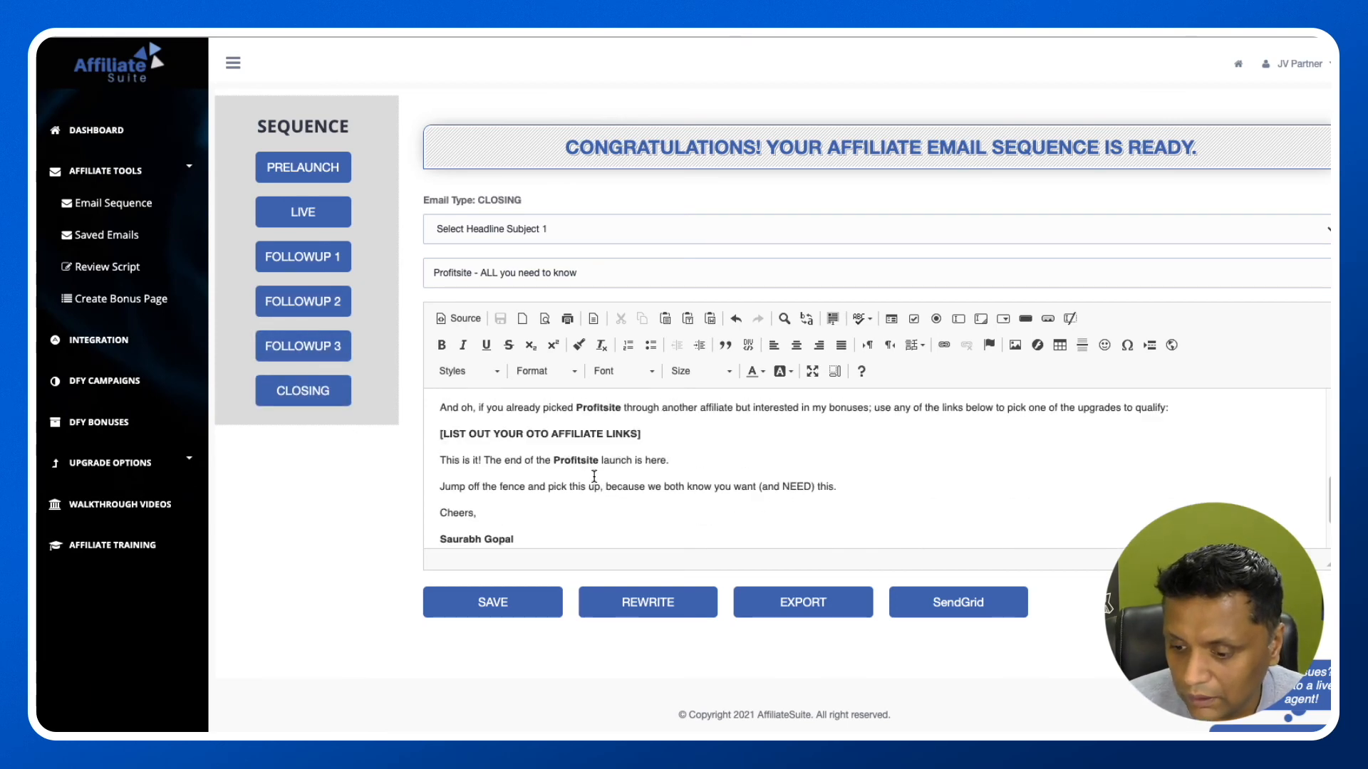
scroll(down, 3)
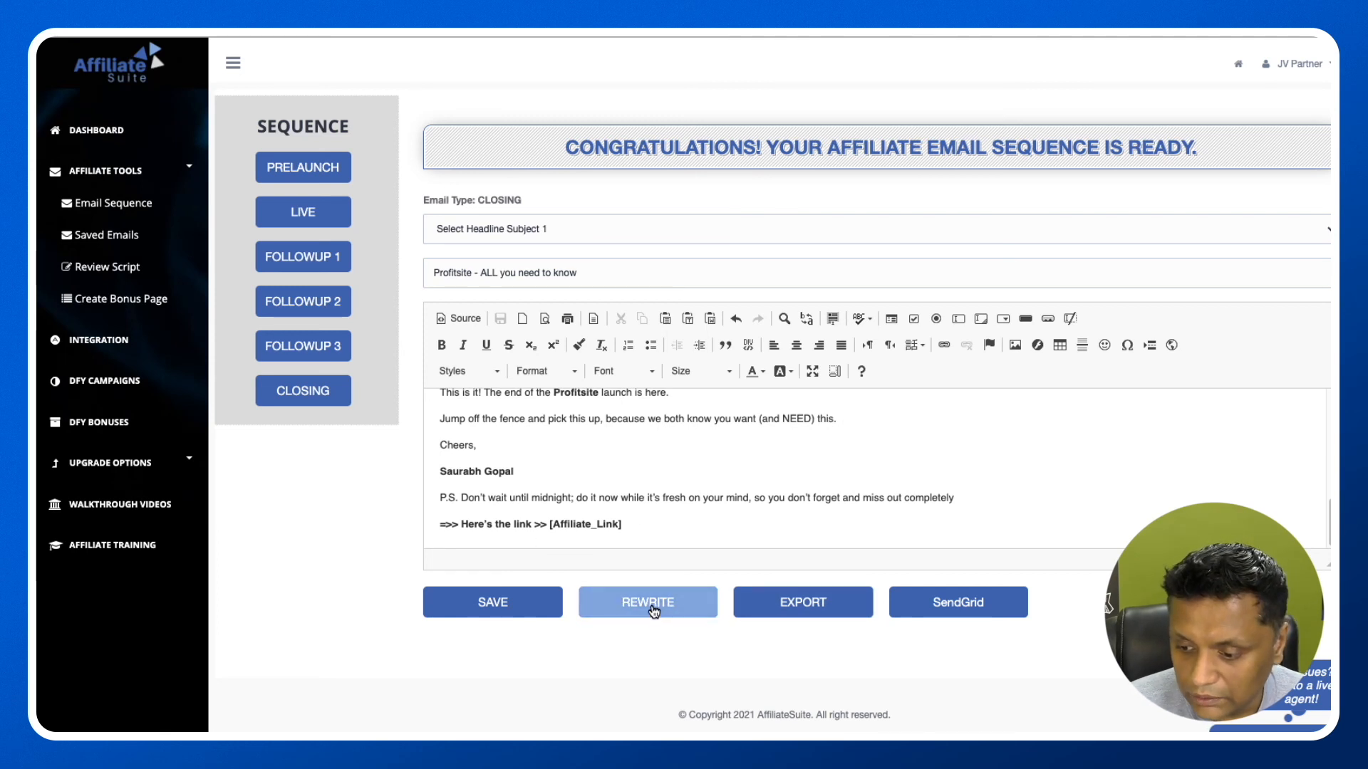
click(647, 601)
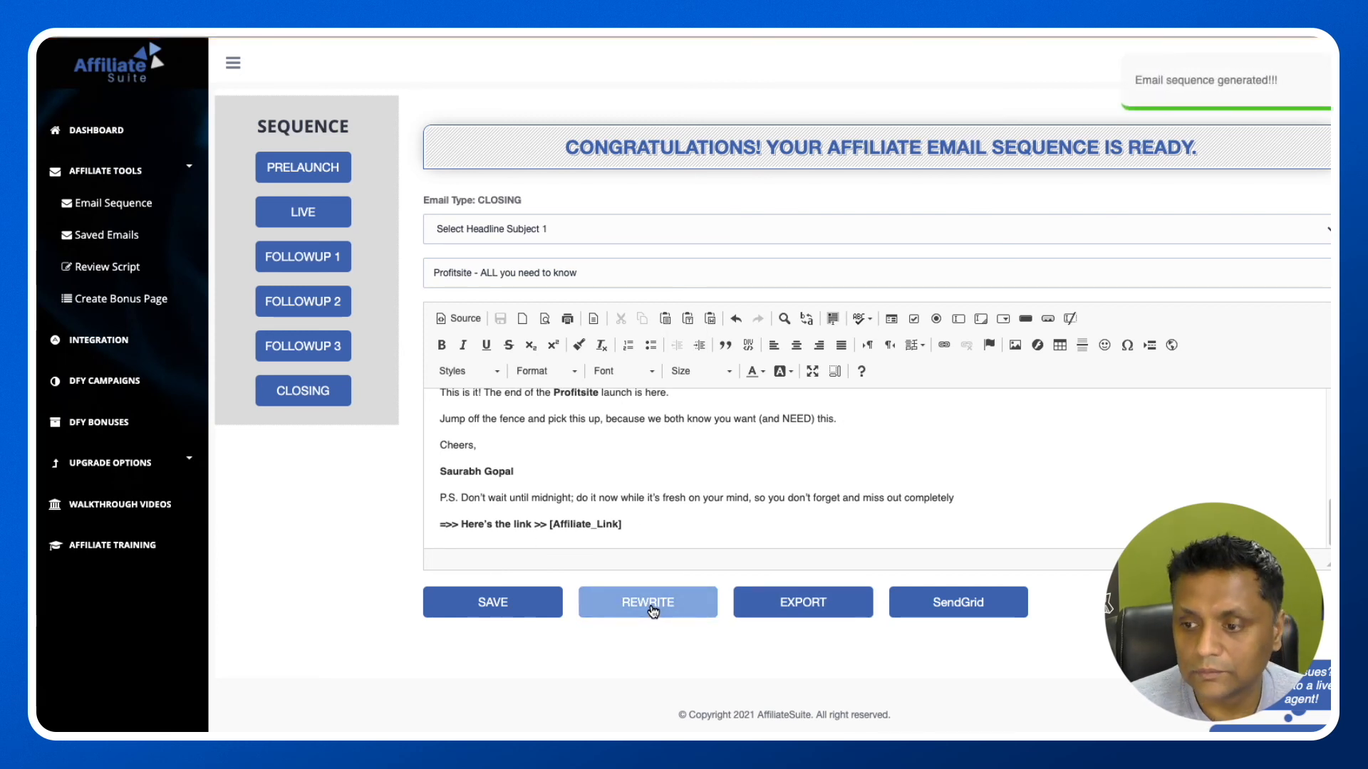
Step: Show the regenerated prelaunch email and review its PDF/TEXT/DOC export options without exporting
click(302, 167)
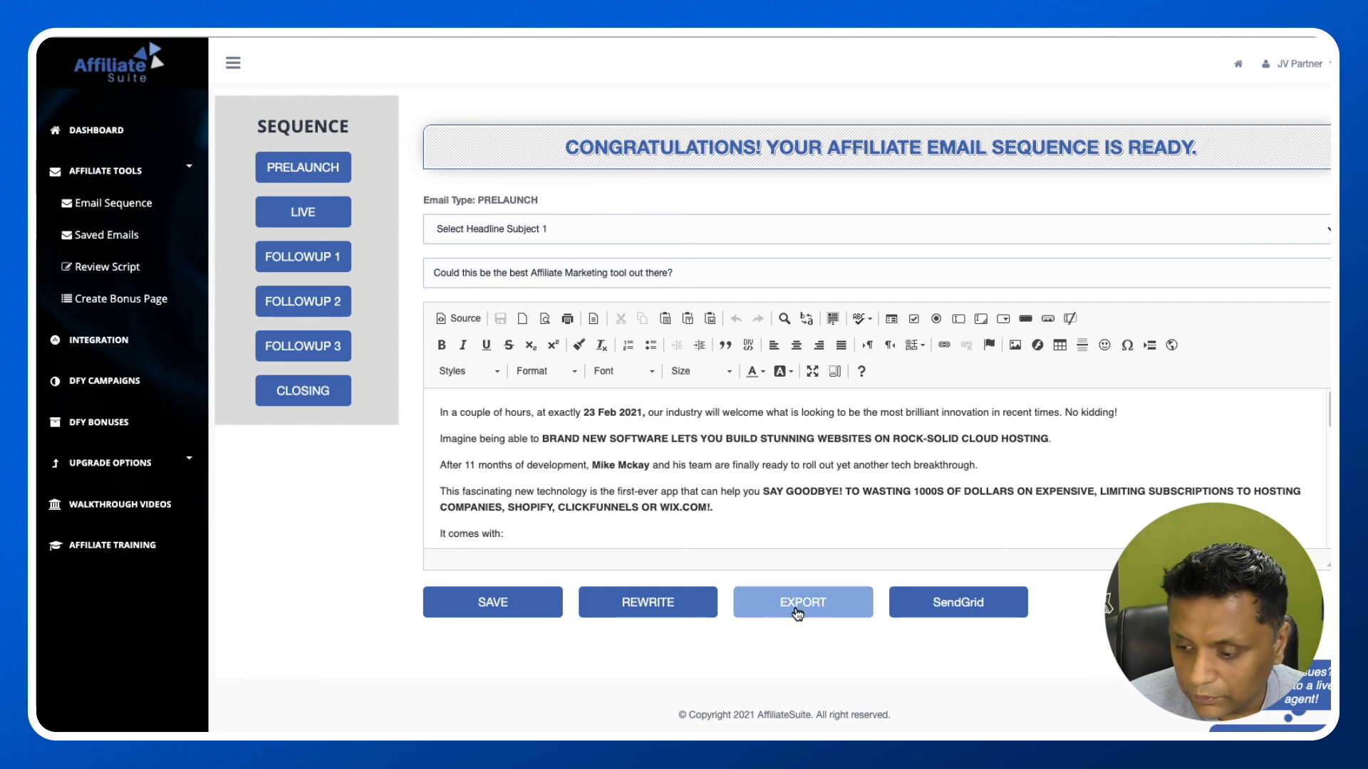
click(800, 601)
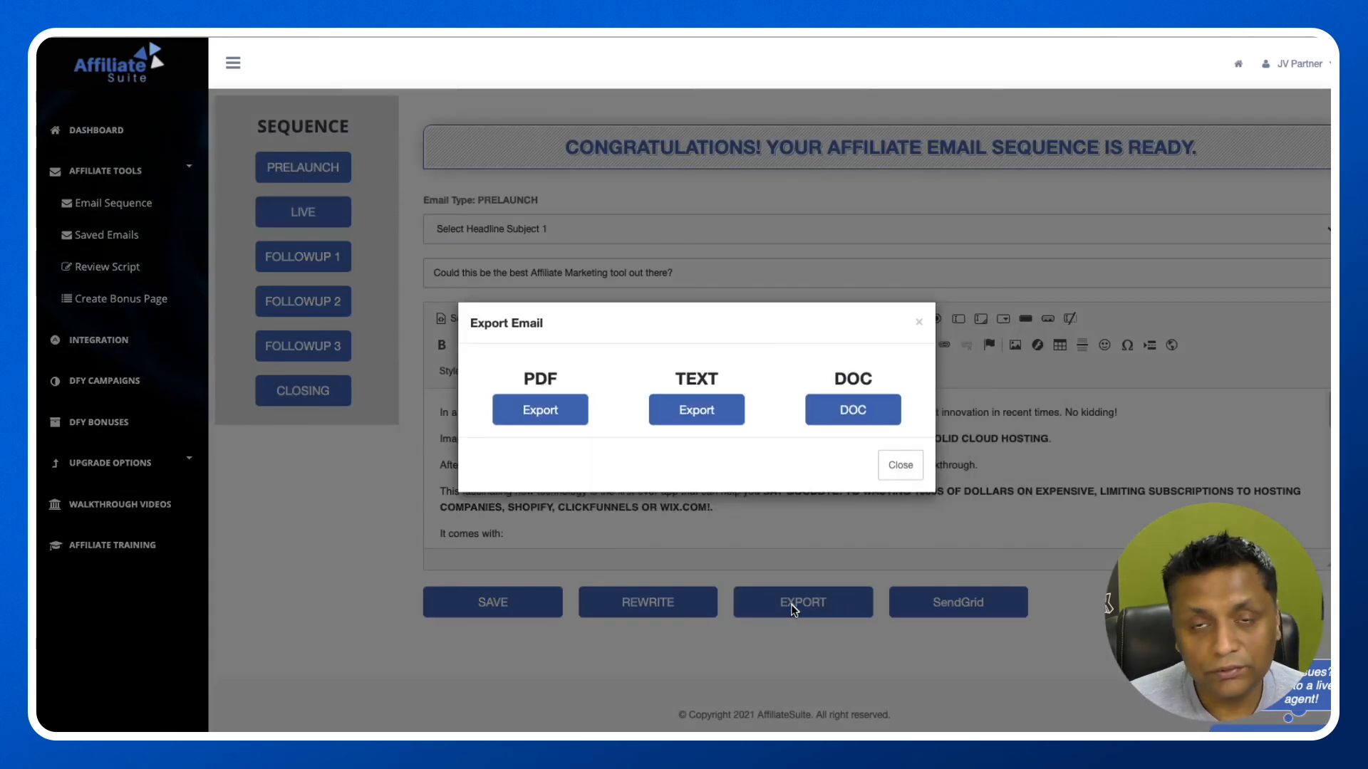
click(899, 464)
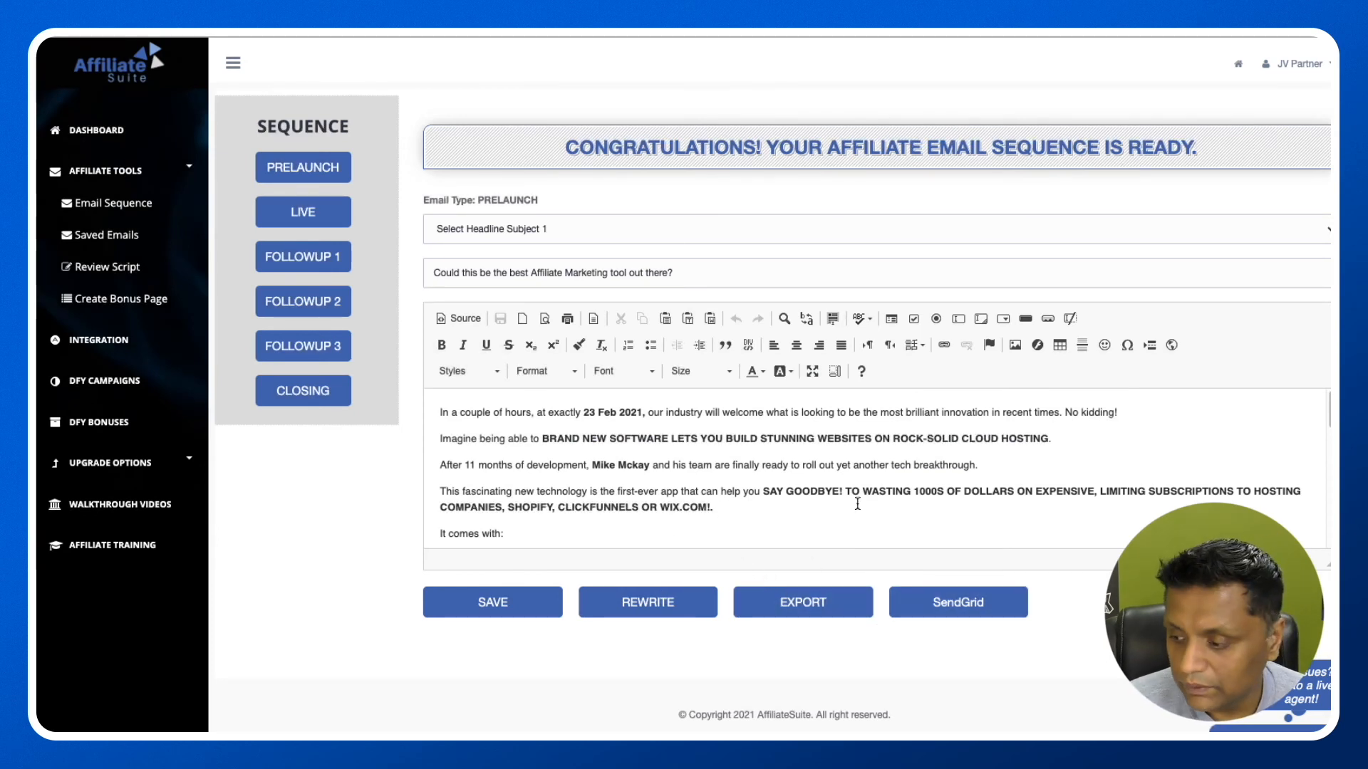
mouse_move(984, 532)
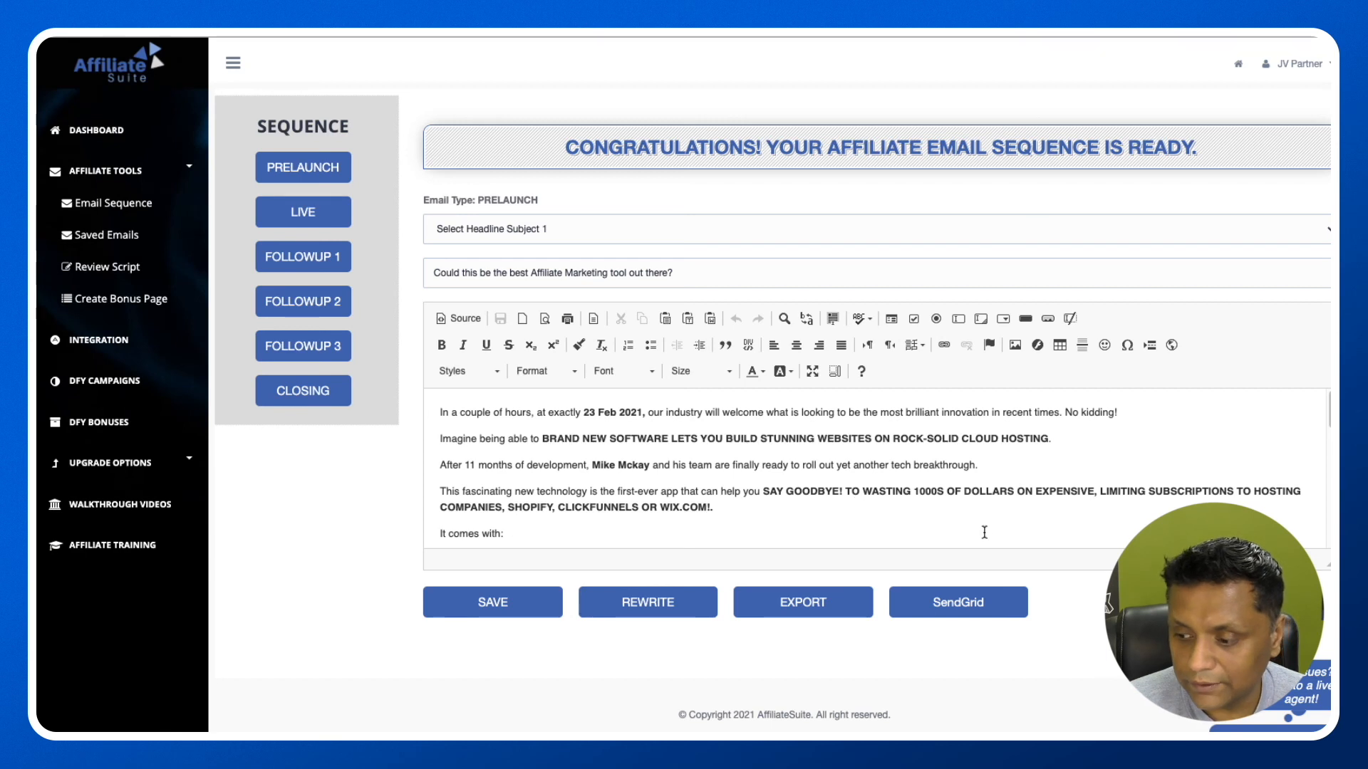